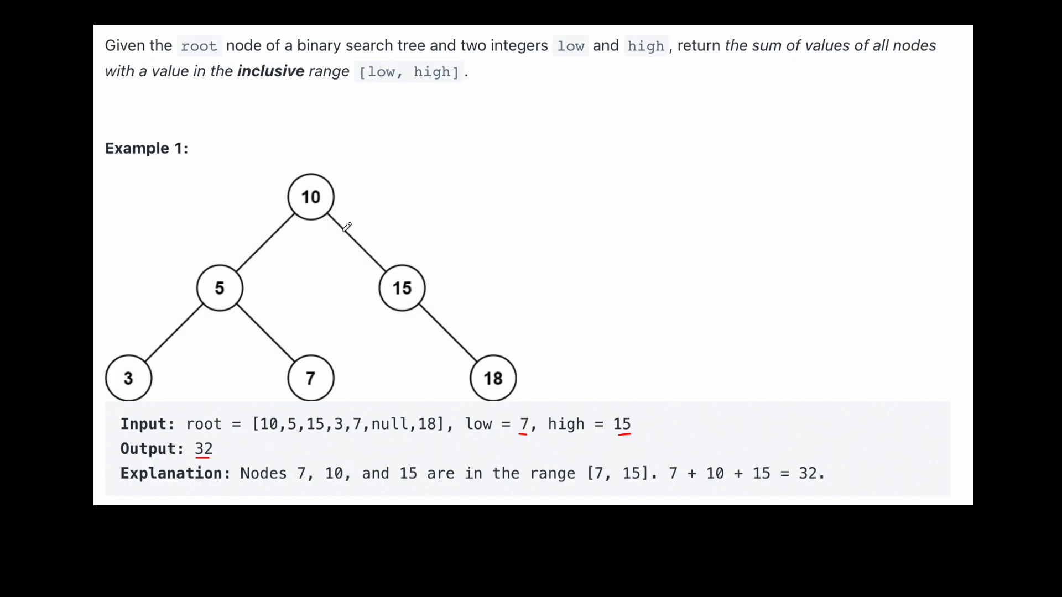
{"action": "mouse_move", "coordinate": [440, 84]}
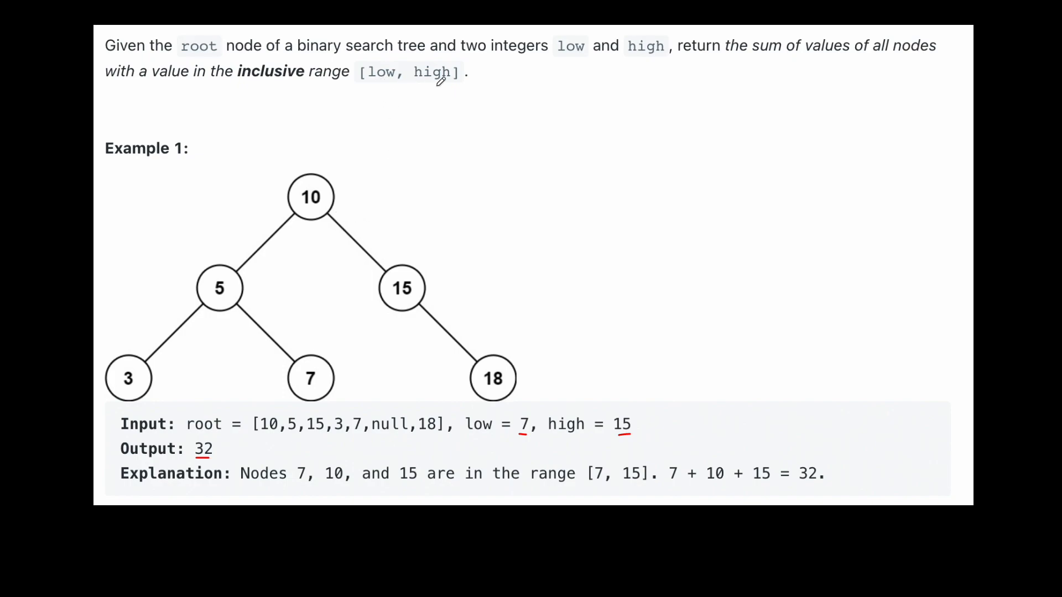
{"action": "mouse_move", "coordinate": [396, 216]}
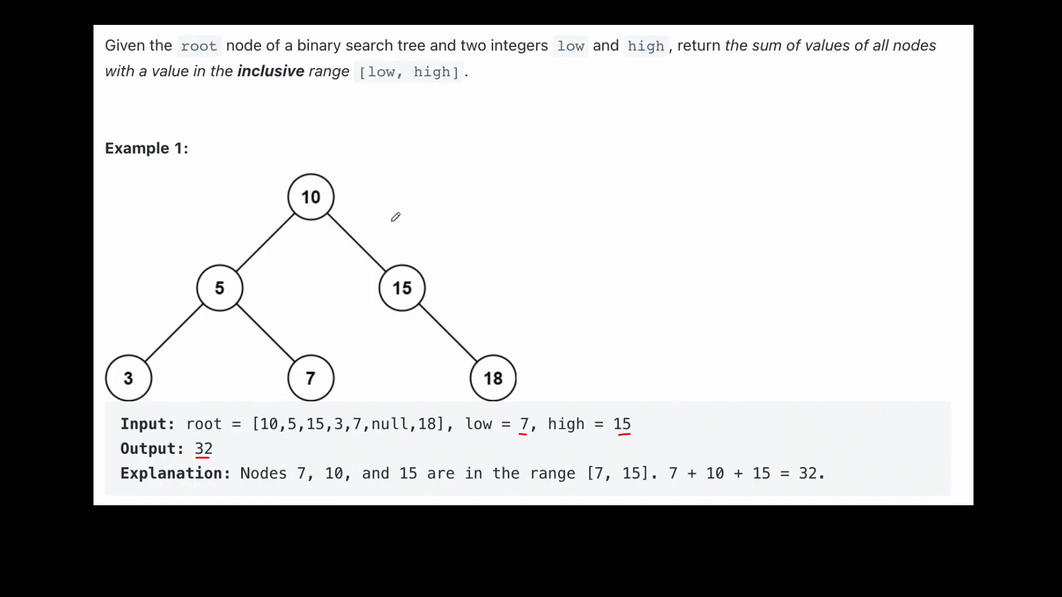
{"action": "mouse_move", "coordinate": [330, 193]}
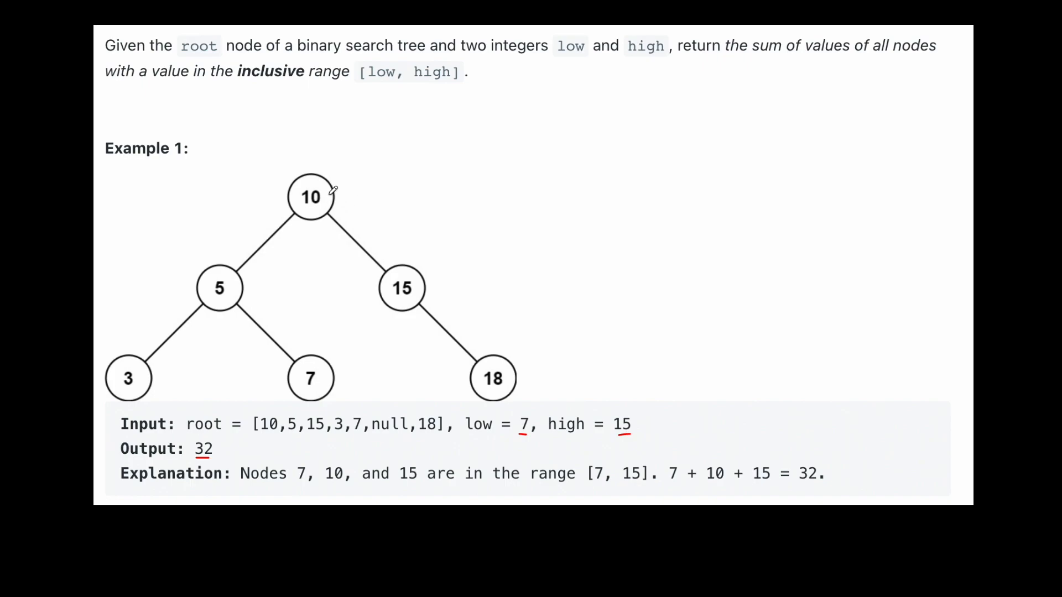
{"action": "mouse_move", "coordinate": [330, 202]}
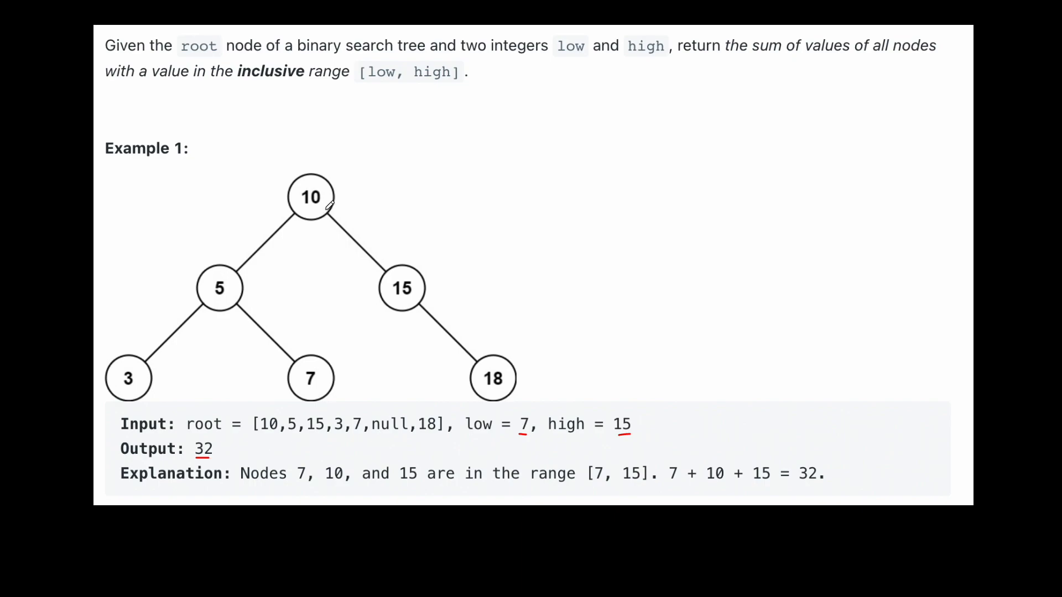
{"action": "mouse_move", "coordinate": [417, 115]}
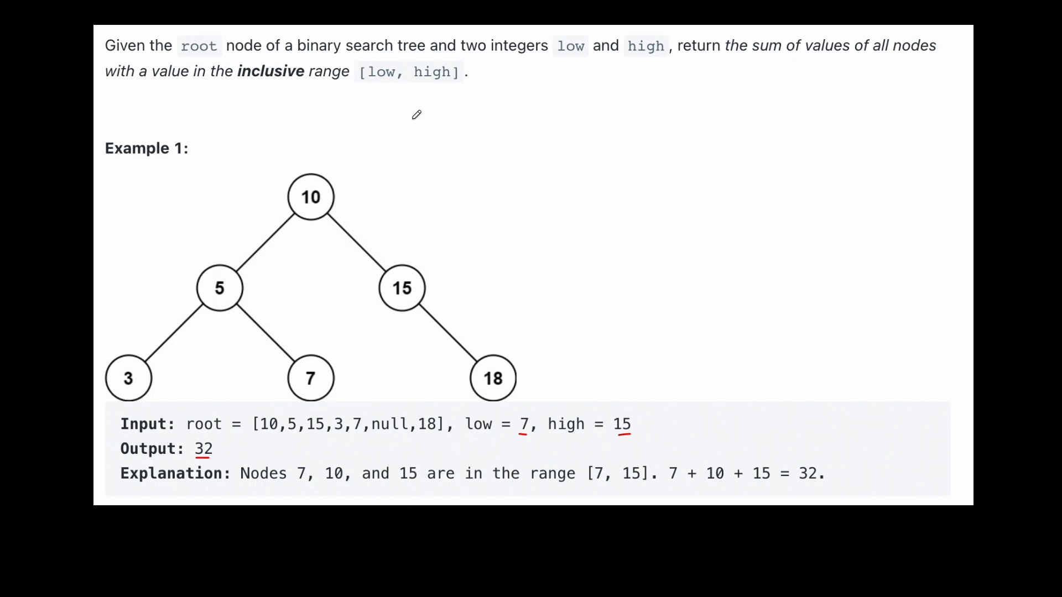
Annotate Example 1 with range [7,15], mark the nodes, and write the sum 10+7+15=32
{"action": "left_click_drag", "start_coordinate": [420, 125], "coordinate": [464, 122]}
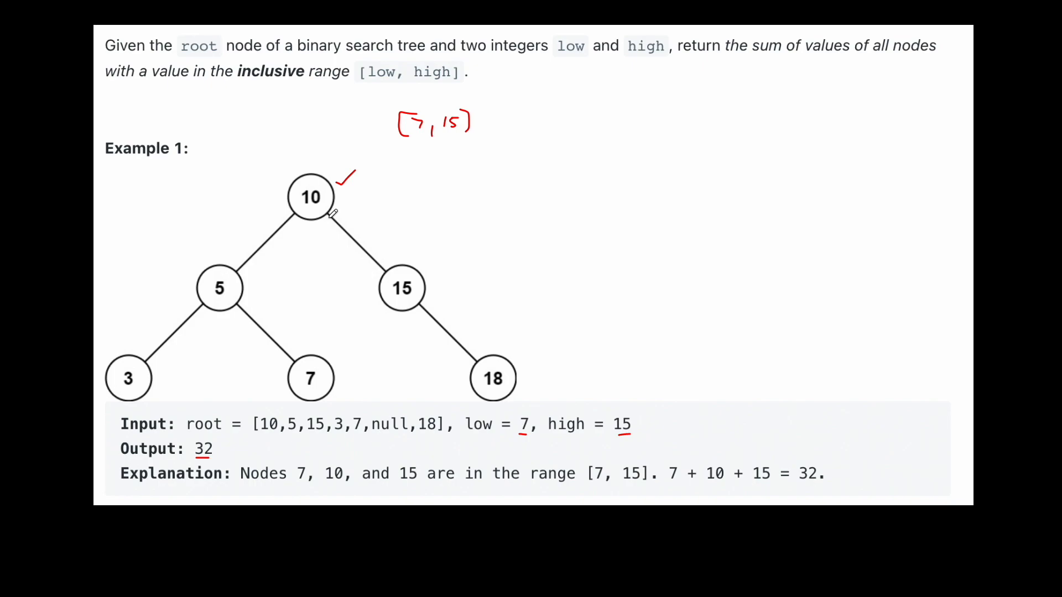
{"action": "mouse_move", "coordinate": [215, 296]}
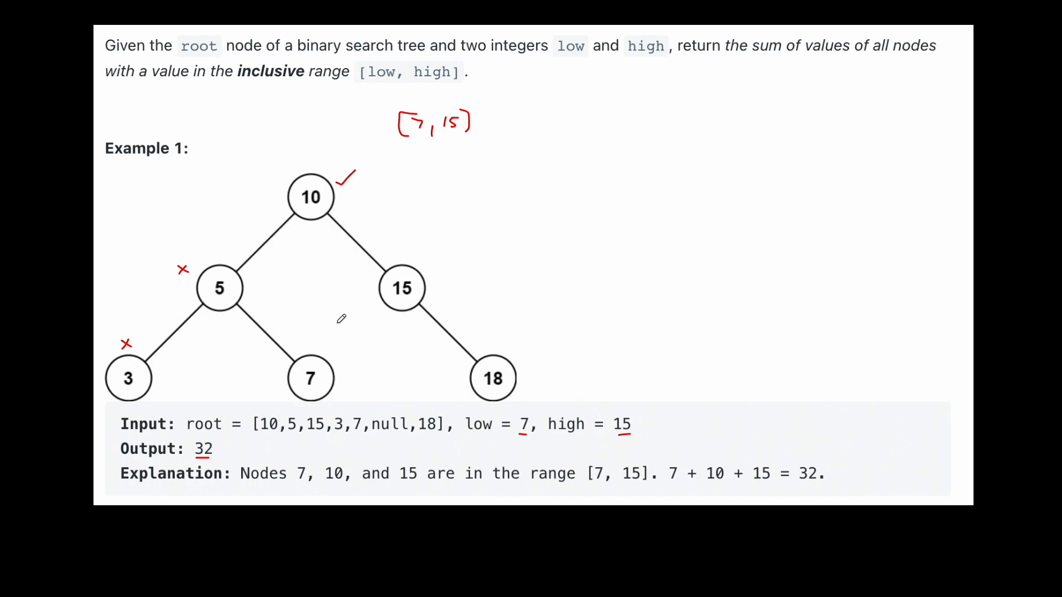
{"action": "mouse_move", "coordinate": [253, 73]}
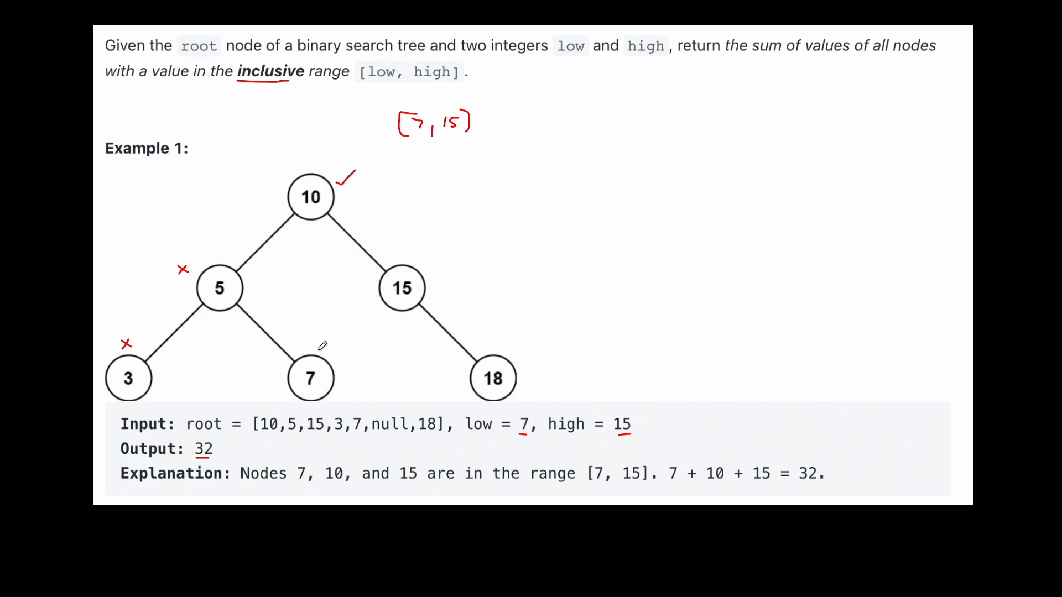
{"action": "left_click", "coordinate": [326, 345]}
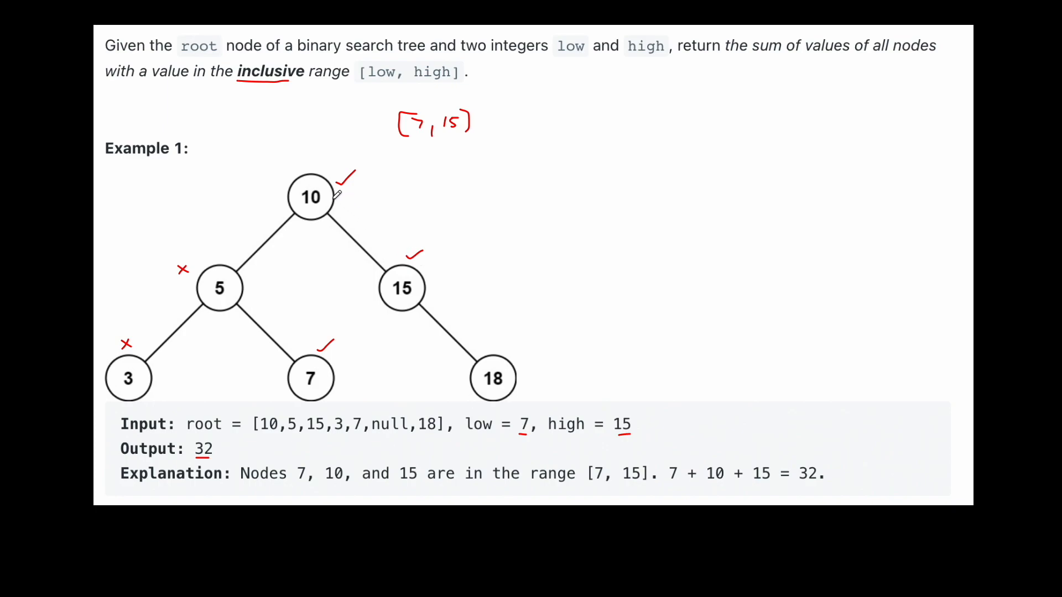
{"action": "mouse_move", "coordinate": [502, 195]}
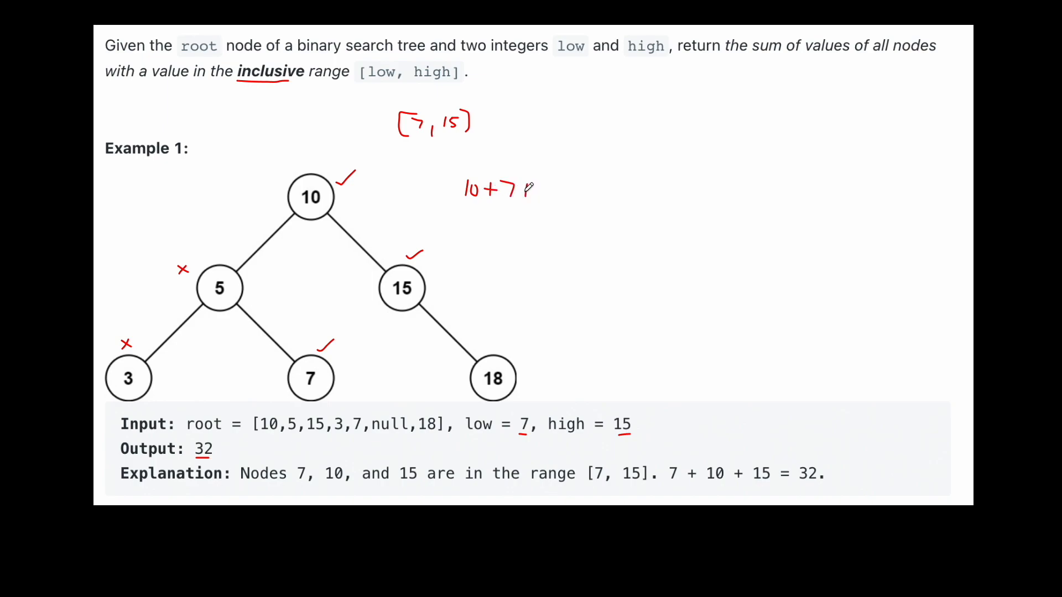
{"action": "type", "text": "+15"}
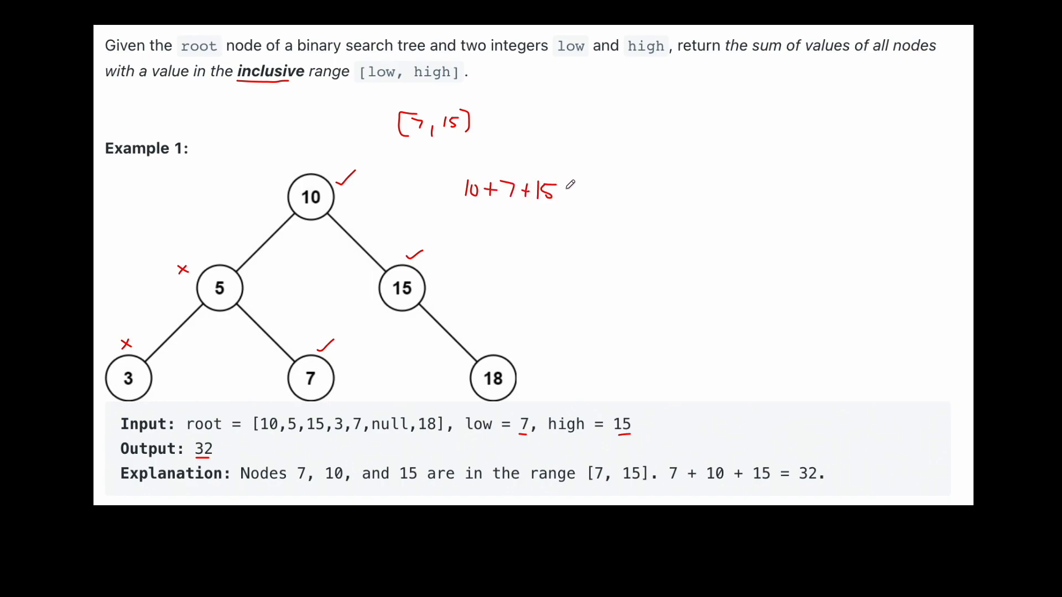
{"action": "type", "text": "=32"}
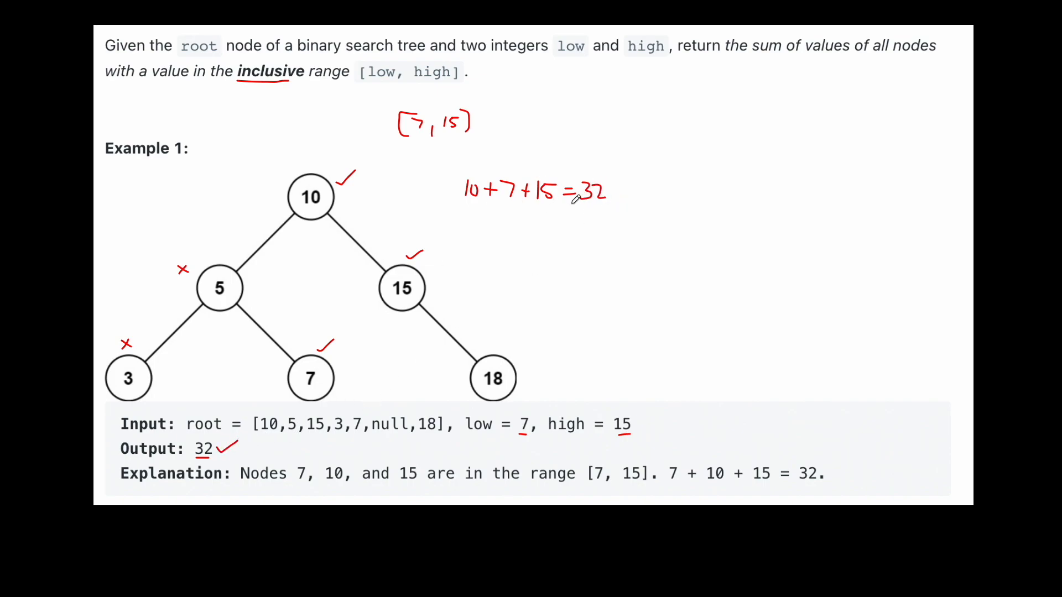
{"action": "mouse_move", "coordinate": [351, 298]}
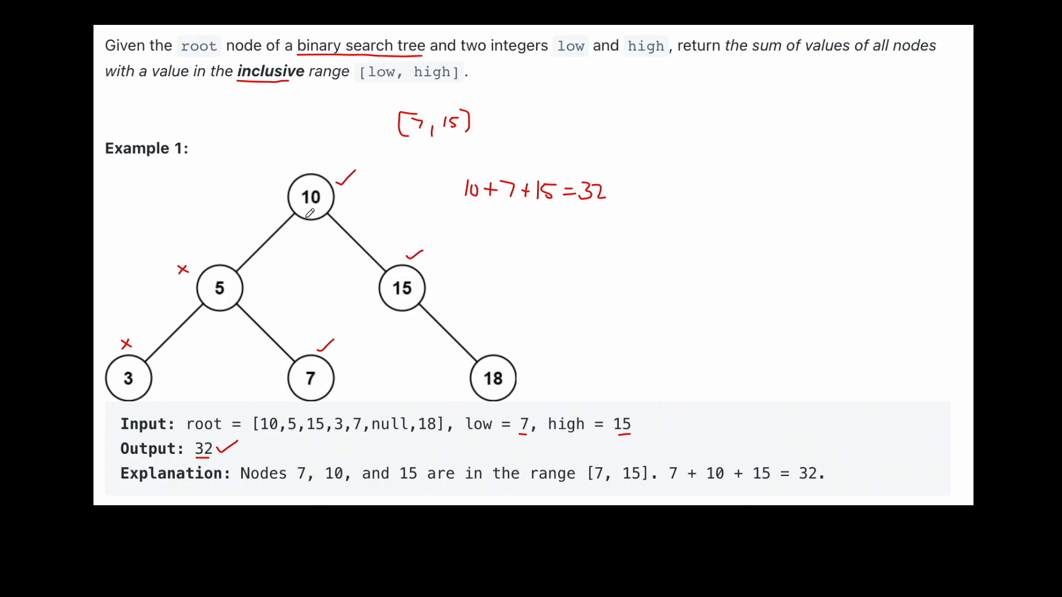
{"action": "mouse_move", "coordinate": [248, 310]}
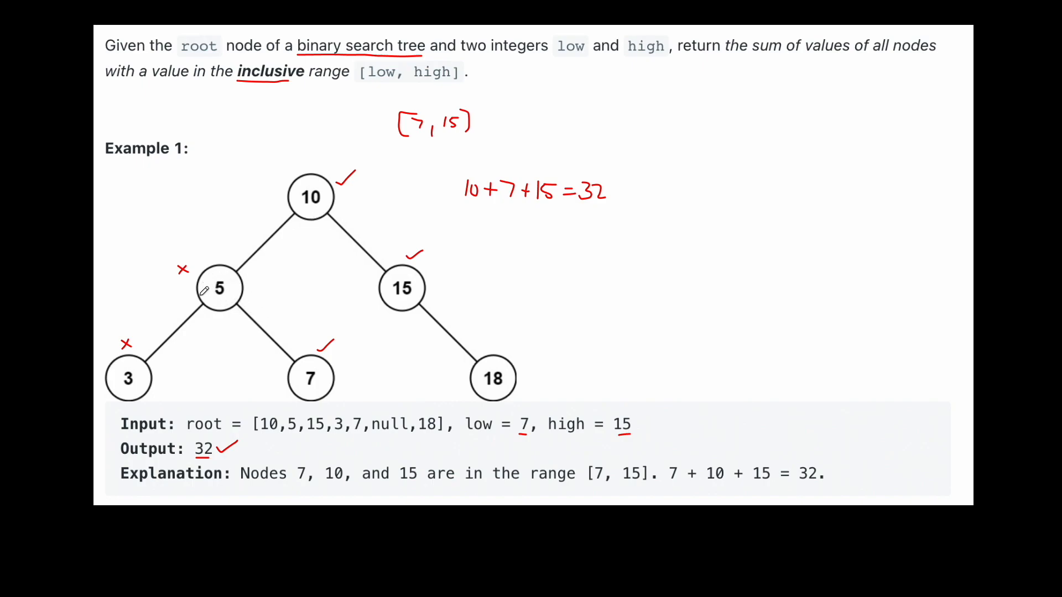
{"action": "mouse_move", "coordinate": [228, 279]}
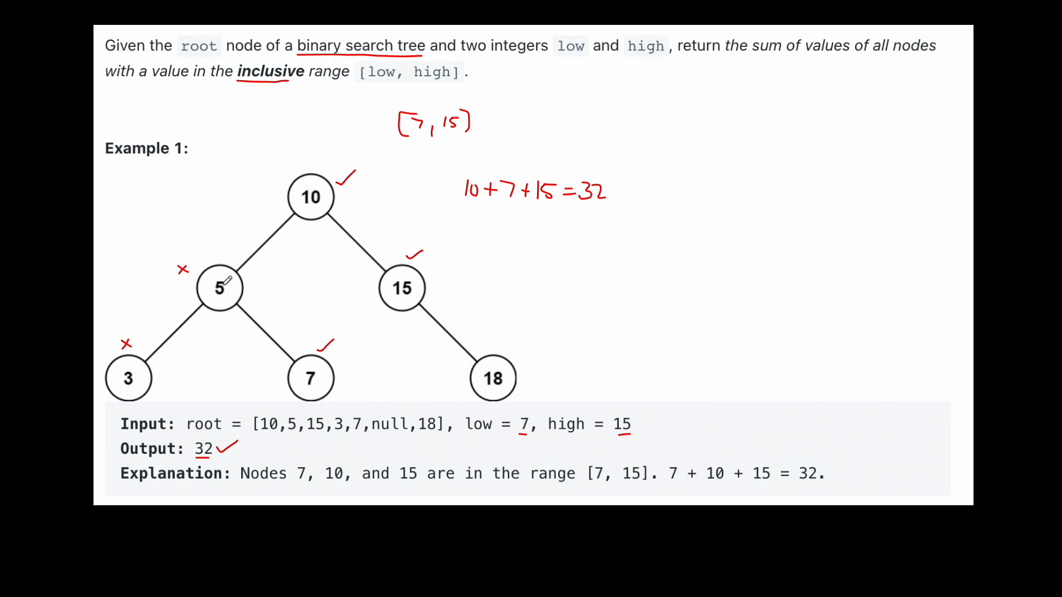
{"action": "mouse_move", "coordinate": [165, 322]}
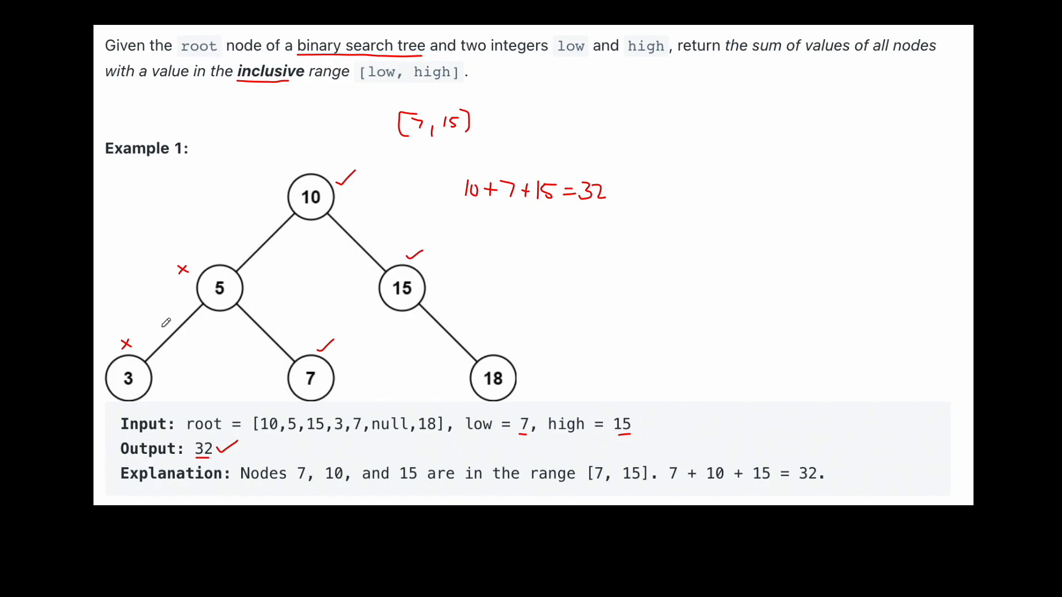
{"action": "mouse_move", "coordinate": [131, 366]}
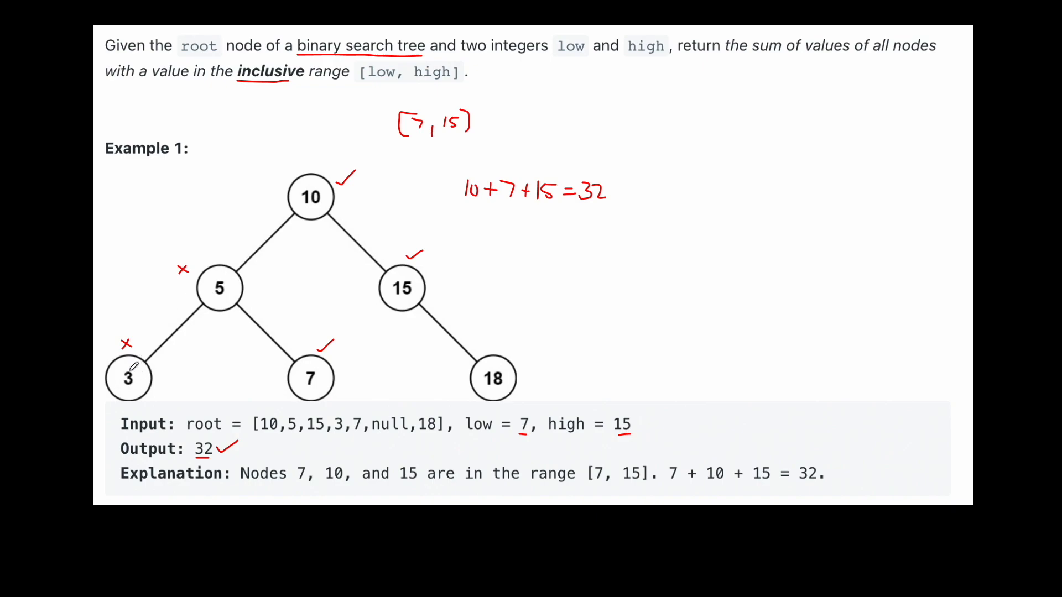
{"action": "mouse_move", "coordinate": [214, 296]}
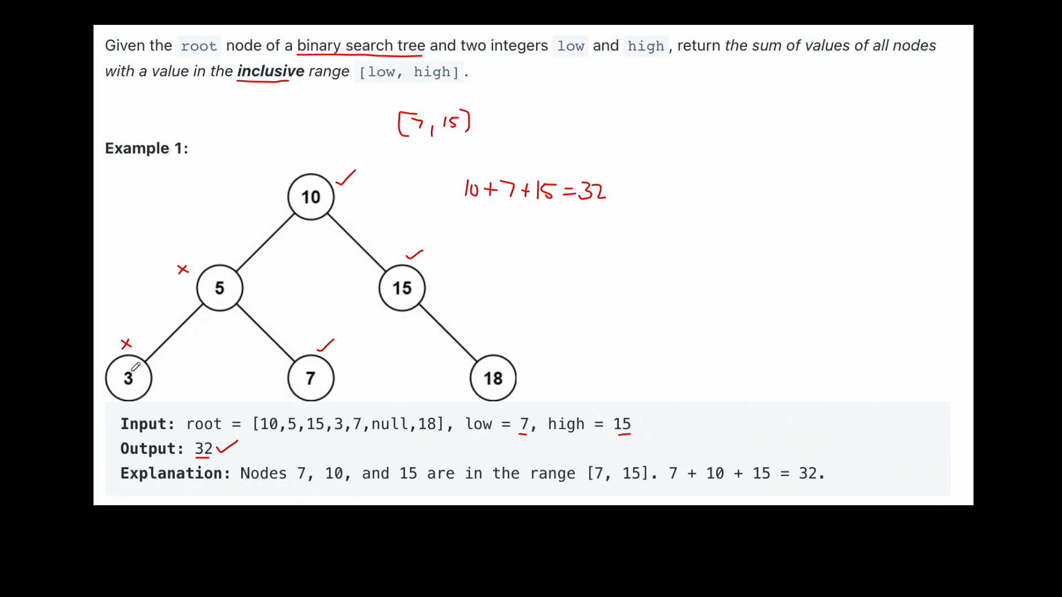
{"action": "mouse_move", "coordinate": [228, 288]}
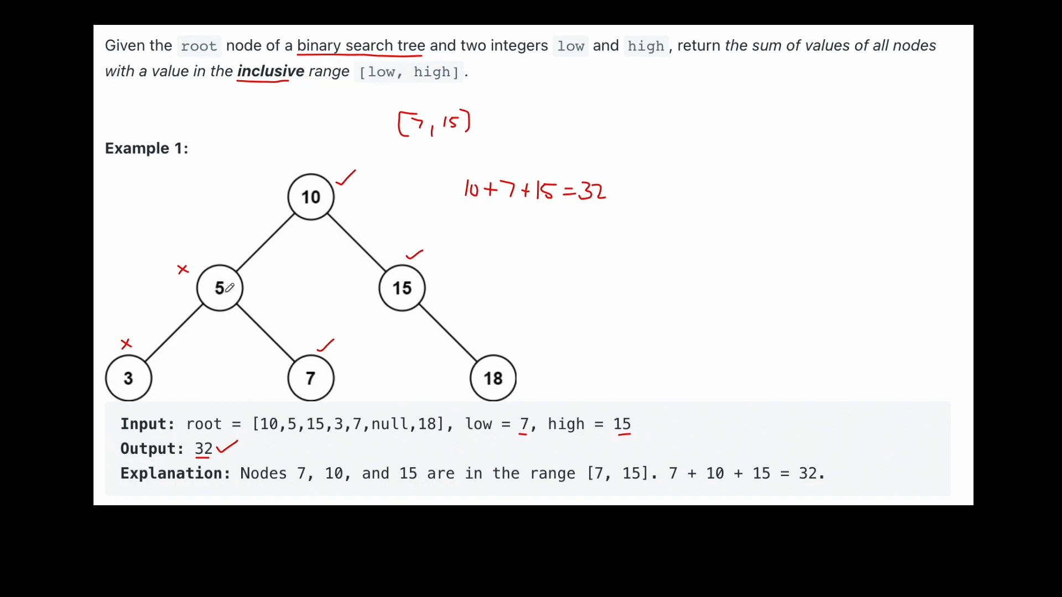
{"action": "mouse_move", "coordinate": [159, 343]}
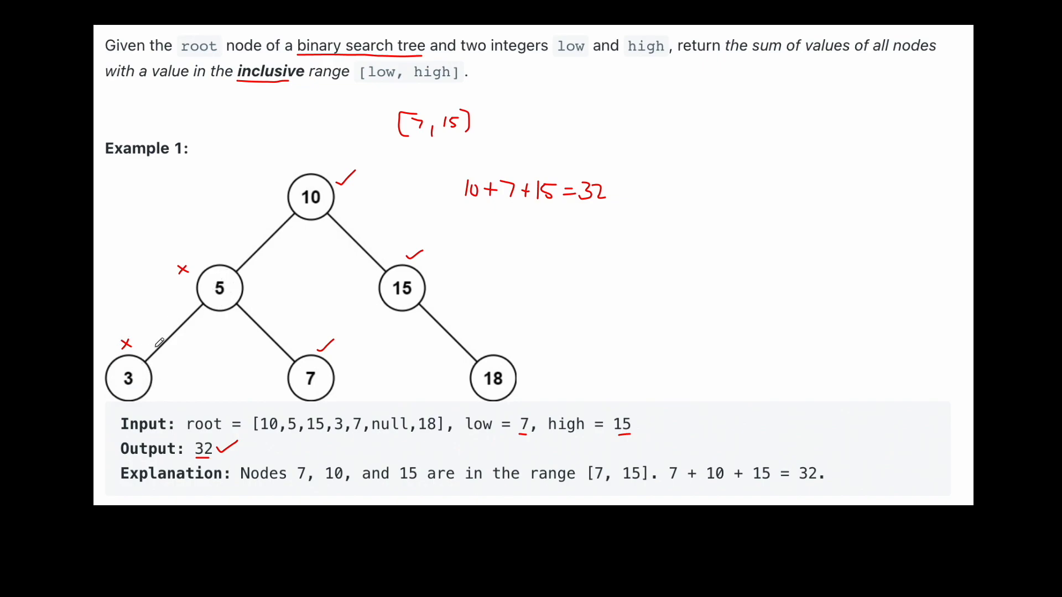
{"action": "mouse_move", "coordinate": [219, 274]}
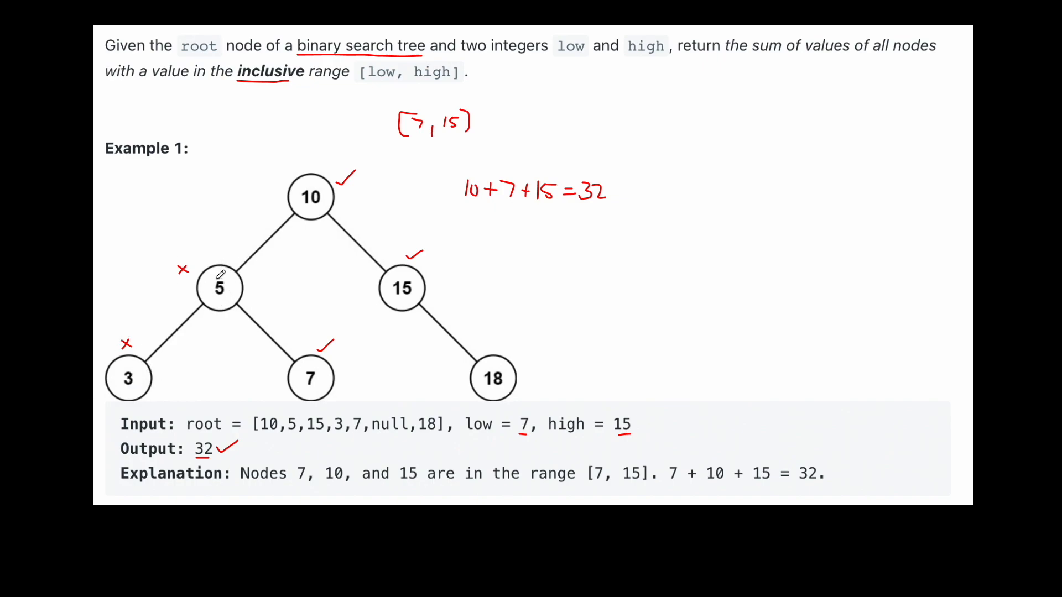
{"action": "mouse_move", "coordinate": [329, 365]}
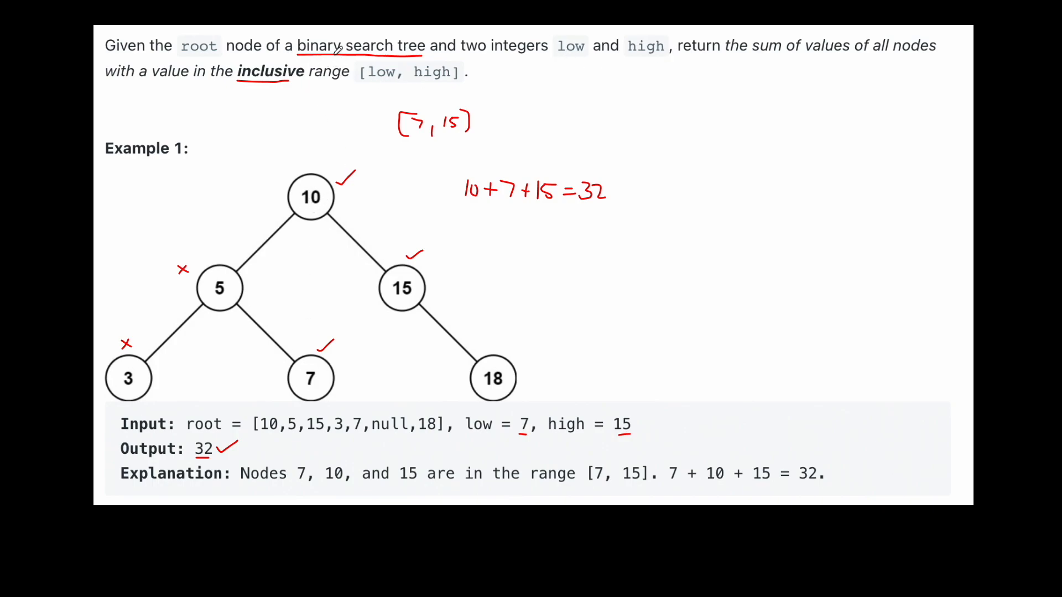
{"action": "mouse_move", "coordinate": [336, 263]}
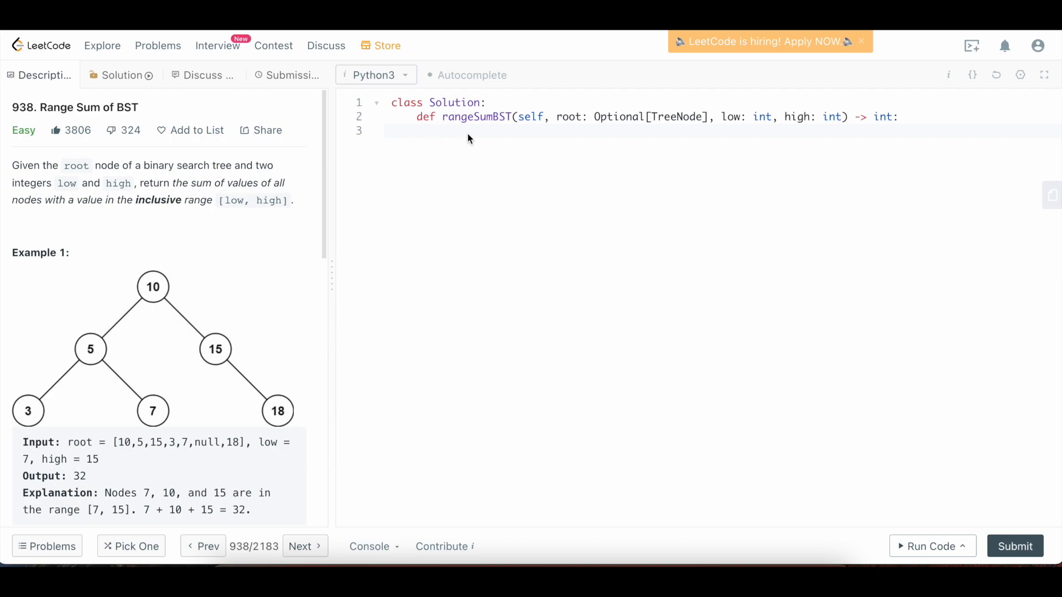
Focus the Python3 editor below the empty rangeSumBST method stub
{"action": "left_click", "coordinate": [442, 130]}
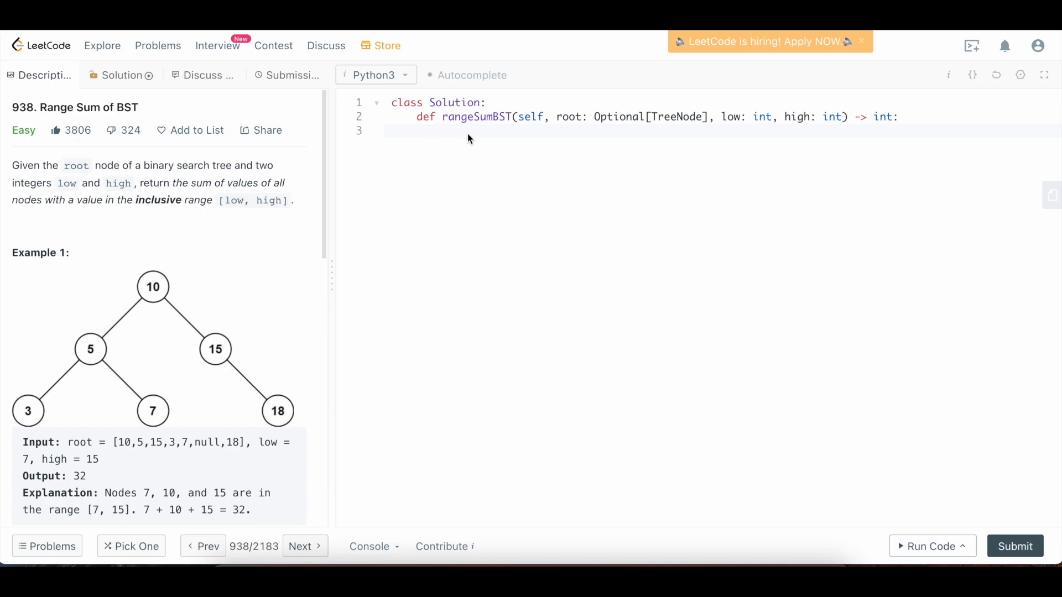
{"action": "left_click", "coordinate": [442, 131]}
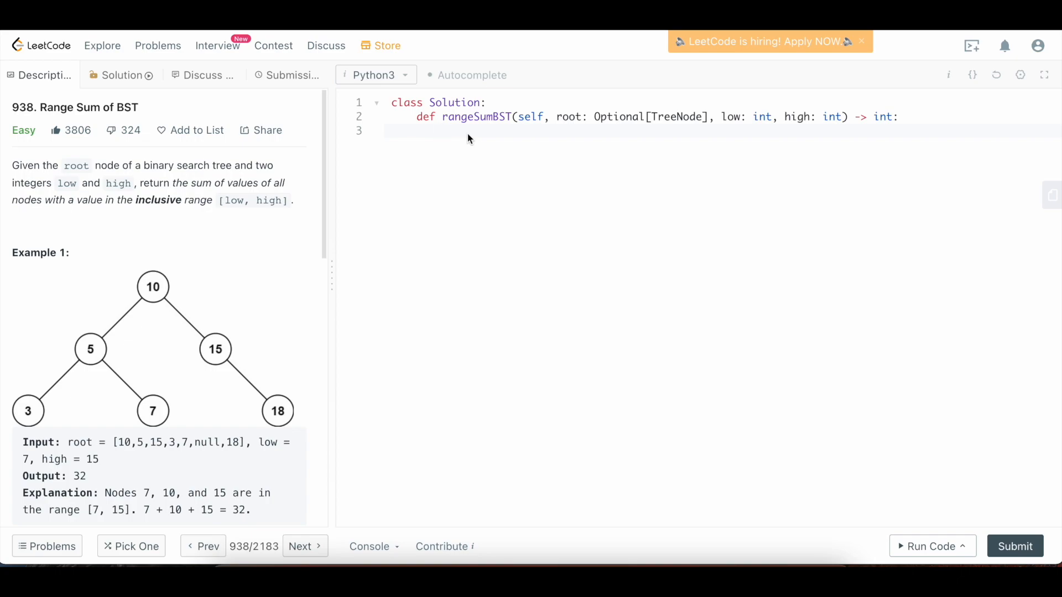
{"action": "left_click", "coordinate": [443, 131]}
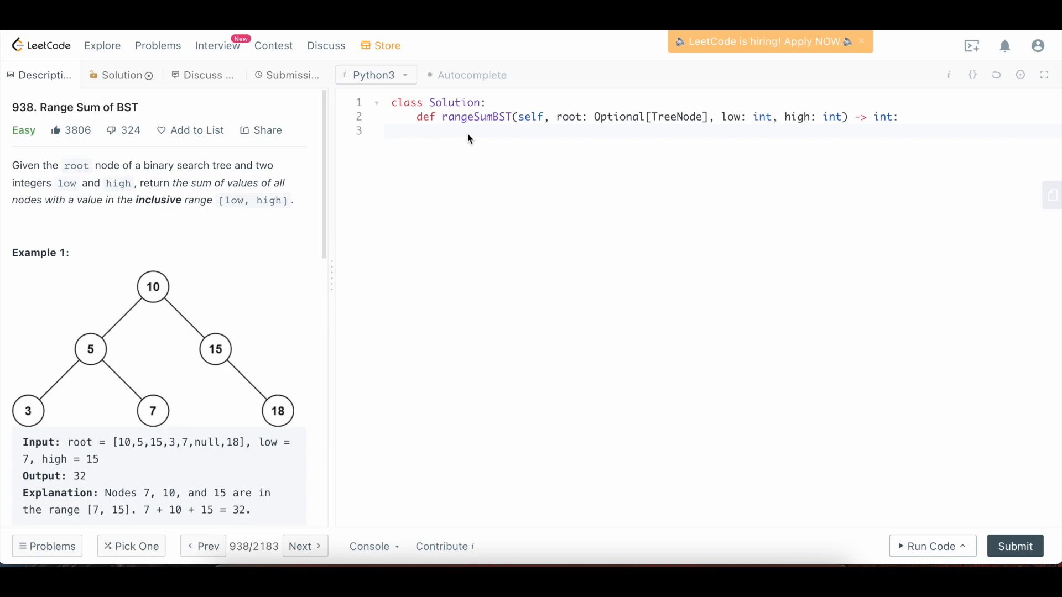
Return 0 for an empty root, then initialize ans = 0 and stack = [root]
{"action": "type", "text": "if not root:"}
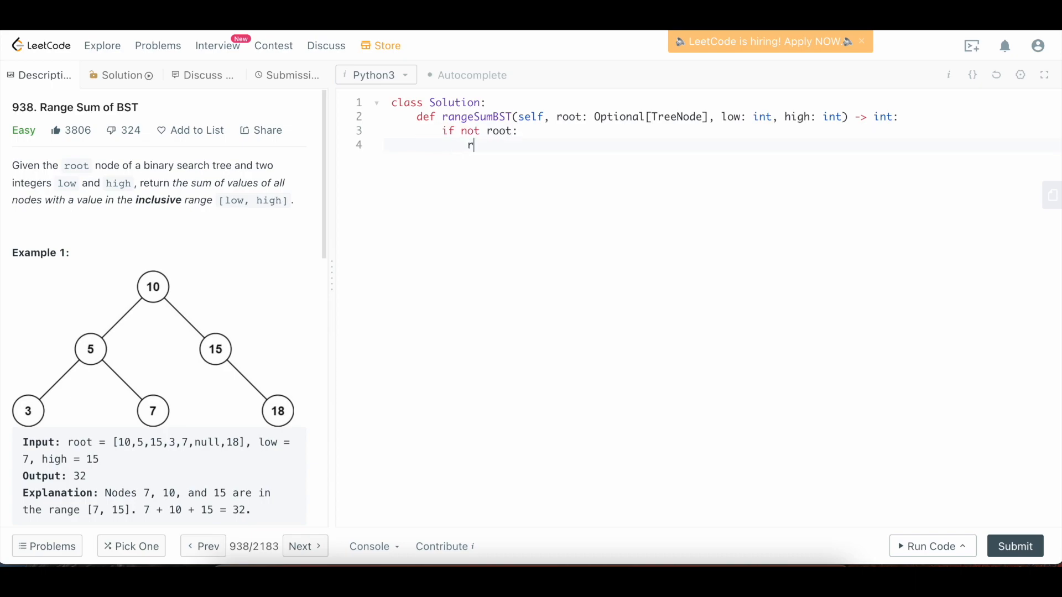
{"action": "type", "text": "eturn 0"}
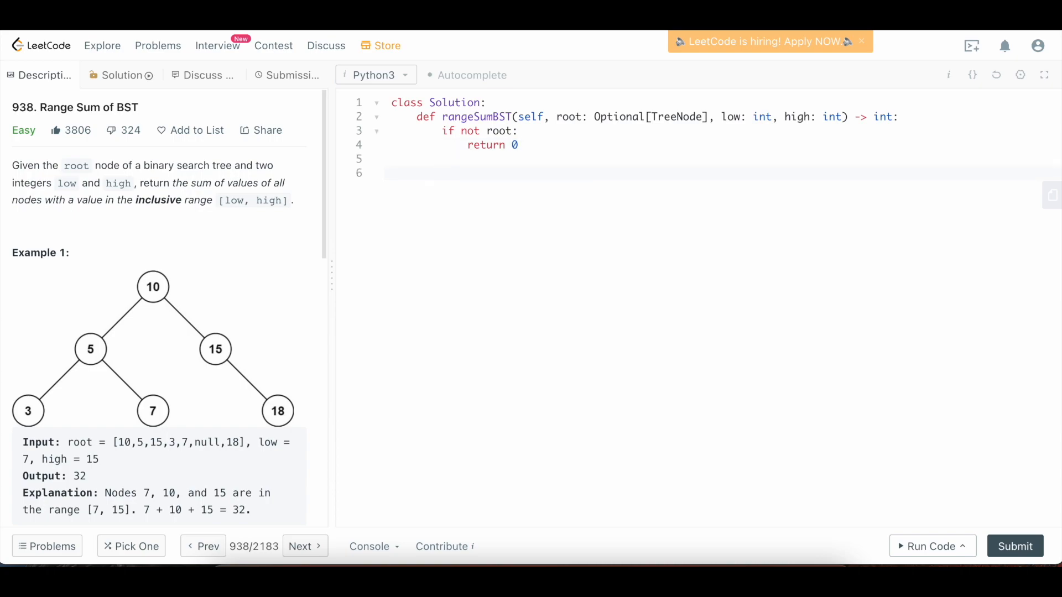
{"action": "type", "text": "ans"}
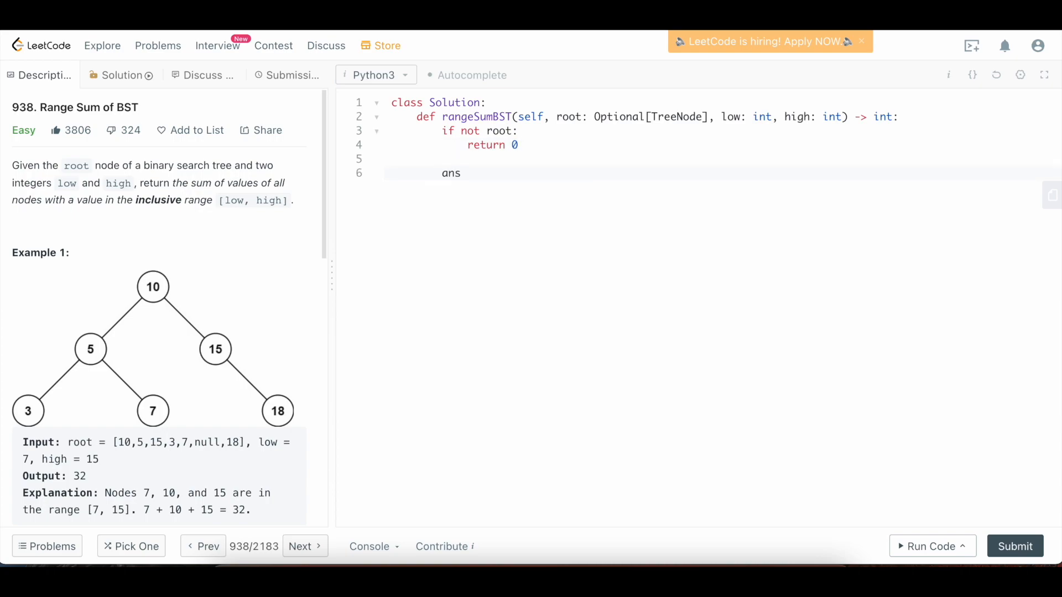
{"action": "type", "text": "= 0"}
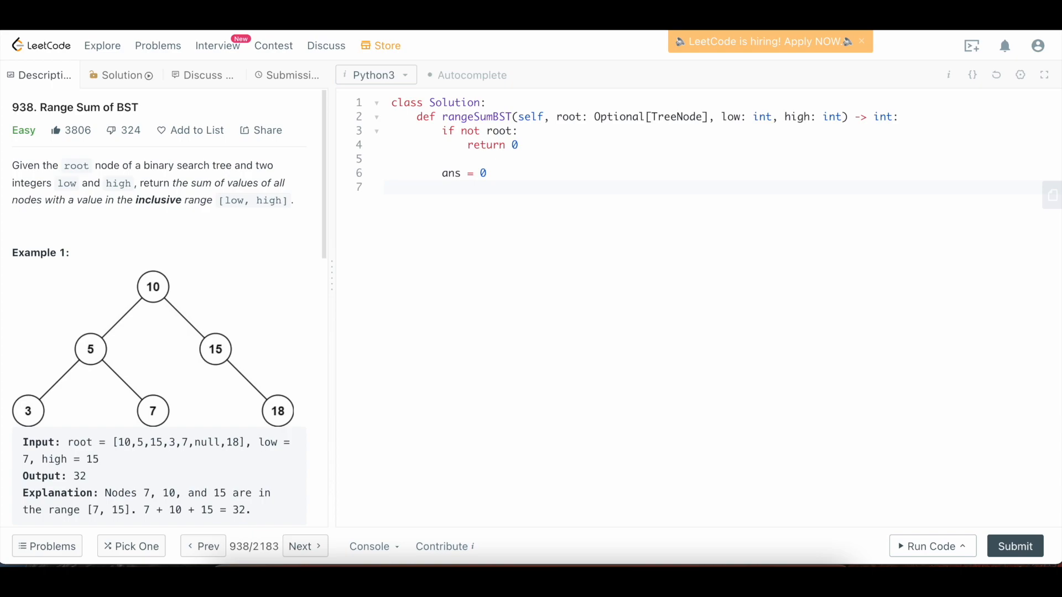
{"action": "type", "text": "stack ="}
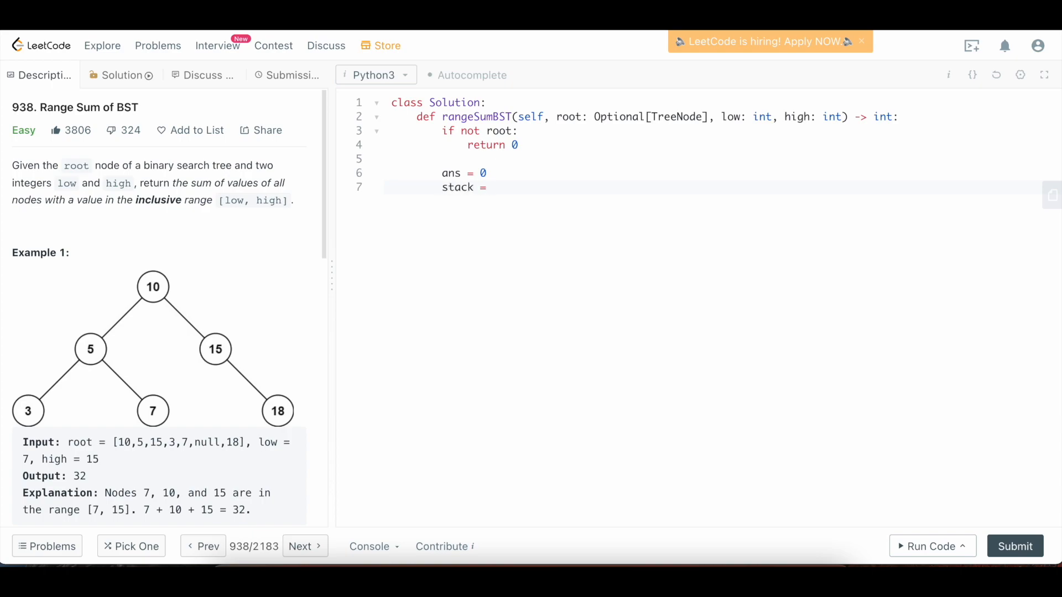
{"action": "type", "text": "[root]"}
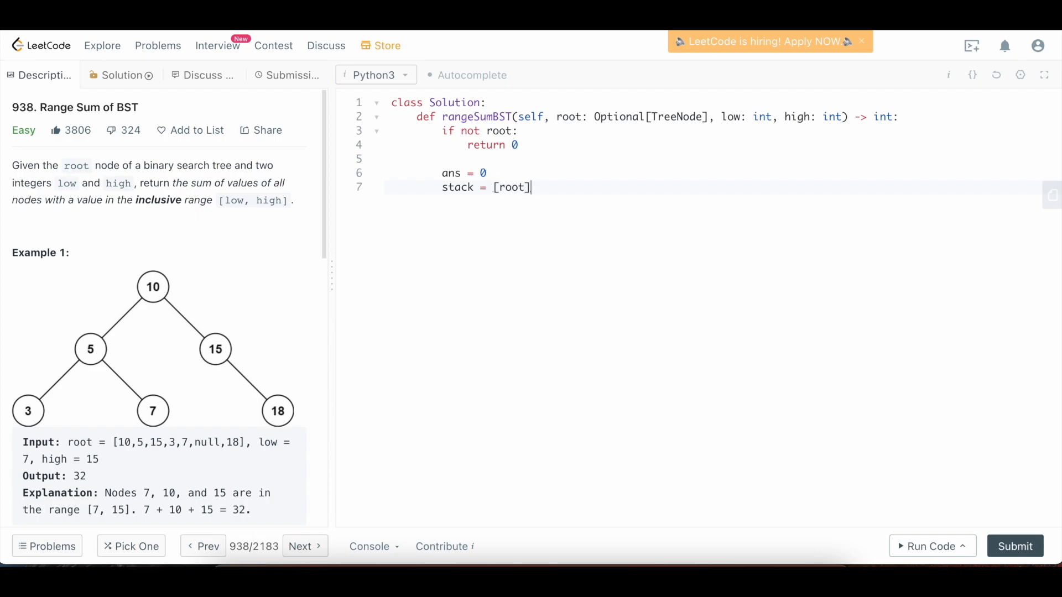
{"action": "key", "text": "Enter"}
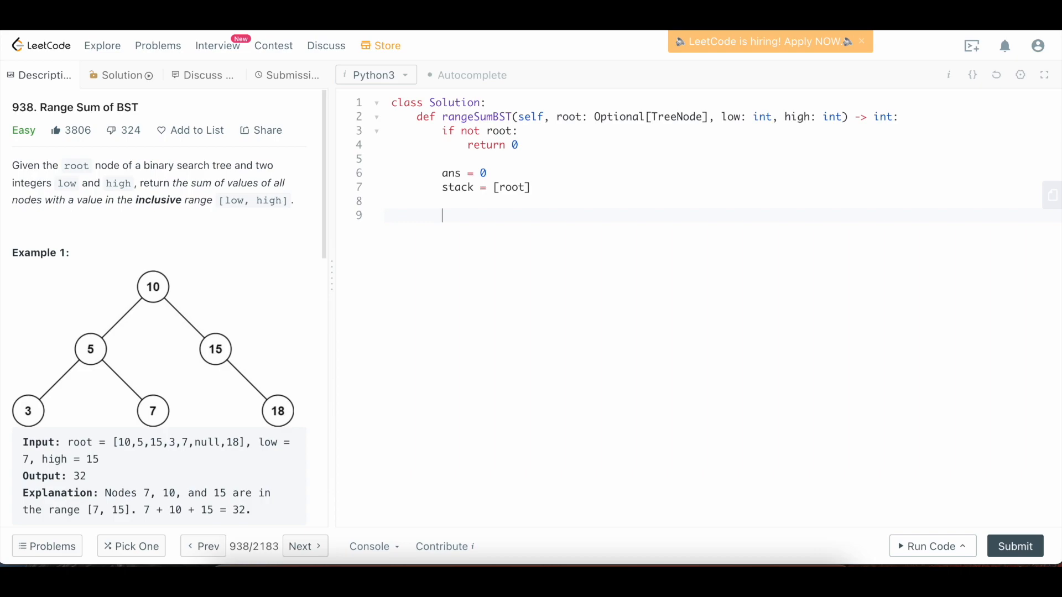
Write the while stack loop popping a node and adding node.val to ans when low <= node.val <= high
{"action": "type", "text": "while stack:"}
{"action": "type", "text": "n"}
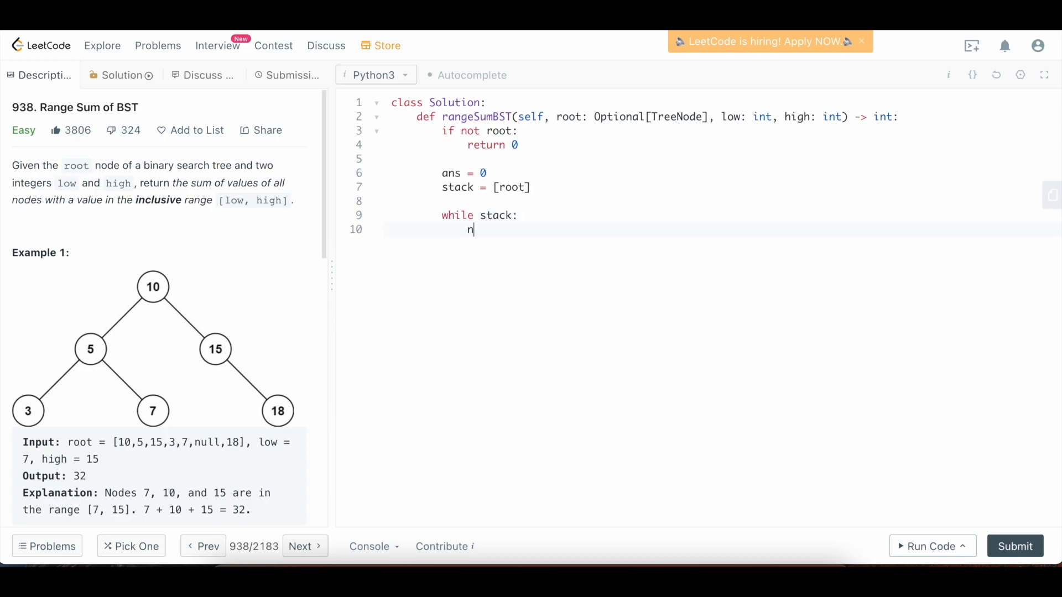
{"action": "type", "text": "ode = stack.pop("}
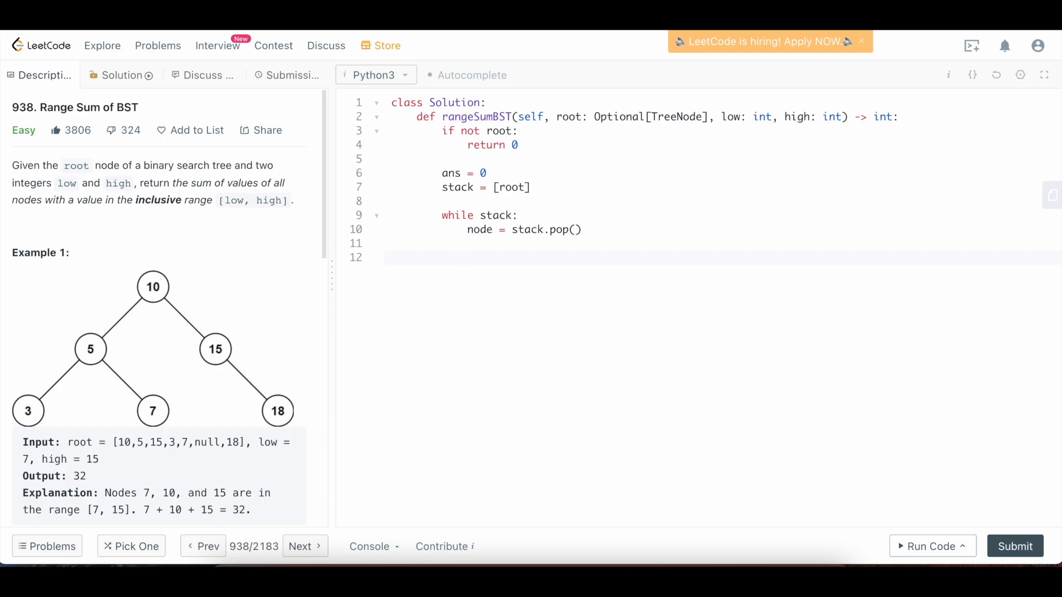
{"action": "type", "text": "if"}
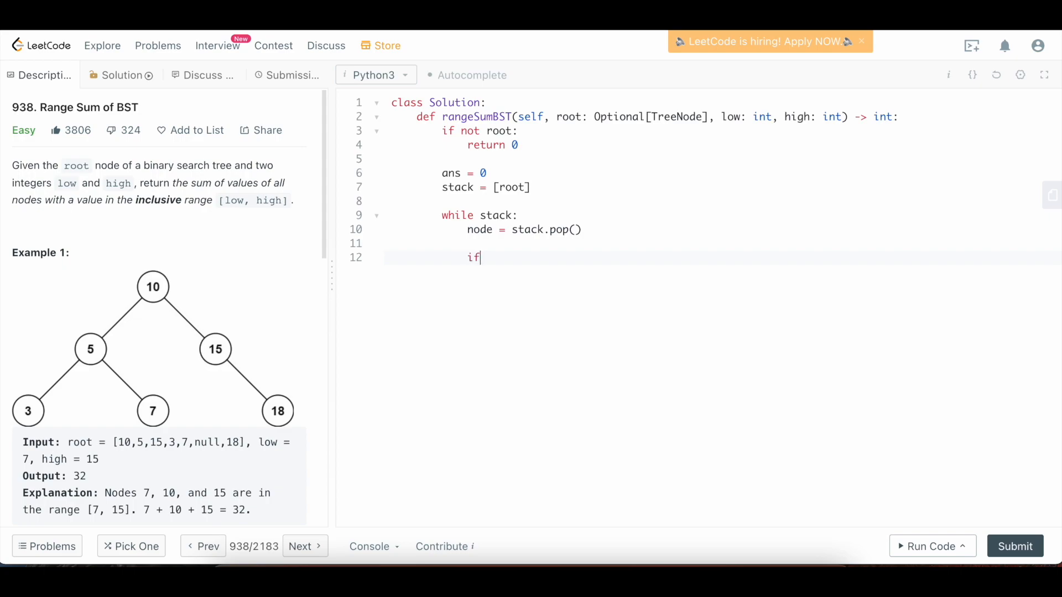
{"action": "type", "text": "low <= nod"}
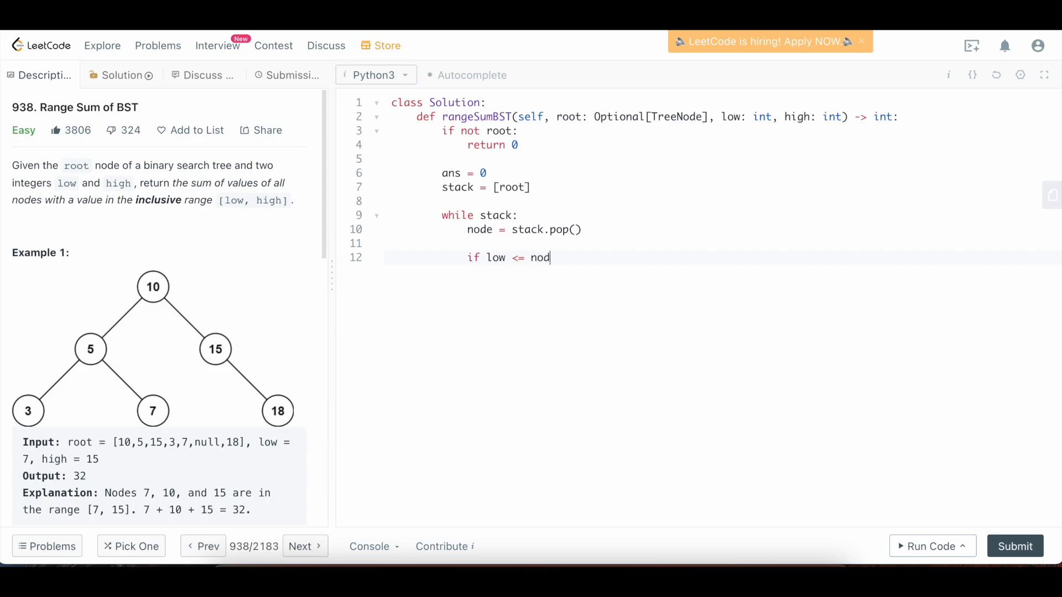
{"action": "type", "text": "e.val <="}
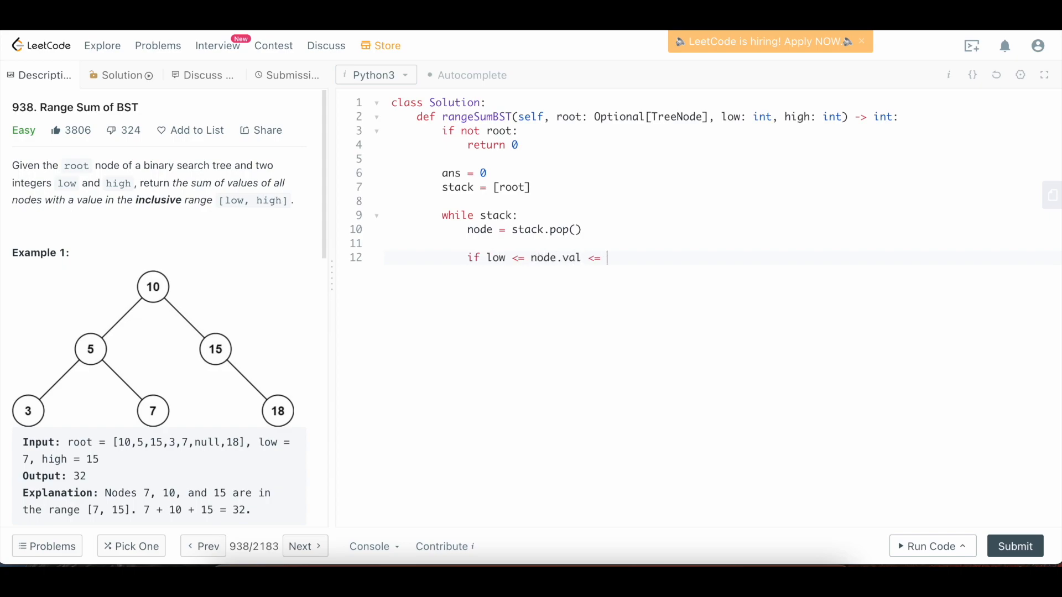
{"action": "type", "text": "hi"}
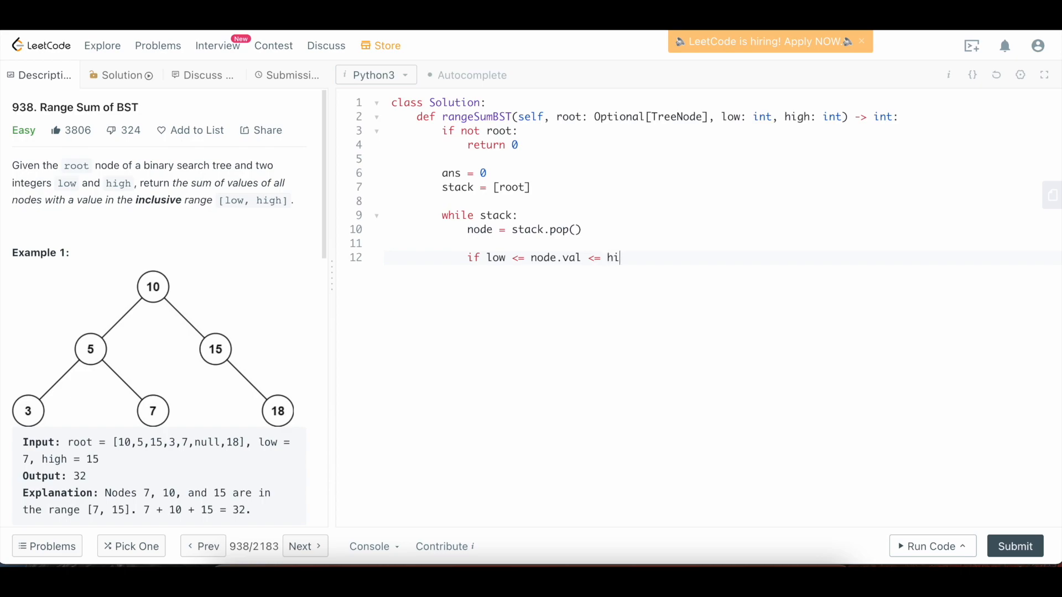
{"action": "type", "text": "gh:"}
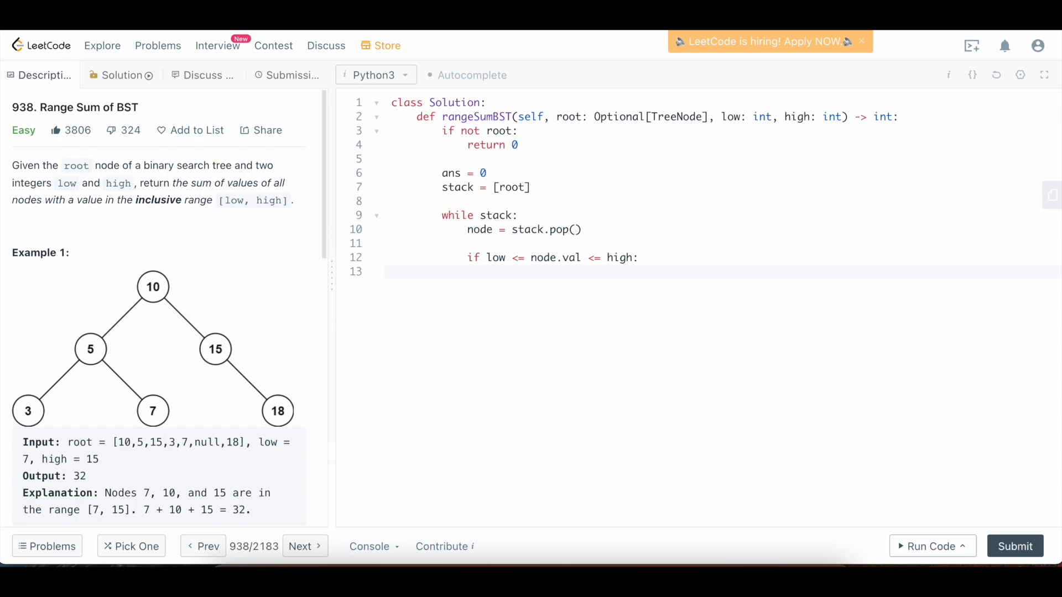
{"action": "type", "text": "ans +="}
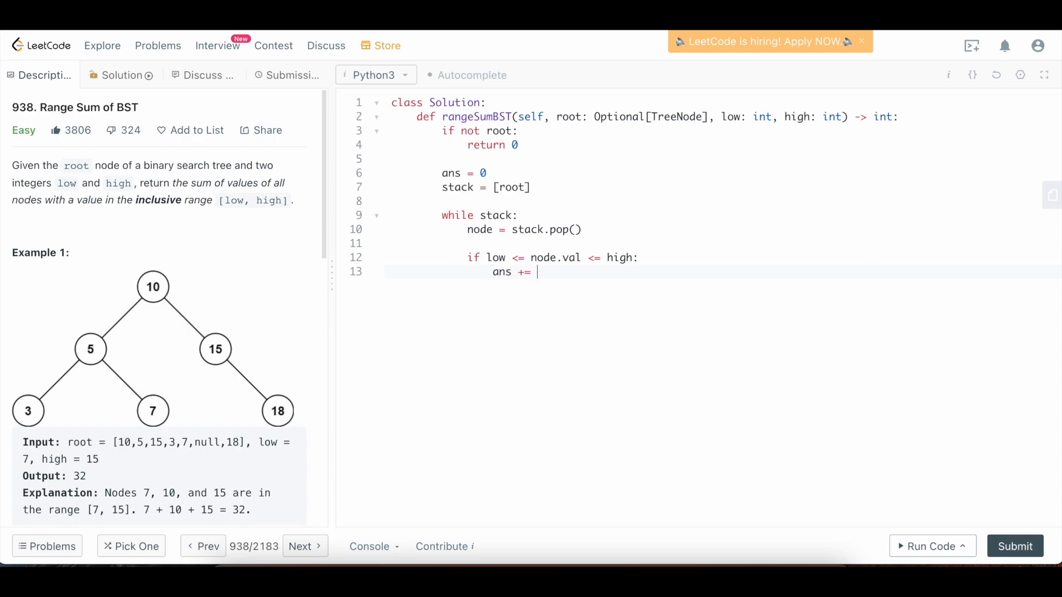
{"action": "type", "text": "node.val"}
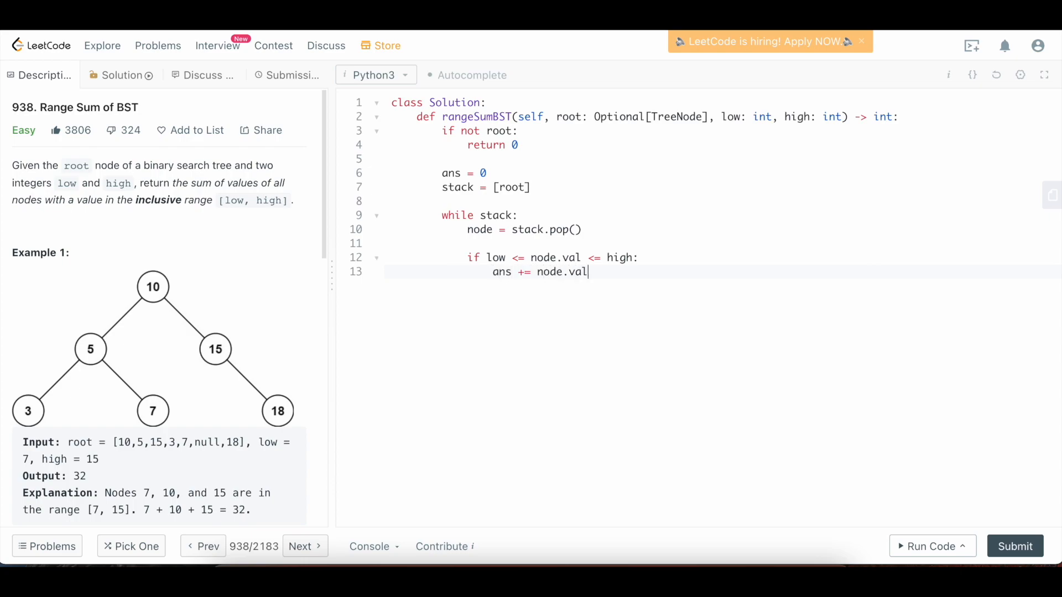
{"action": "key", "text": "Enter"}
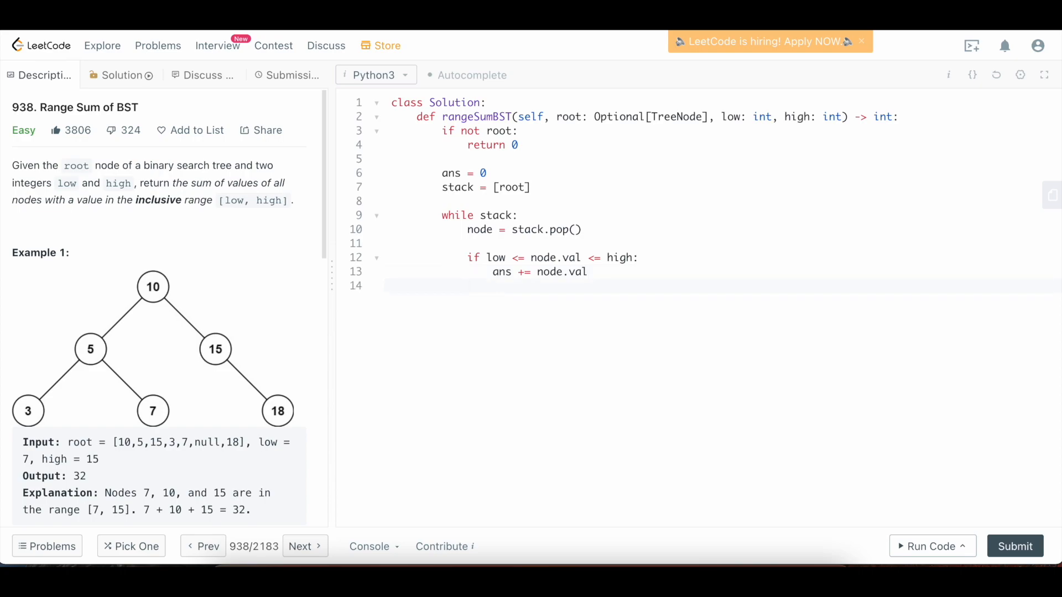
{"action": "key", "text": "Enter"}
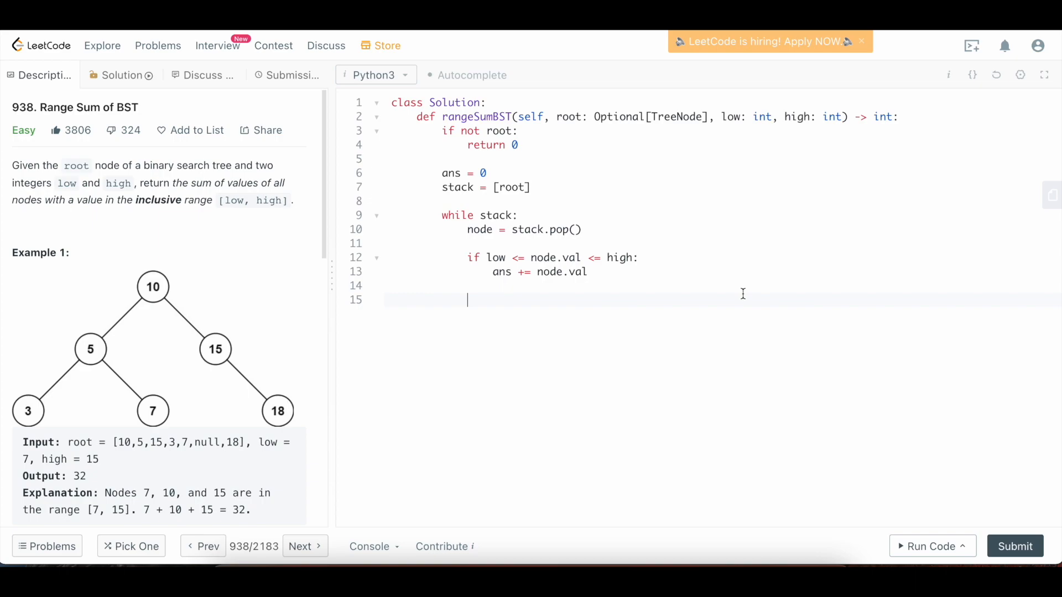
Push node.left onto the stack when low < node.val
{"action": "type", "text": "if low <"}
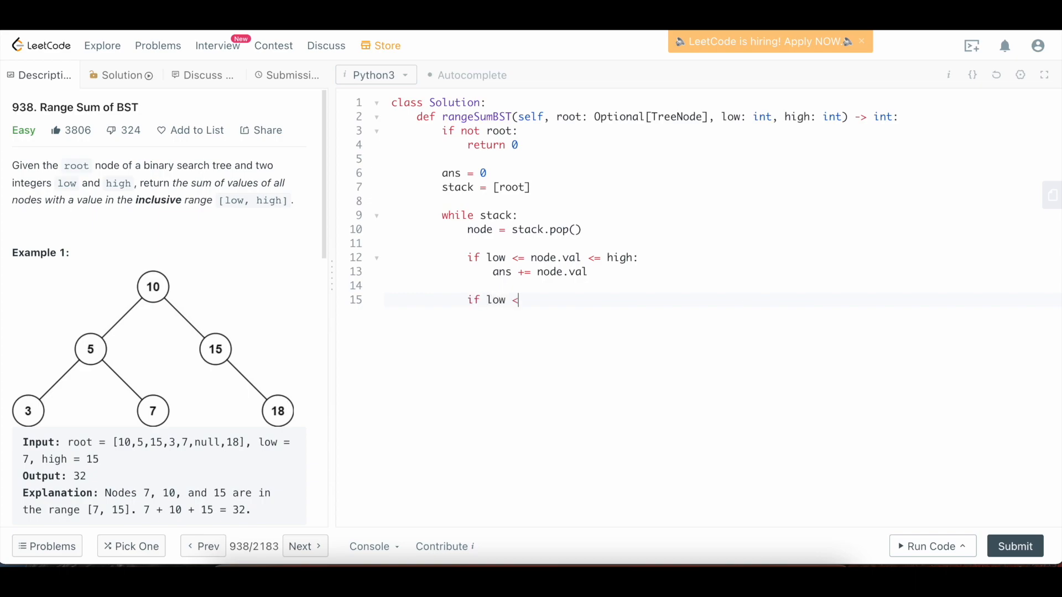
{"action": "type", "text": "no"}
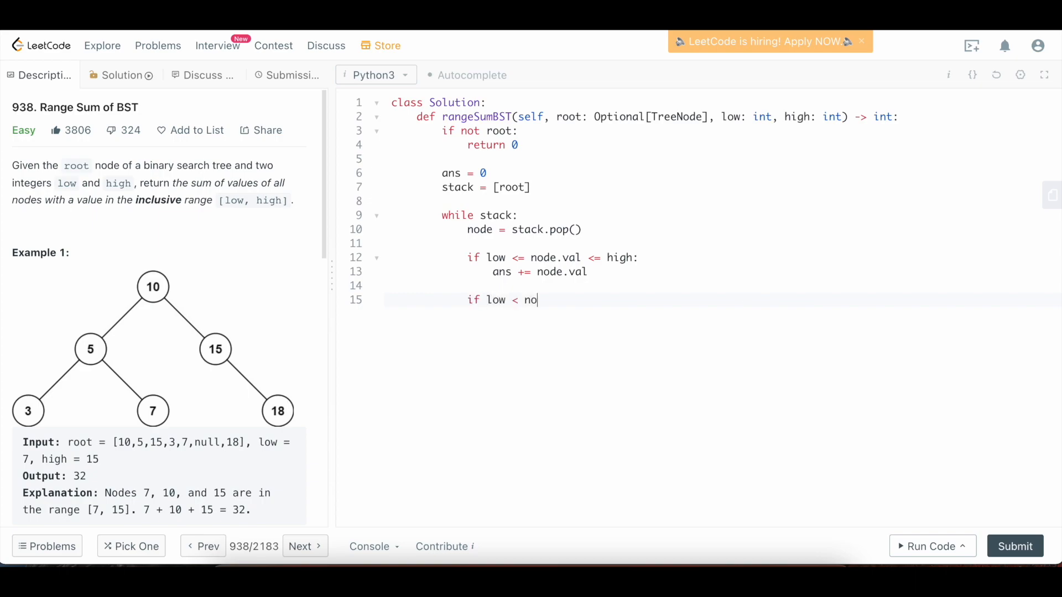
{"action": "type", "text": "de.val:"}
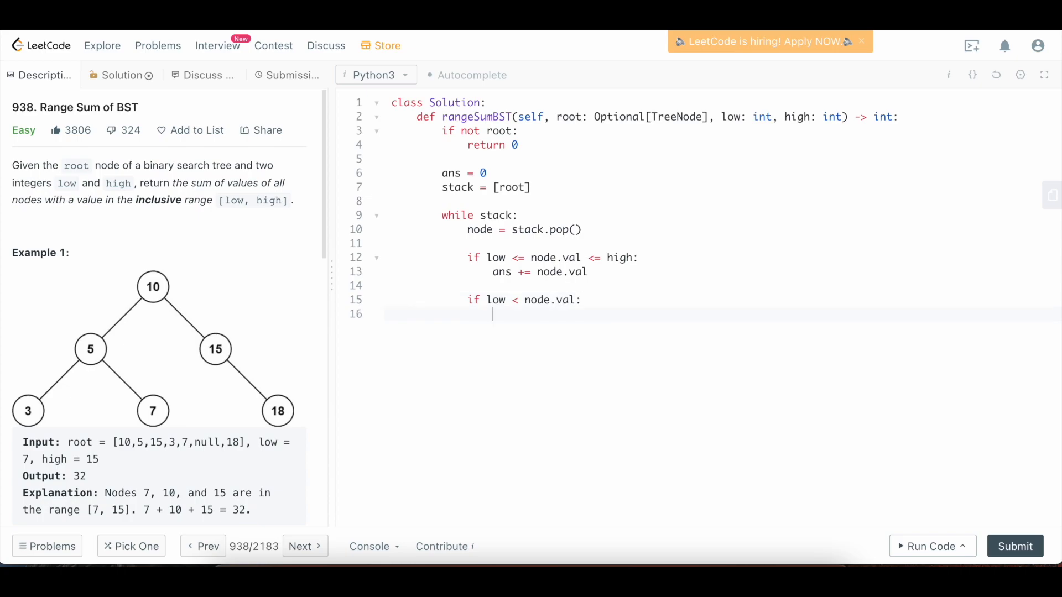
{"action": "type", "text": "stack.appen"}
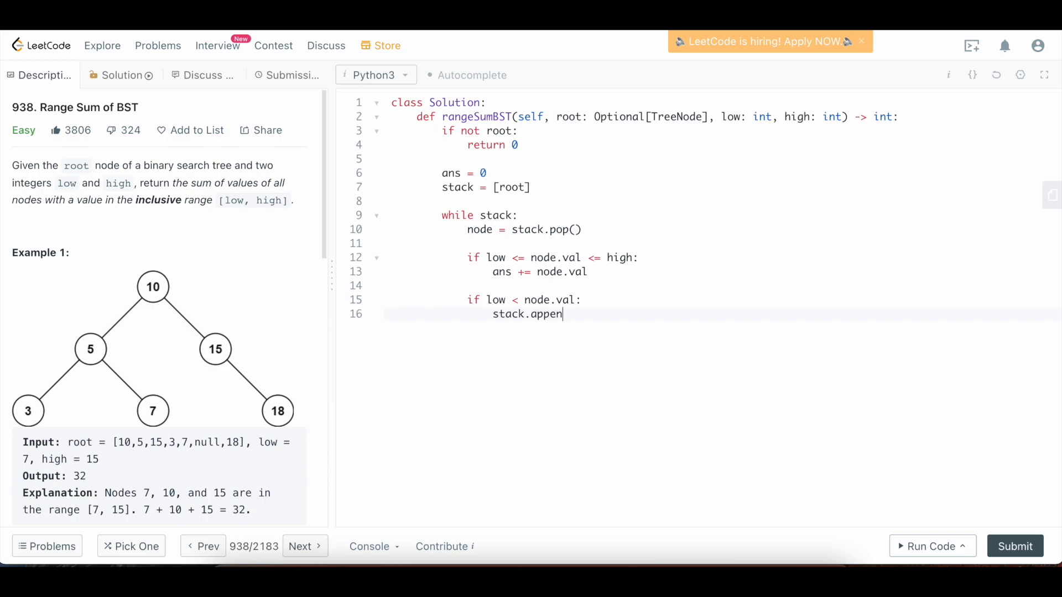
{"action": "type", "text": "d(node.left)"}
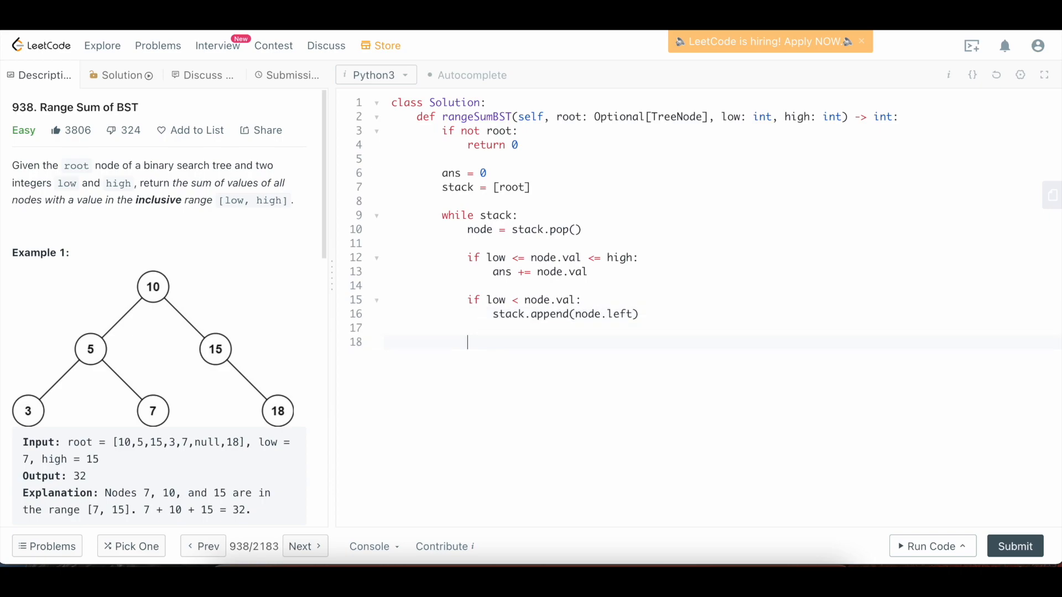
Push node.right onto the stack when node.val < high
{"action": "type", "text": "if"}
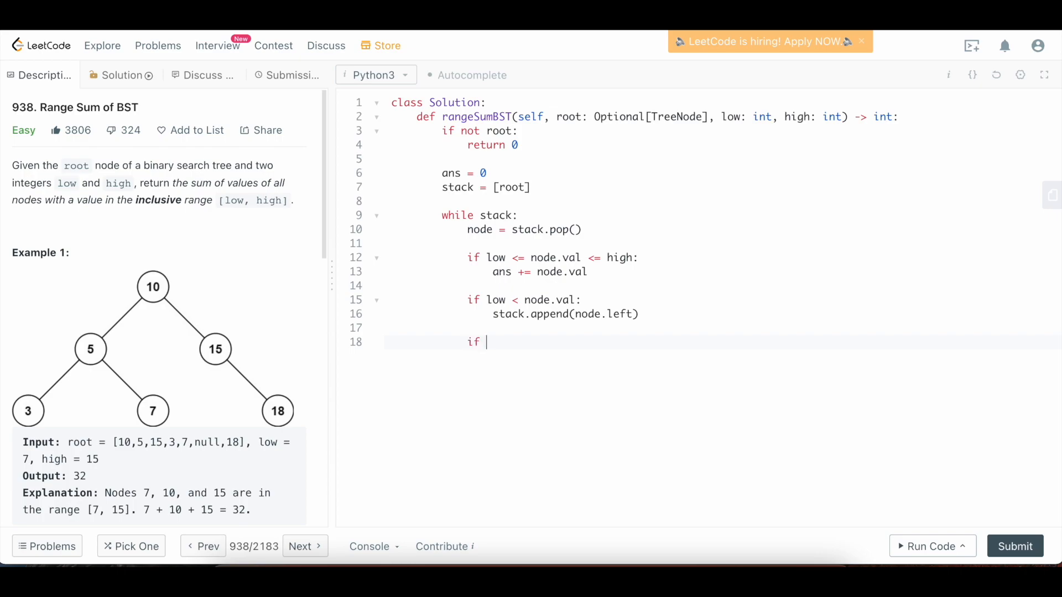
{"action": "type", "text": "node.val < hig"}
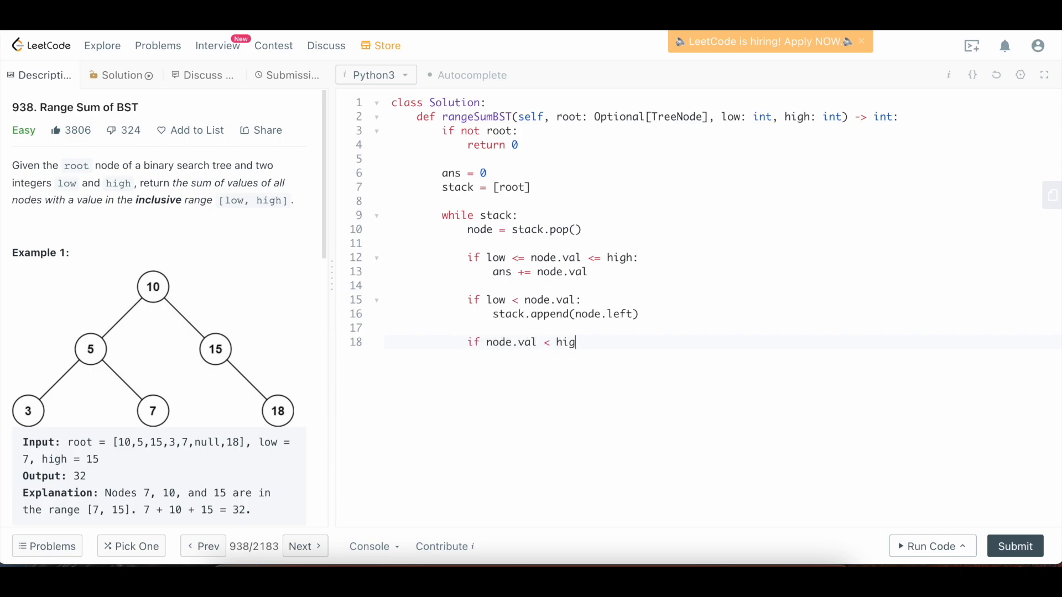
{"action": "type", "text": "h:"}
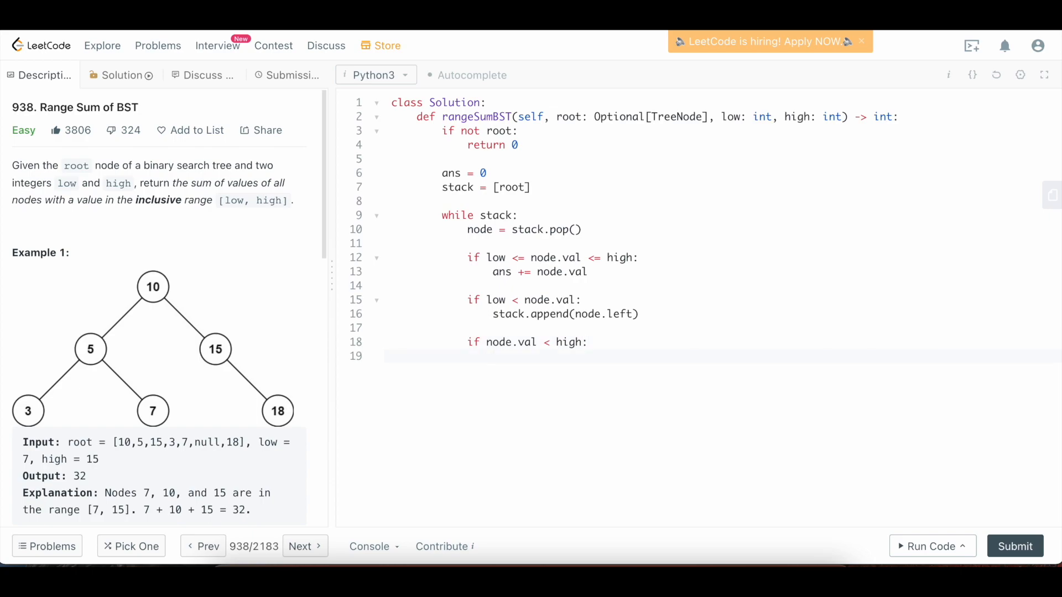
{"action": "type", "text": "stack."}
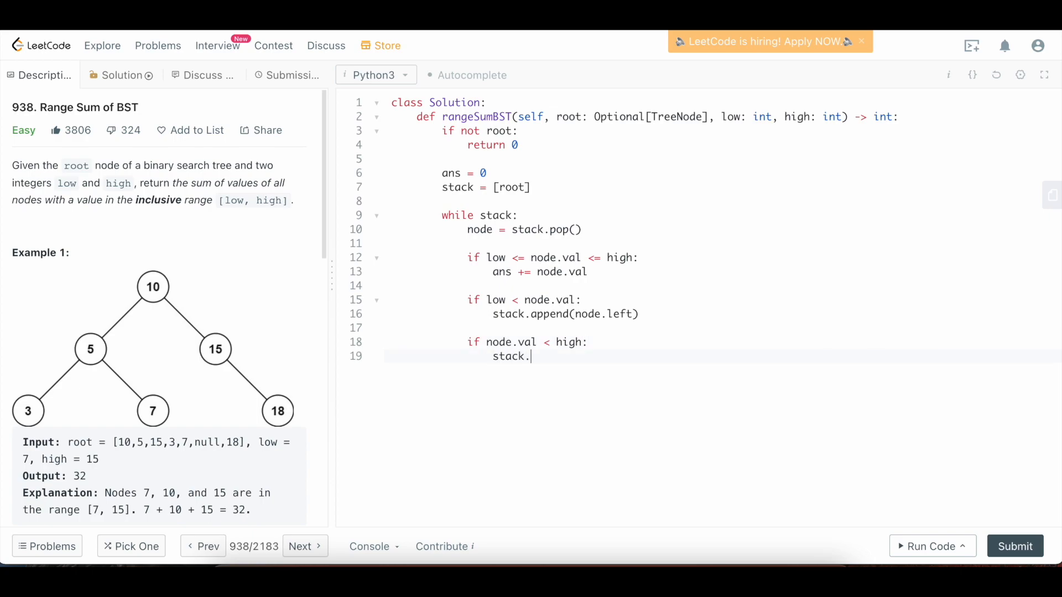
{"action": "type", "text": "append()"}
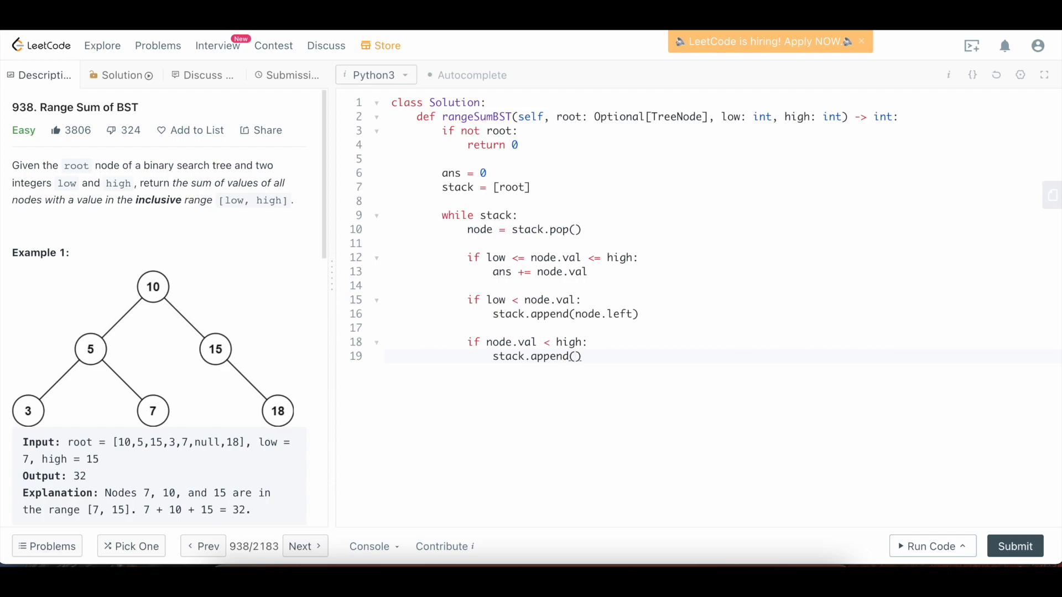
{"action": "type", "text": "node.right"}
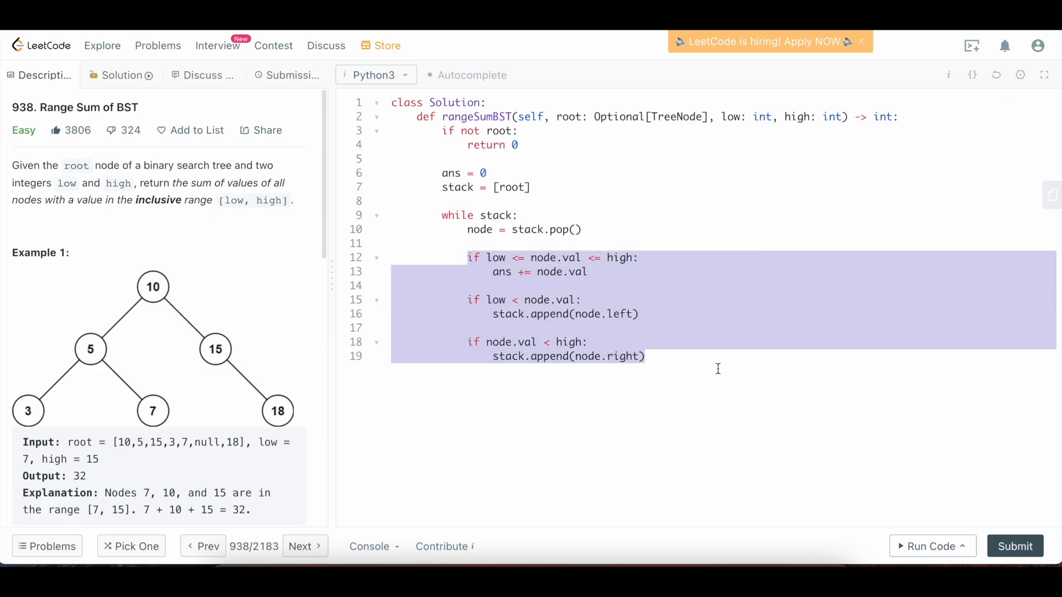
Wrap the range check and child pushes in an if node: guard and indent them
{"action": "key", "text": "Enter"}
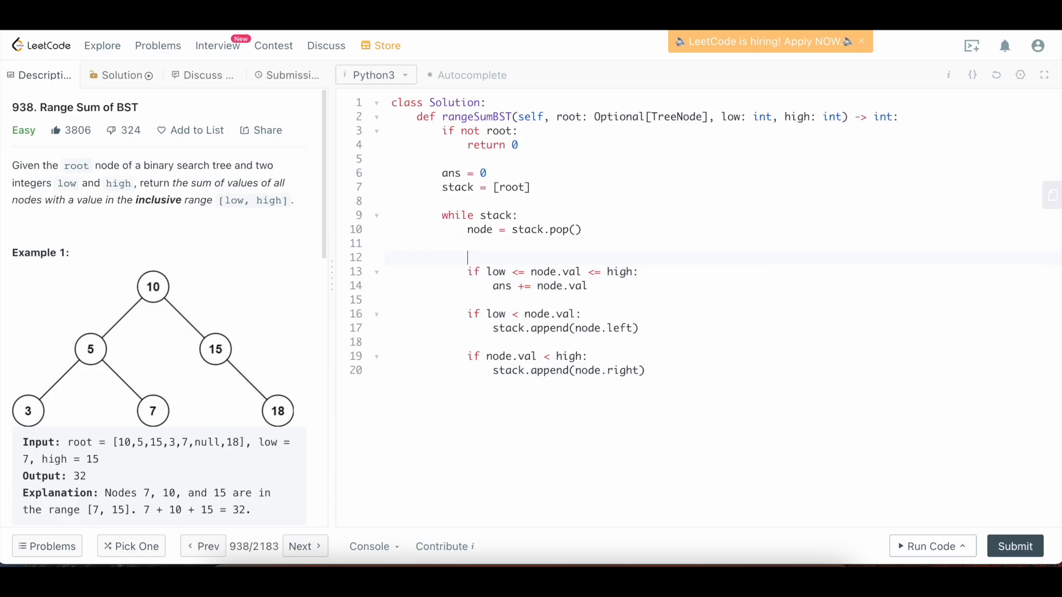
{"action": "type", "text": "if node:"}
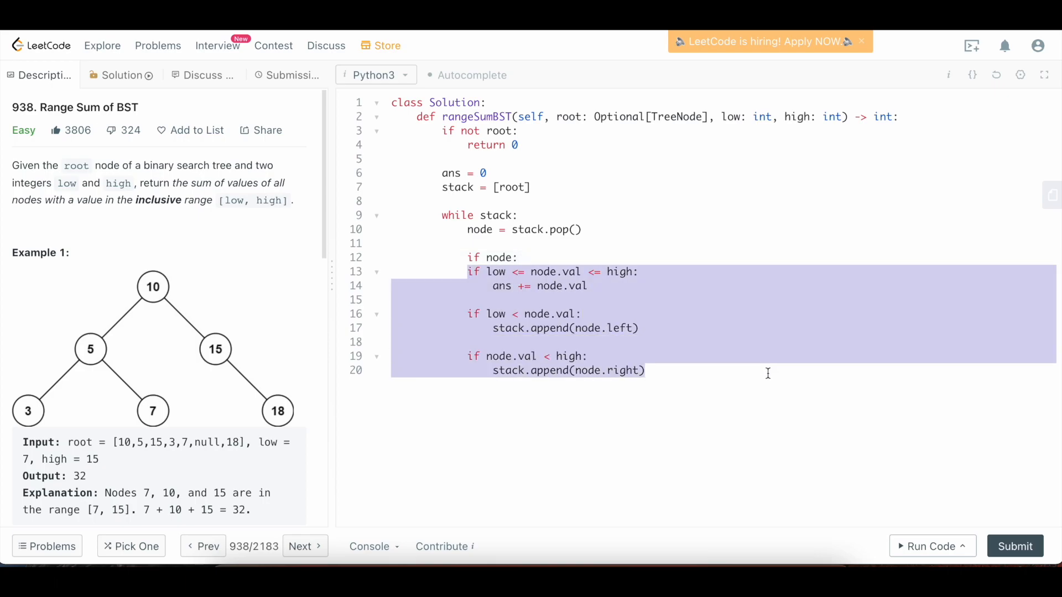
{"action": "left_click", "coordinate": [624, 372]}
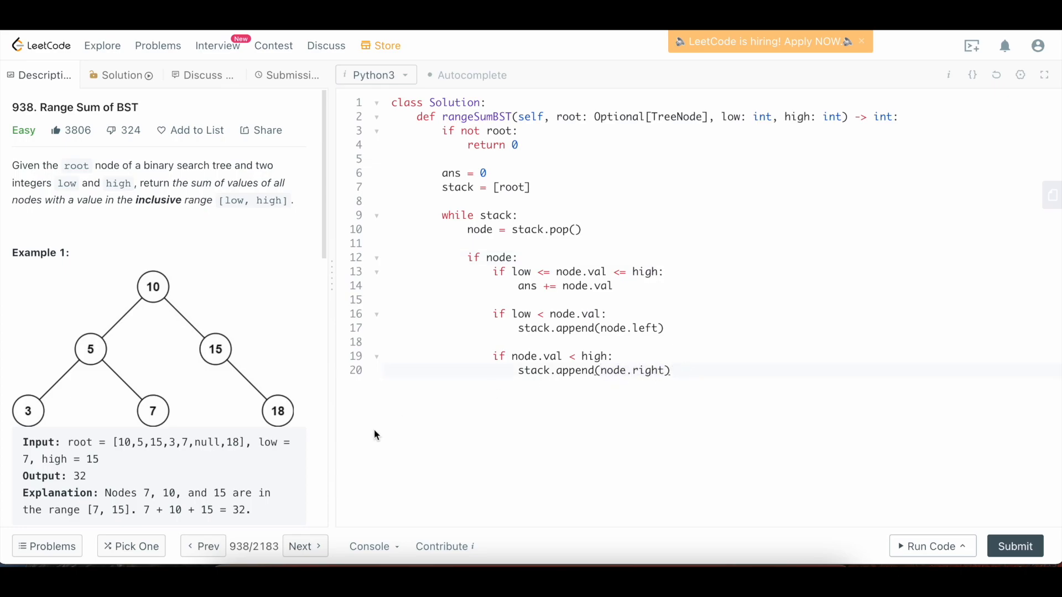
{"action": "double_click", "coordinate": [631, 328]}
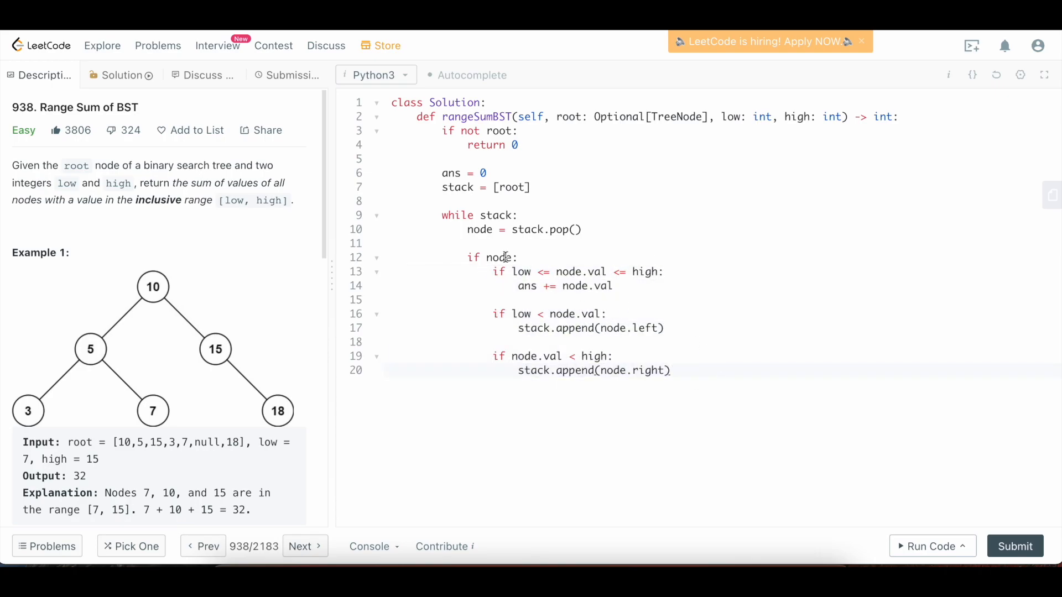
{"action": "left_click", "coordinate": [518, 257]}
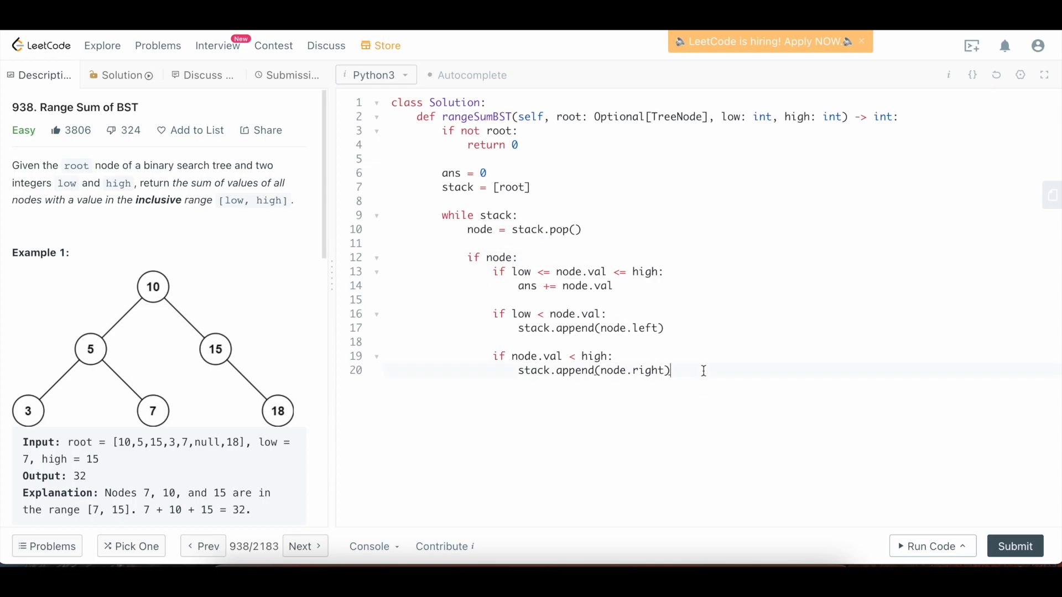
{"action": "key", "text": "Enter"}
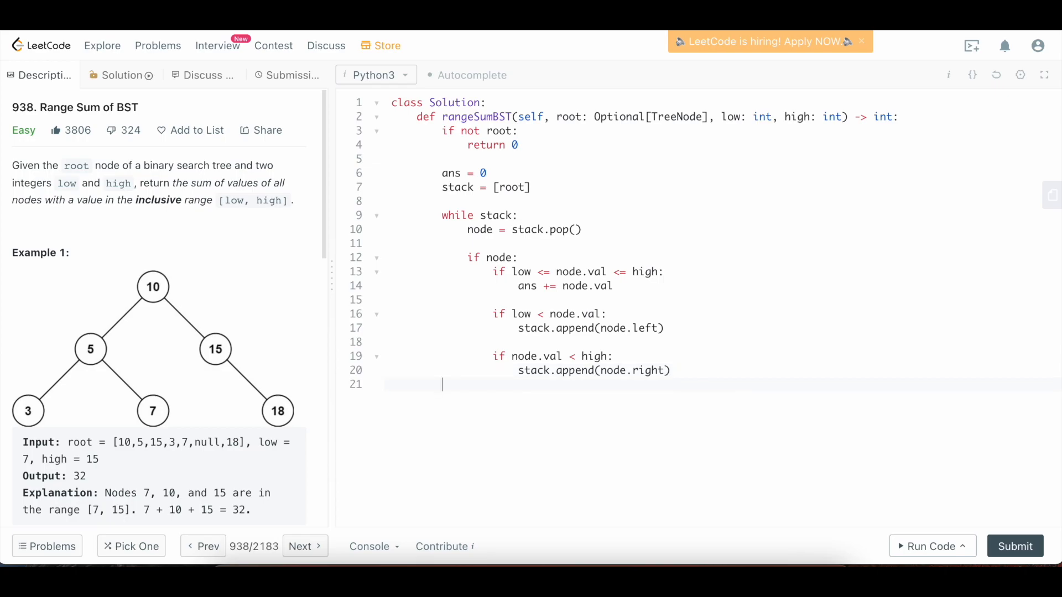
End the method with return ans and submit the iterative solution for acceptance
{"action": "type", "text": "retu"}
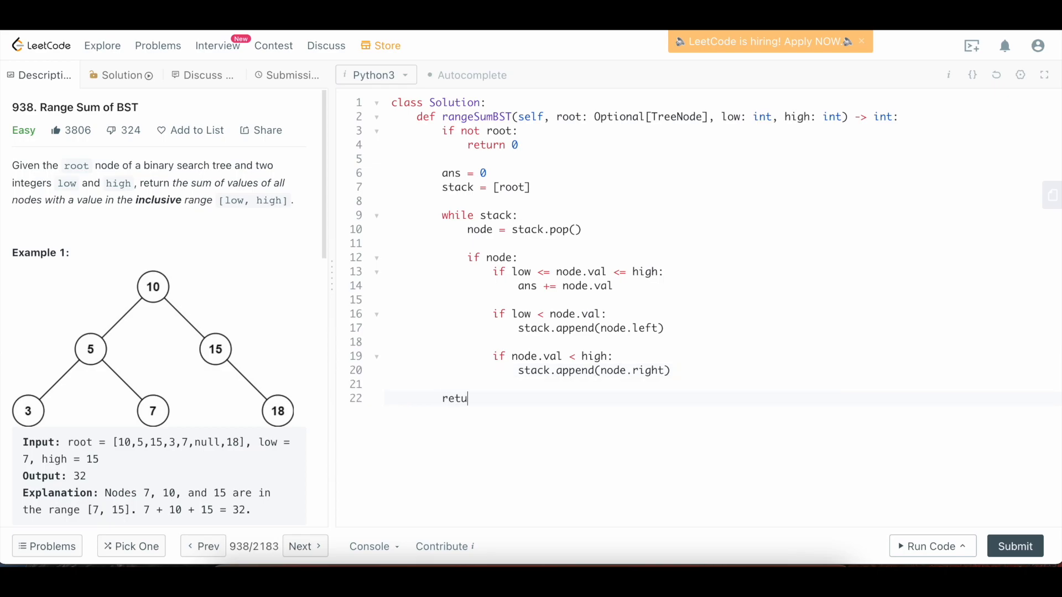
{"action": "type", "text": "rn ans"}
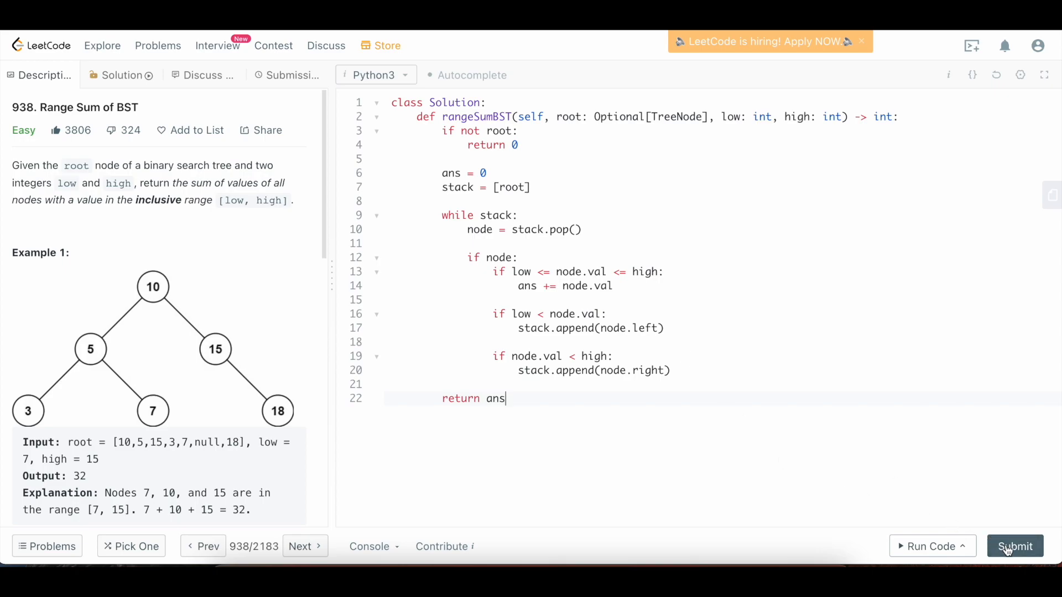
{"action": "left_click", "coordinate": [1015, 546]}
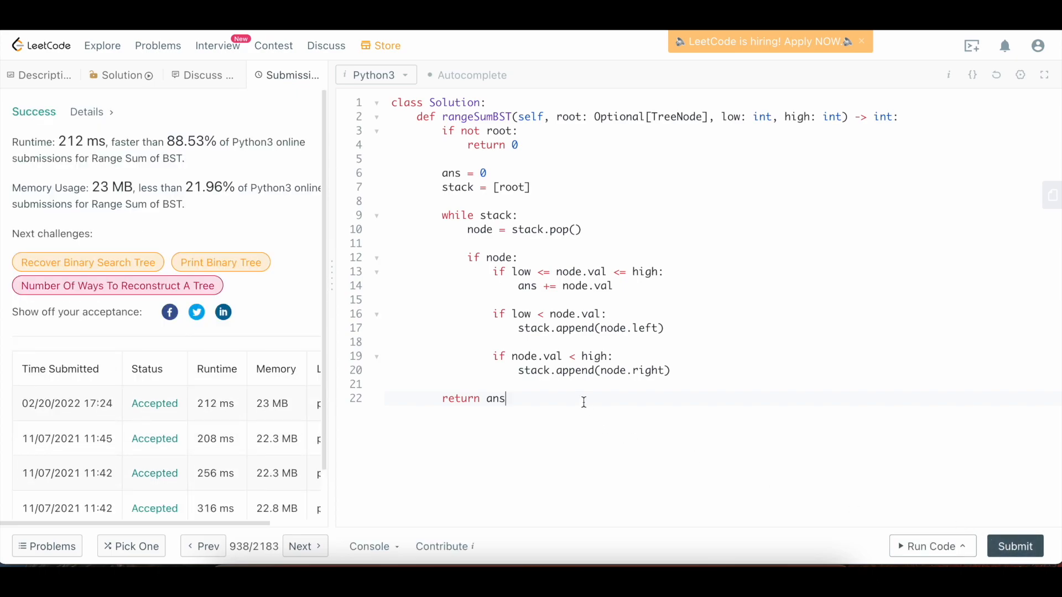
Add comments # T: O(N) and # S: O(N) below the iterative solution
{"action": "key", "text": "Enter"}
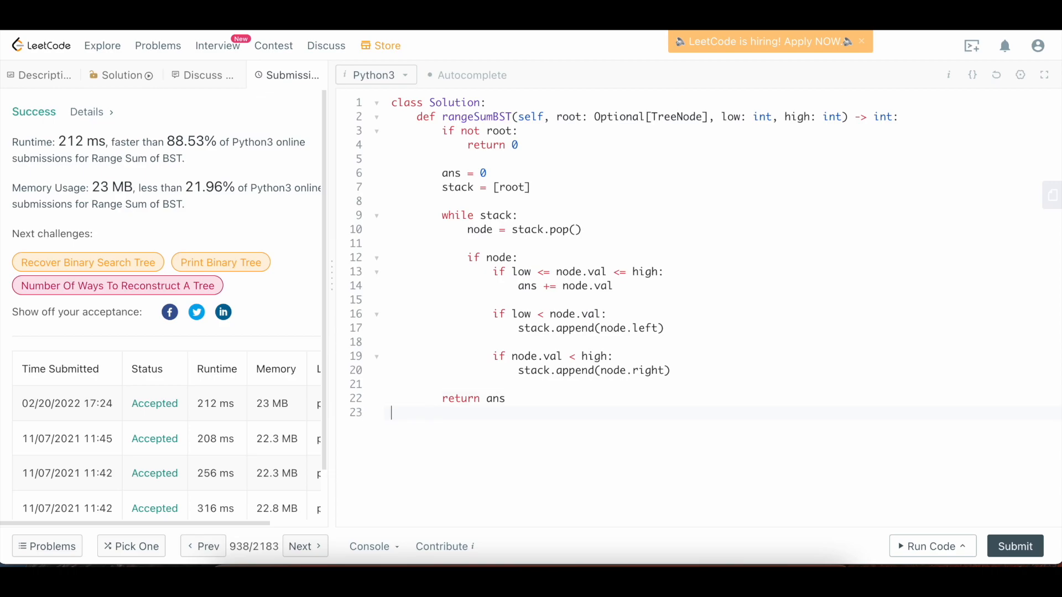
{"action": "key", "text": "Enter"}
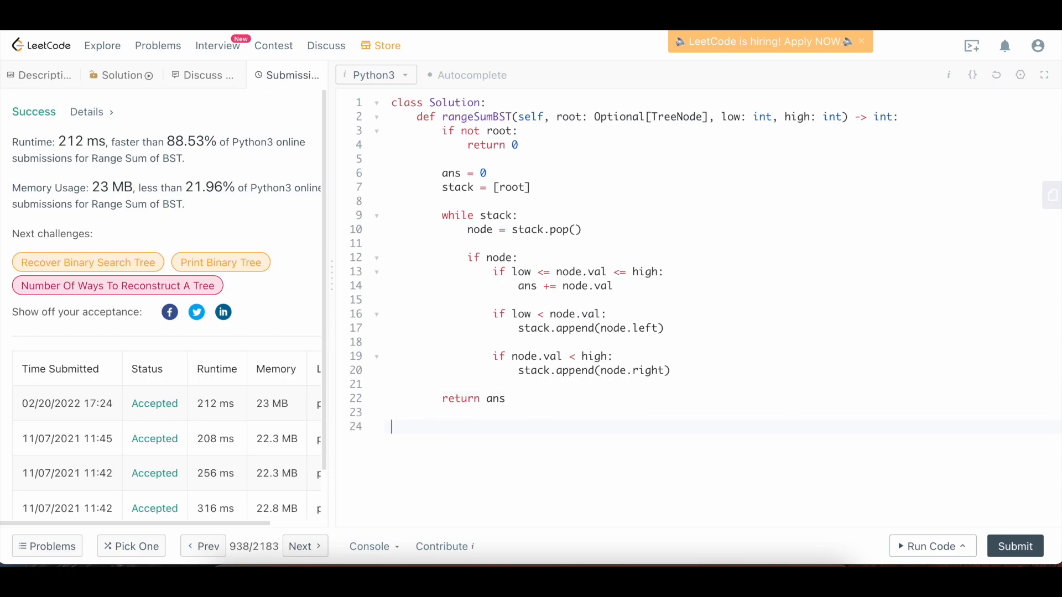
{"action": "type", "text": "#"}
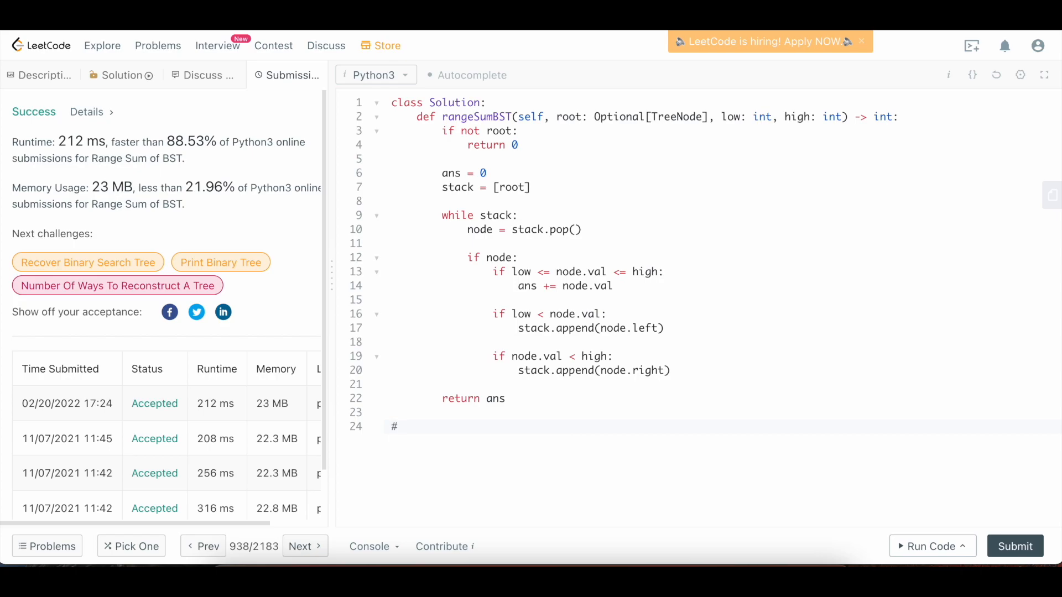
{"action": "type", "text": "O(N)"}
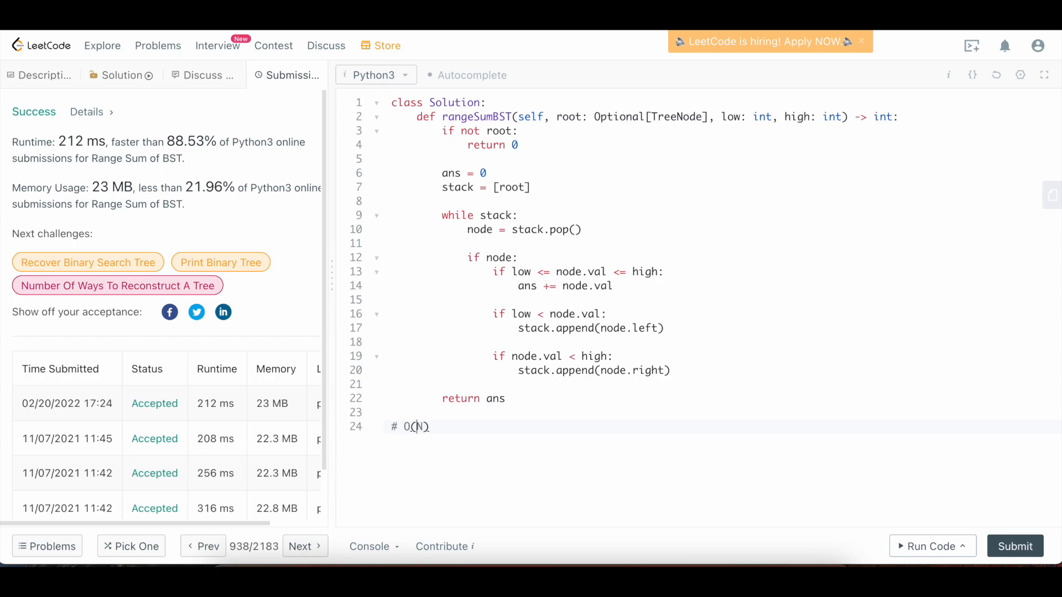
{"action": "type", "text": "T:"}
{"action": "type", "text": "#"}
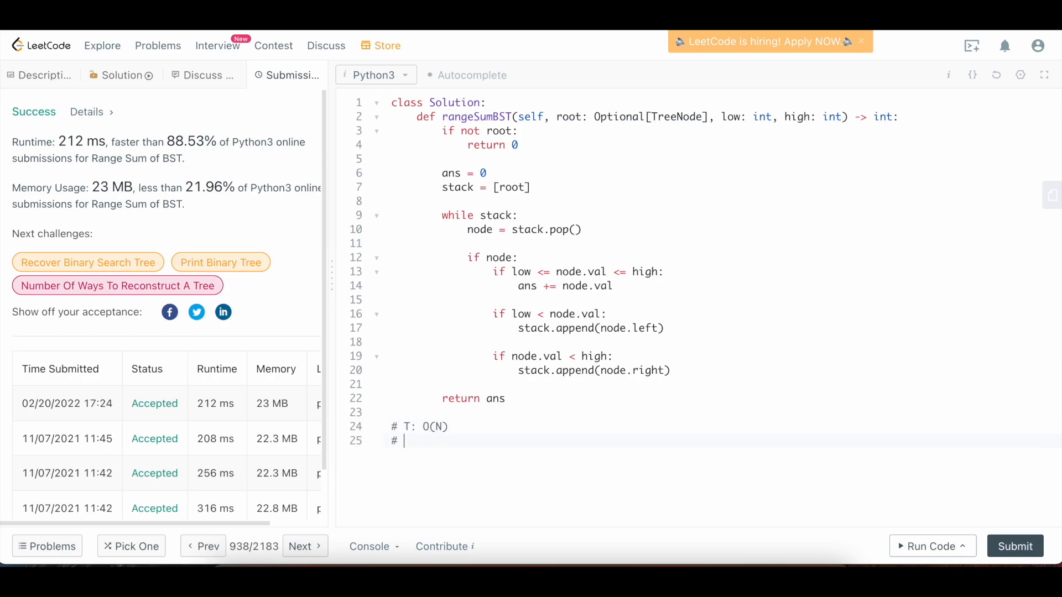
{"action": "type", "text": "S:"}
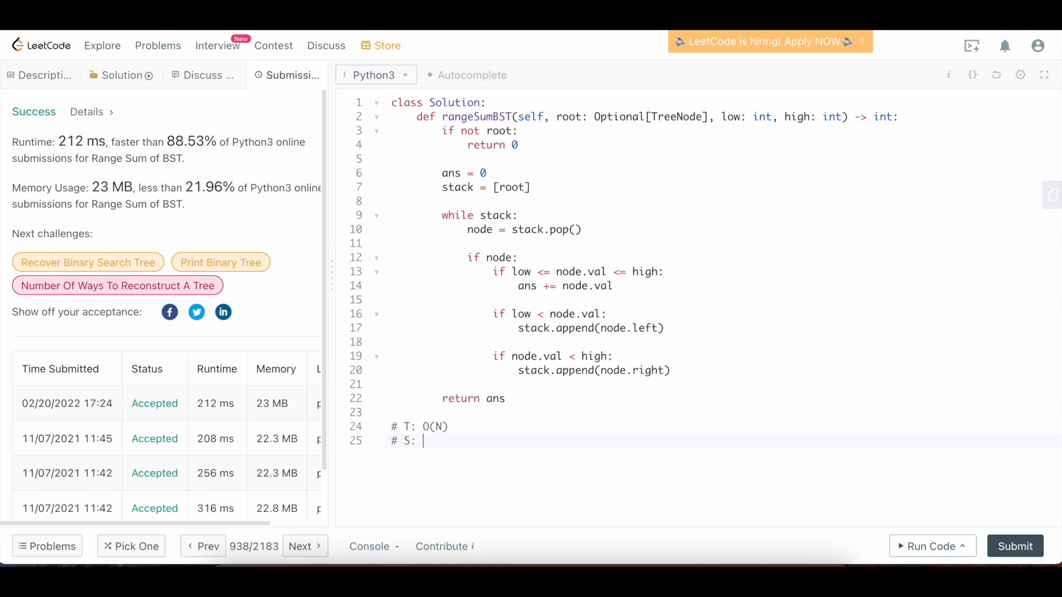
{"action": "type", "text": "O(N)"}
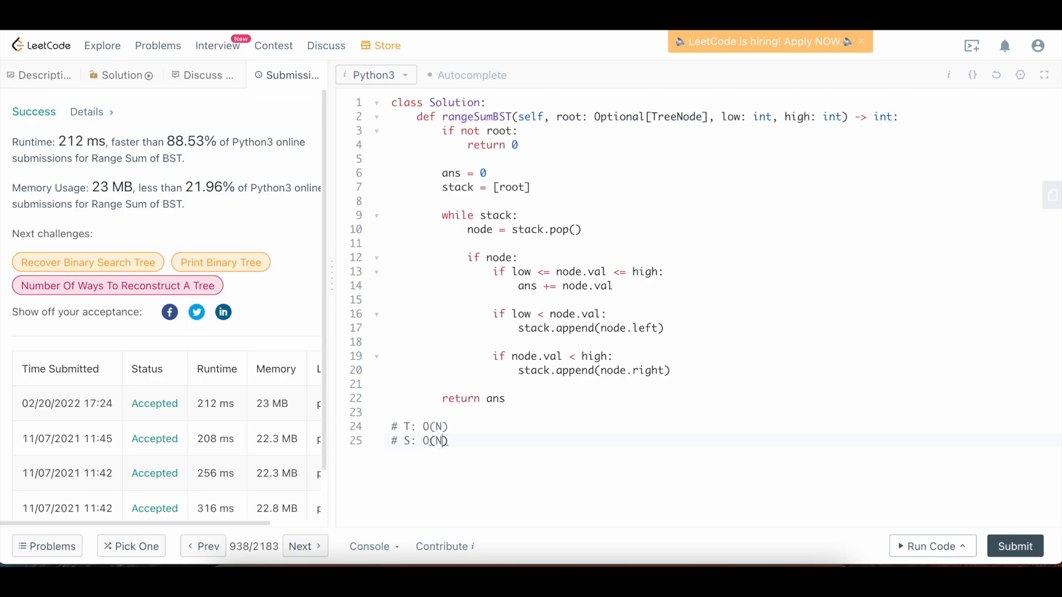
{"action": "mouse_move", "coordinate": [536, 398]}
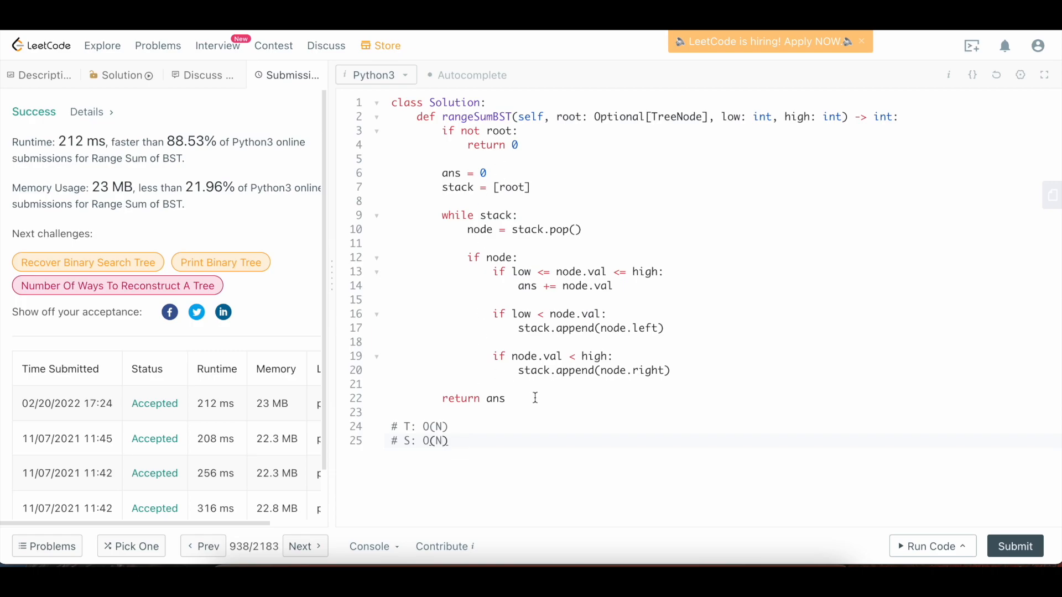
{"action": "mouse_move", "coordinate": [480, 453]}
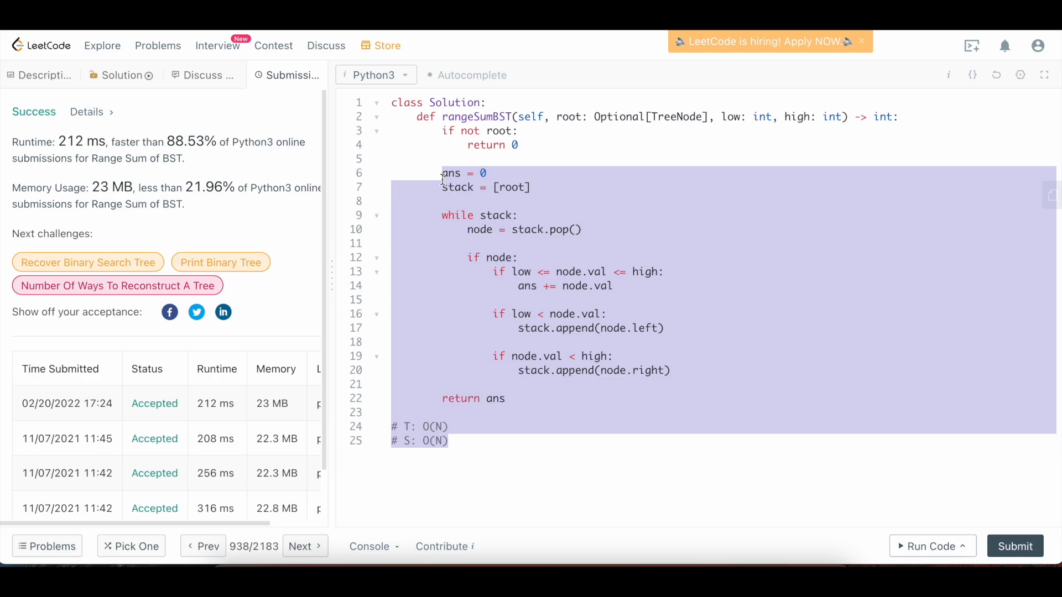
Clear the iterative body and define the helper dfs(self, node, low, high)
{"action": "key", "text": "Delete"}
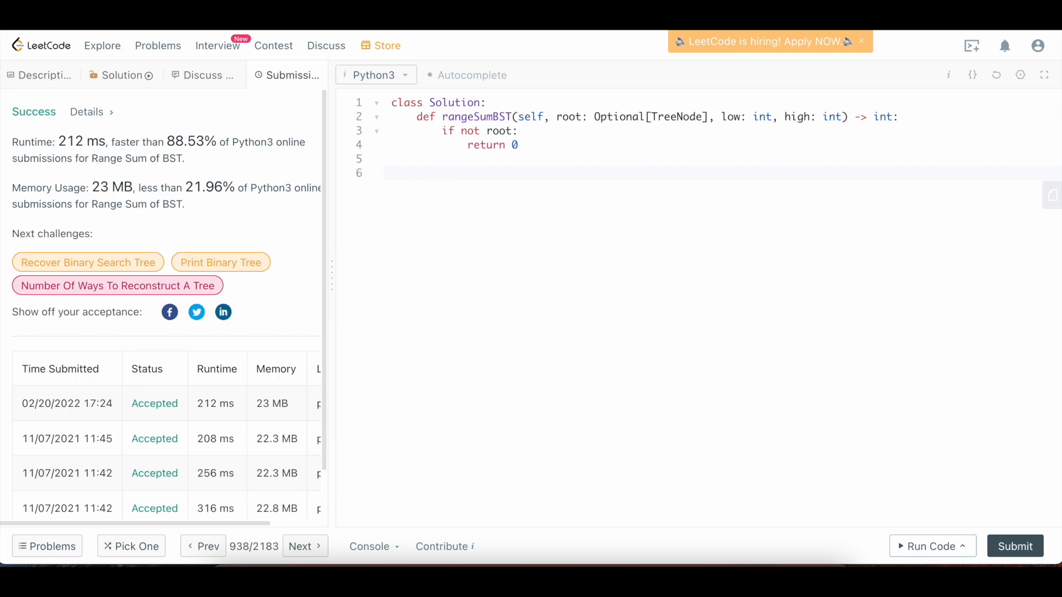
{"action": "type", "text": "def dfs("}
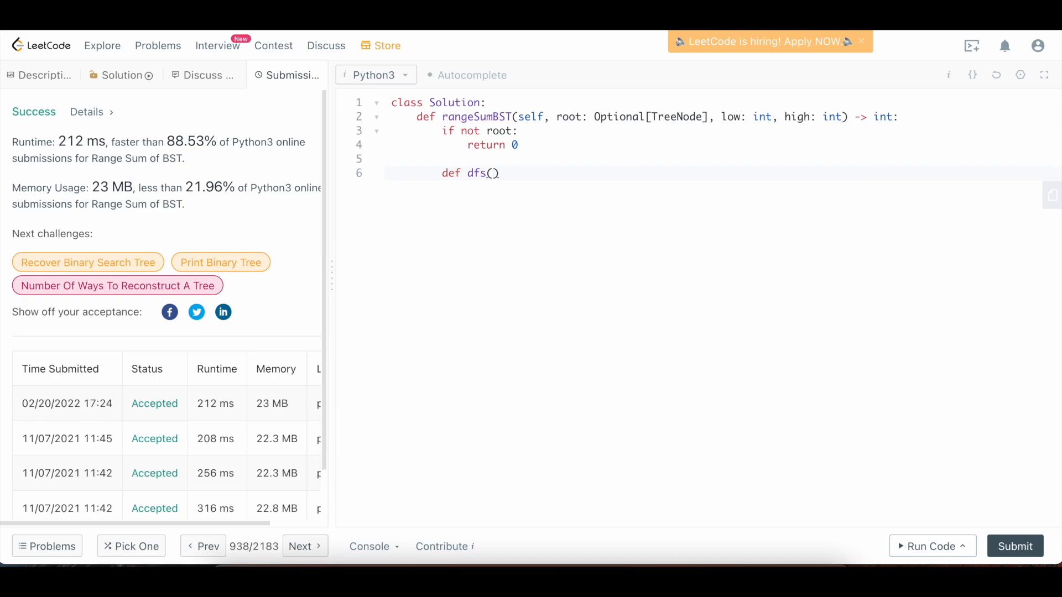
{"action": "type", "text": "self"}
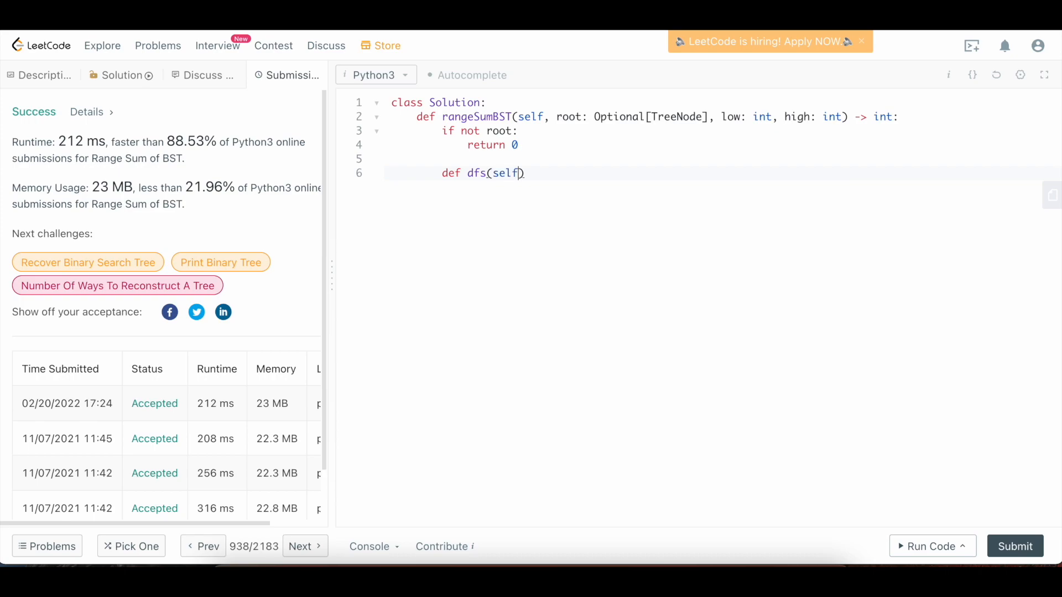
{"action": "key", "text": "Backspace"}
{"action": "type", "text": ", "}
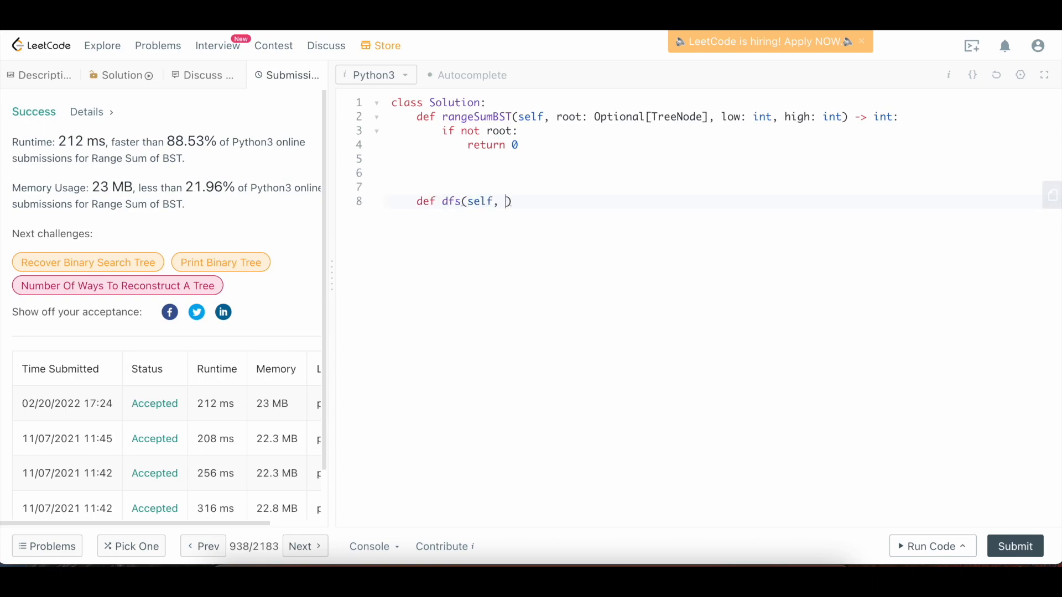
{"action": "type", "text": "node, low,"}
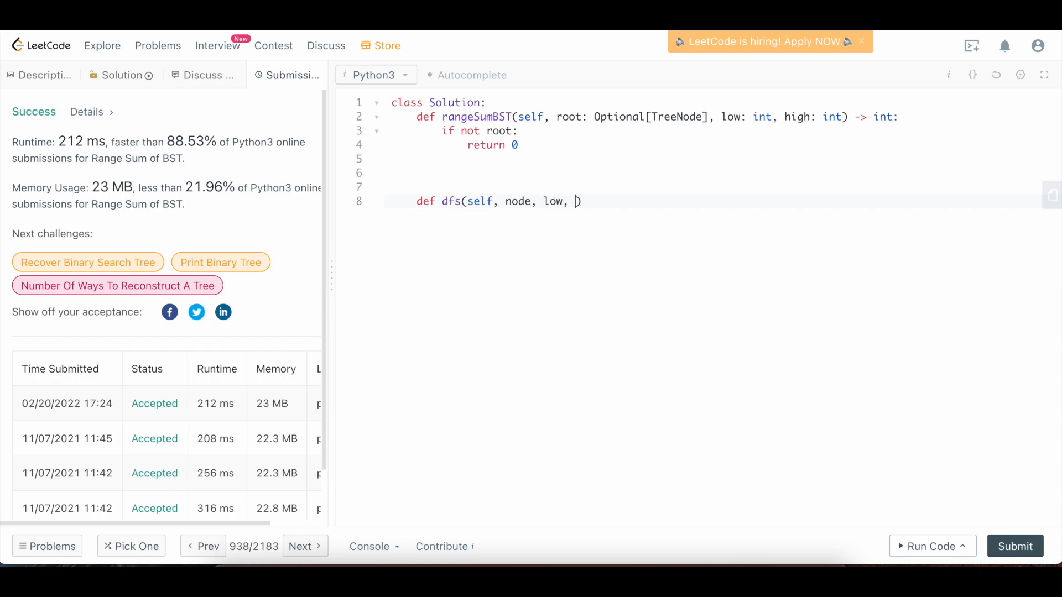
{"action": "type", "text": "high)"}
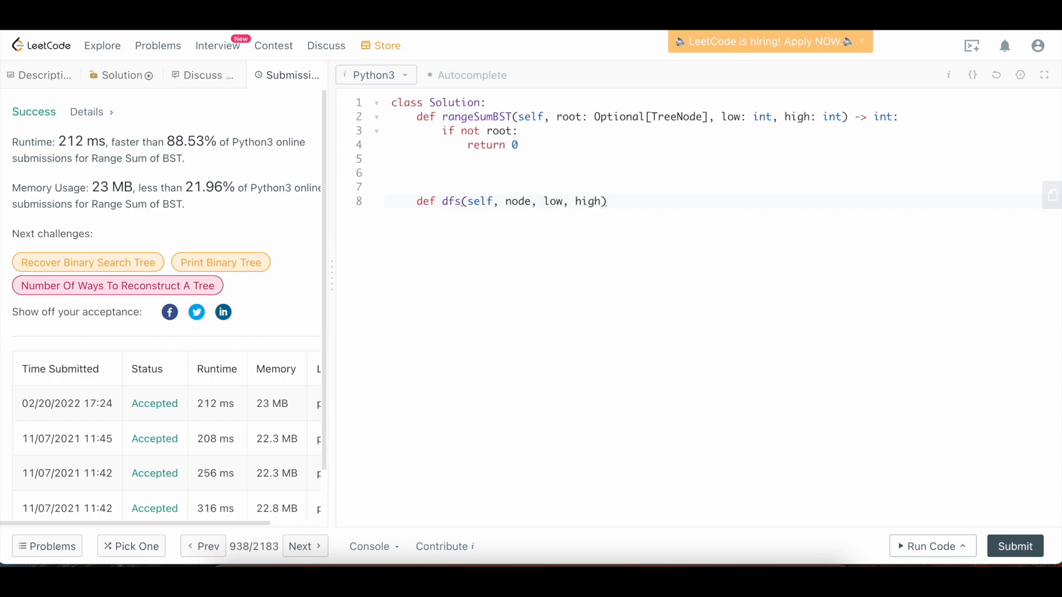
{"action": "type", "text": ":"}
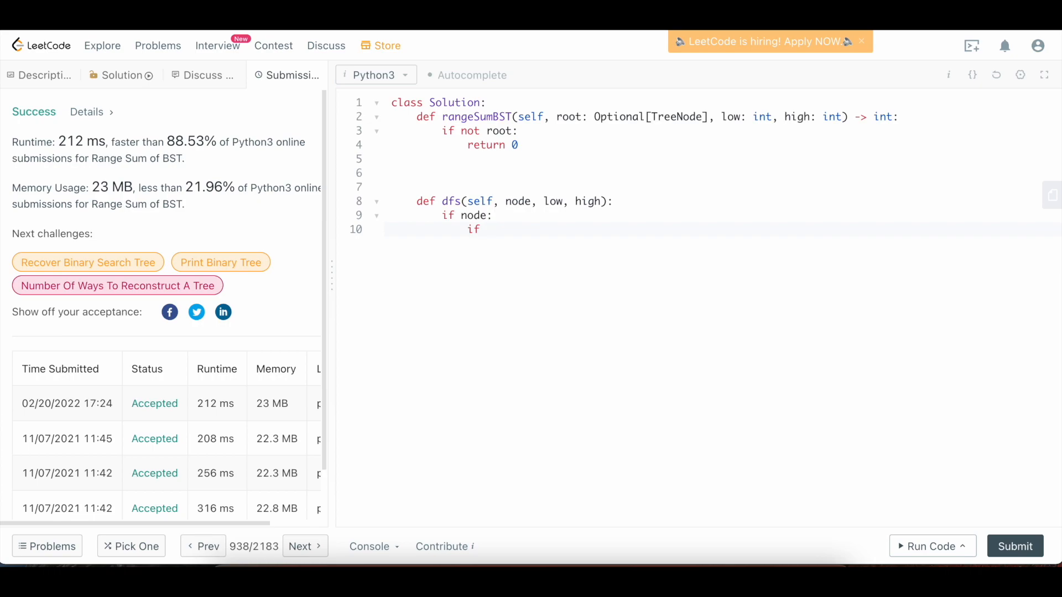
Add node.val to self.range_sum when low <= node.val <= high
{"action": "type", "text": "low <="}
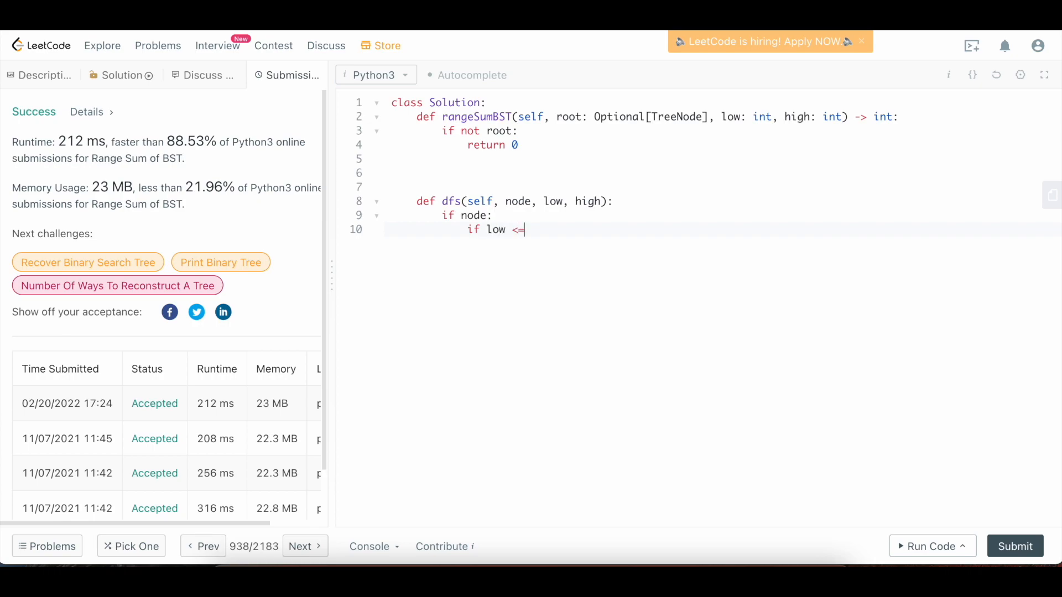
{"action": "type", "text": "node.val"}
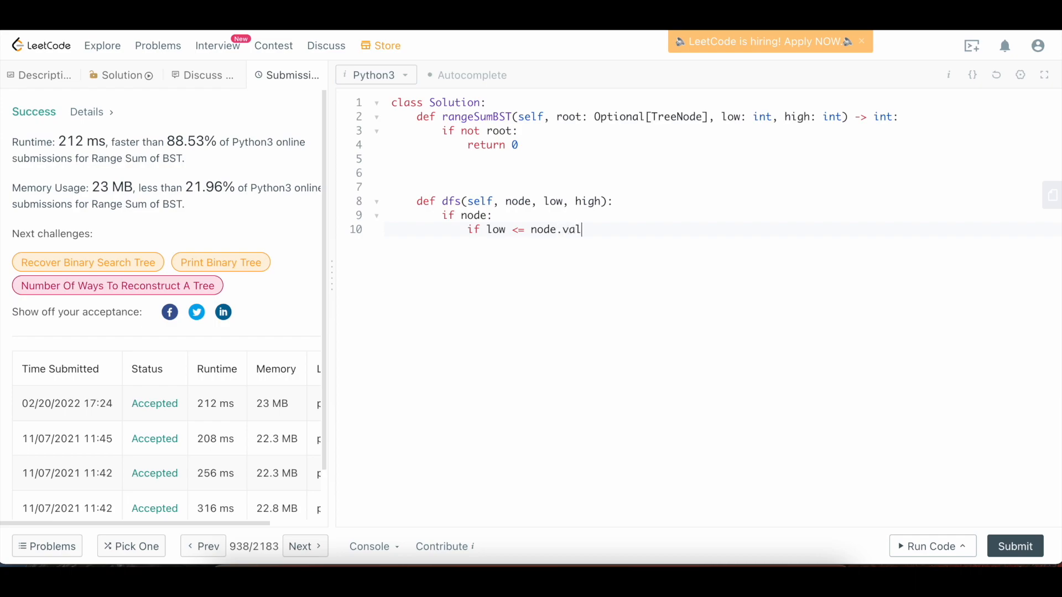
{"action": "type", "text": "<= highL"}
{"action": "type", "text": "self"}
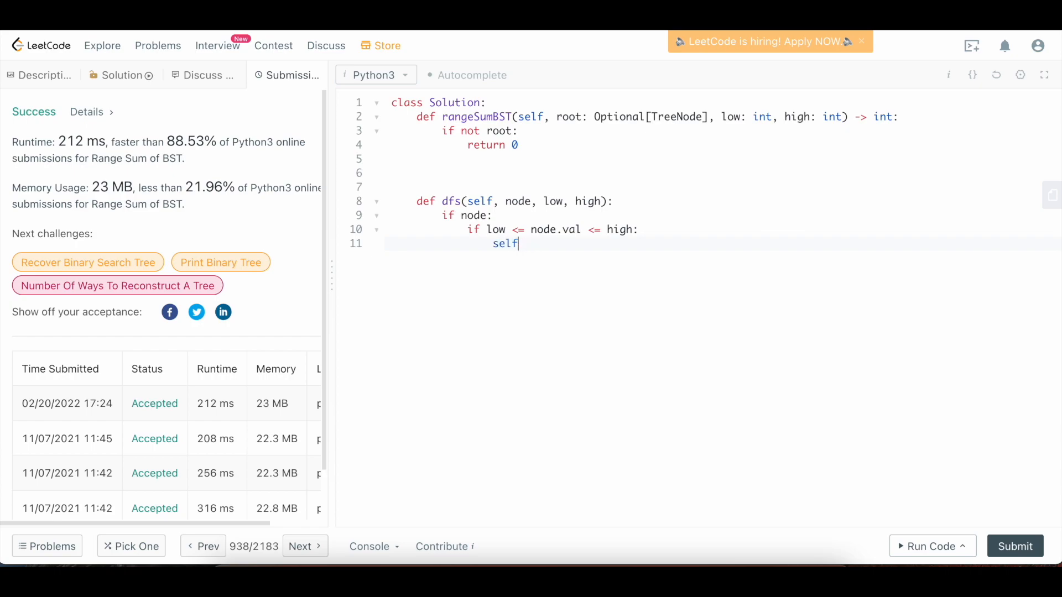
{"action": "type", "text": ".range_sum ="}
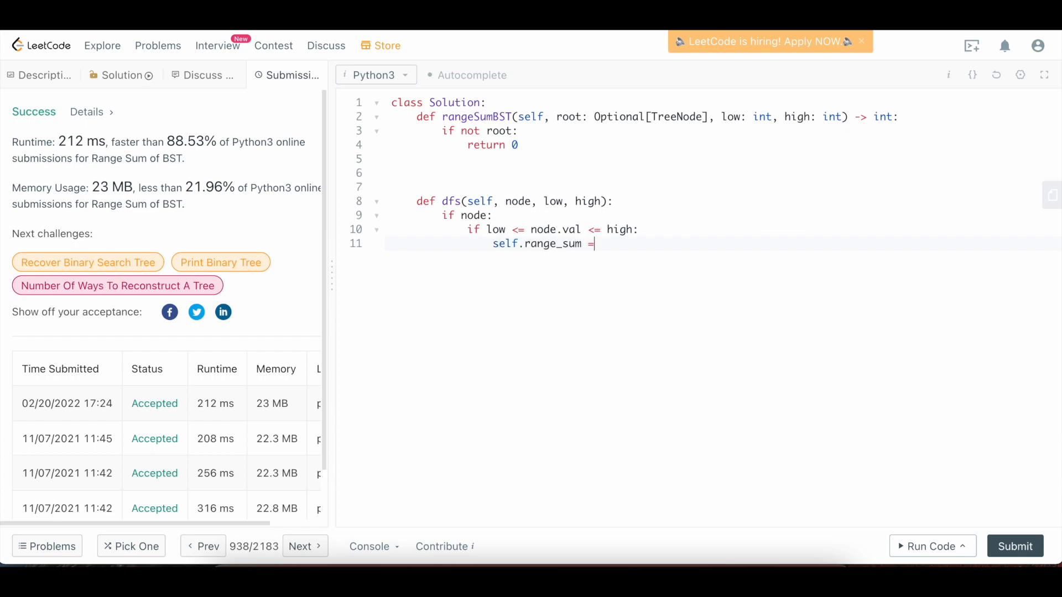
{"action": "type", "text": "+="}
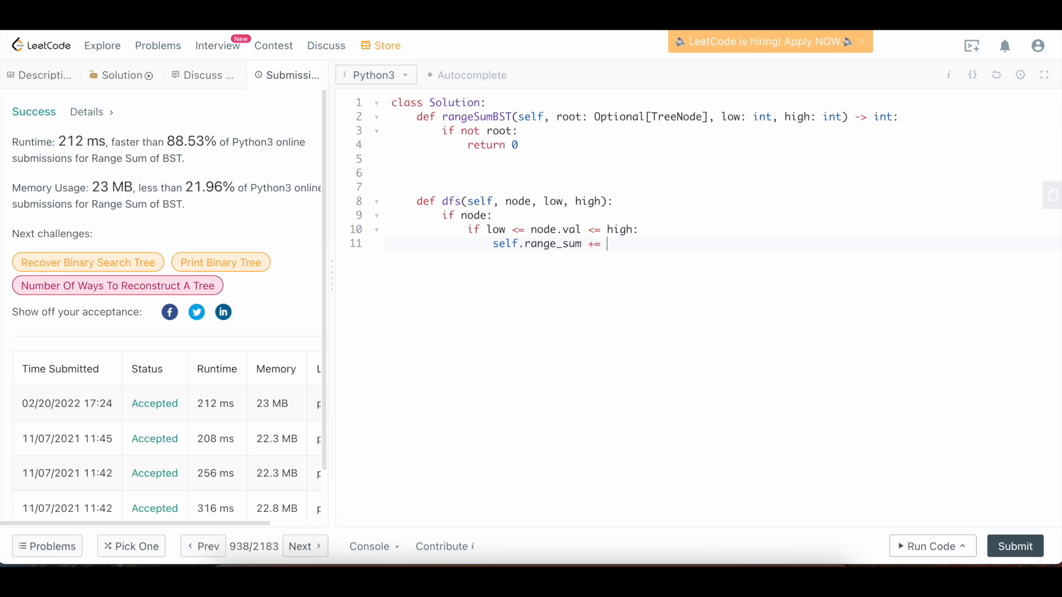
{"action": "type", "text": "n"}
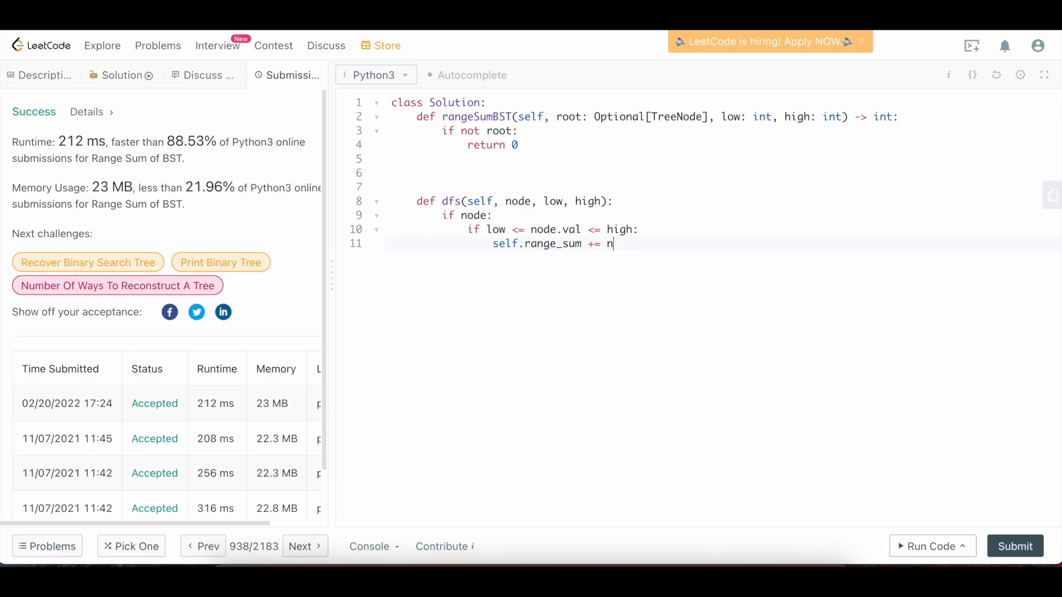
{"action": "type", "text": "ode.val"}
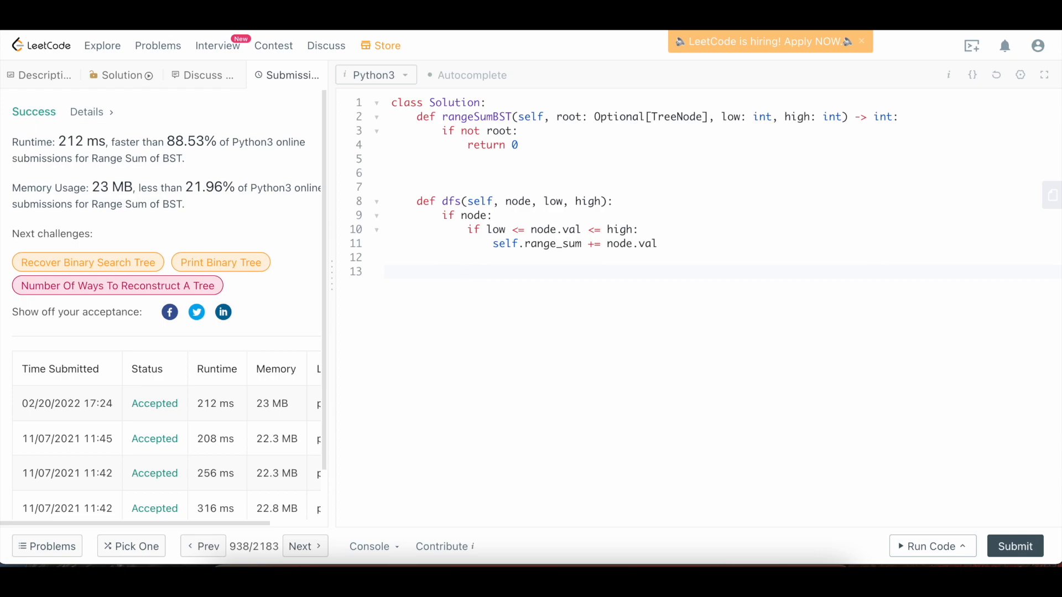
Recurse into node.left and node.right via self.dfs when low or high still allows
{"action": "type", "text": "if low < node.val:"}
{"action": "type", "text": "self.dfs("}
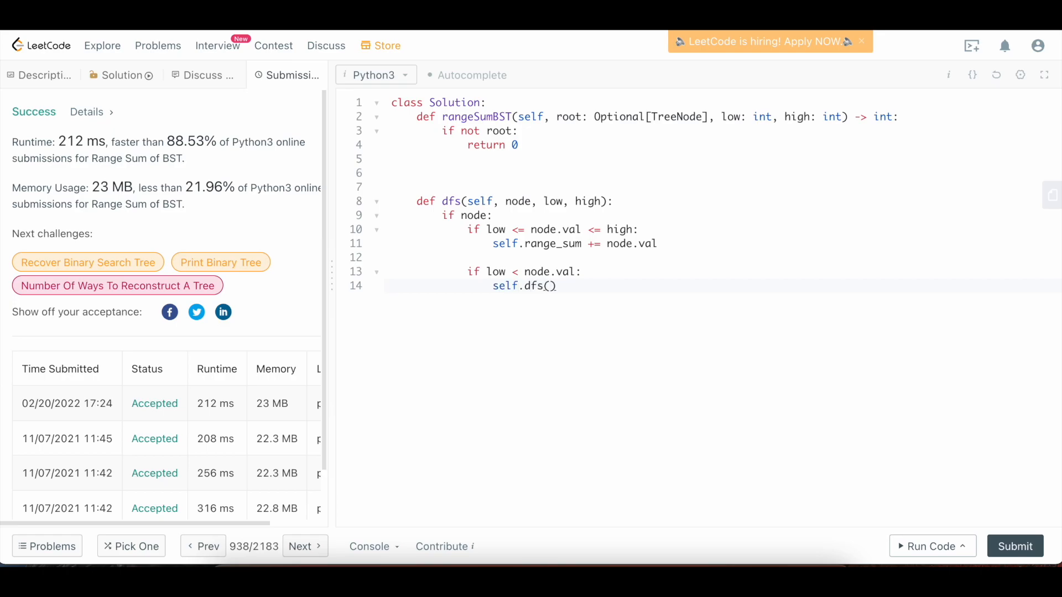
{"action": "type", "text": "node.left,"}
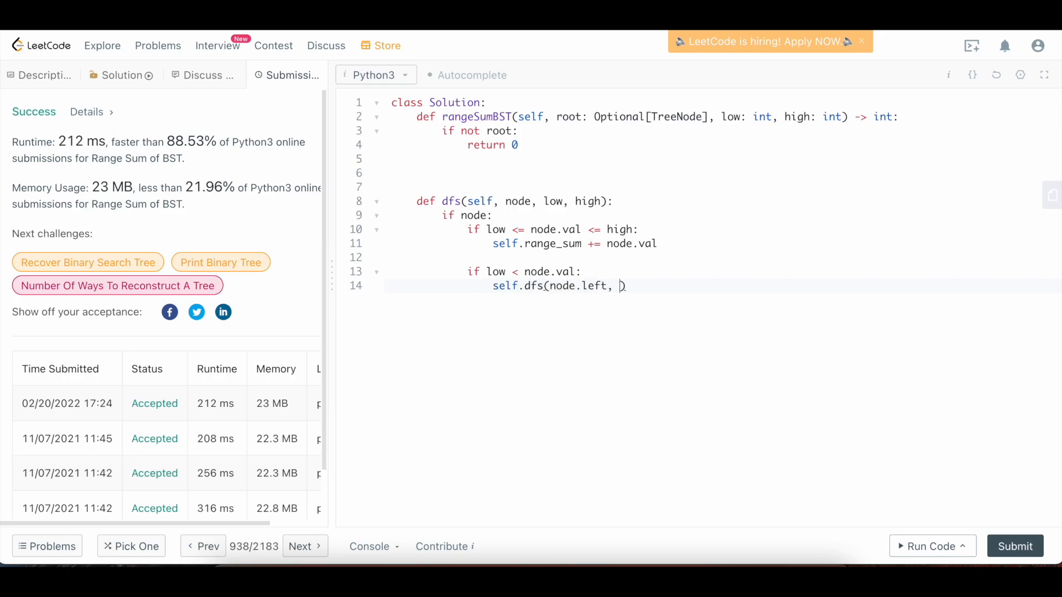
{"action": "type", "text": "low, high)"}
{"action": "type", "text": "if"}
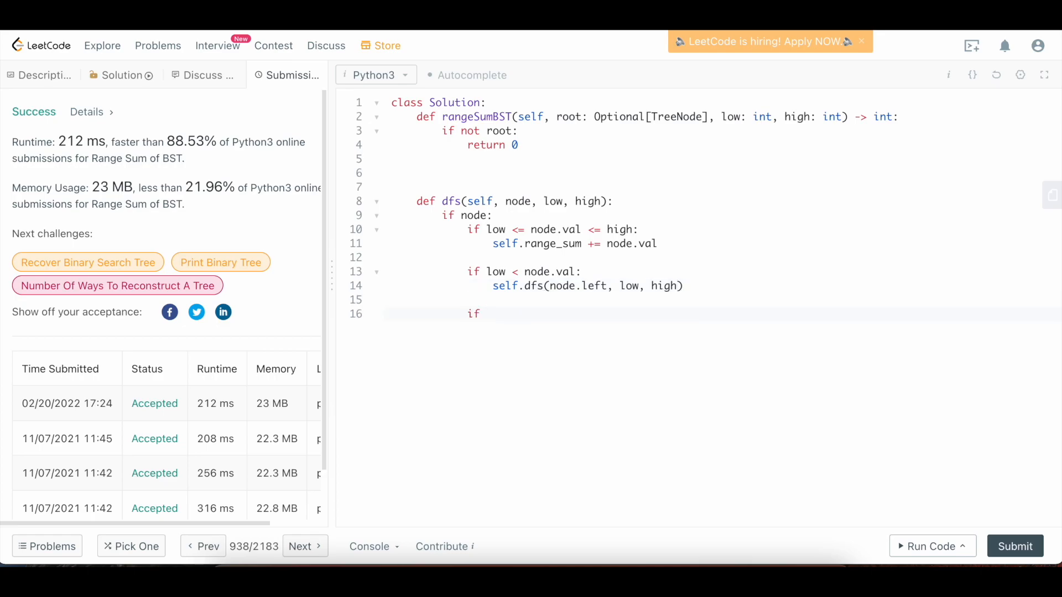
{"action": "type", "text": "node.val <"}
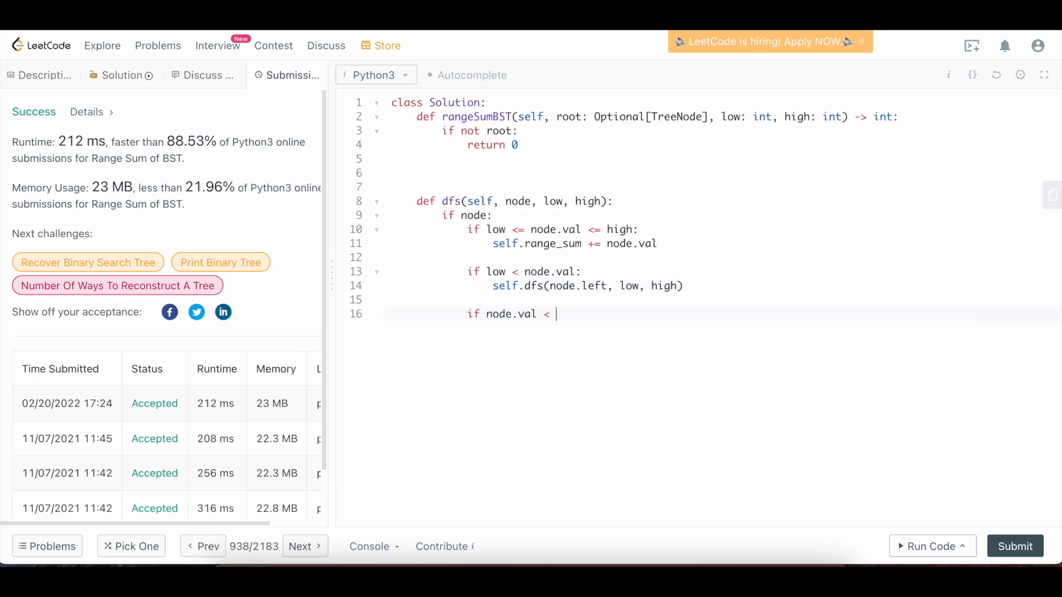
{"action": "type", "text": "high:"}
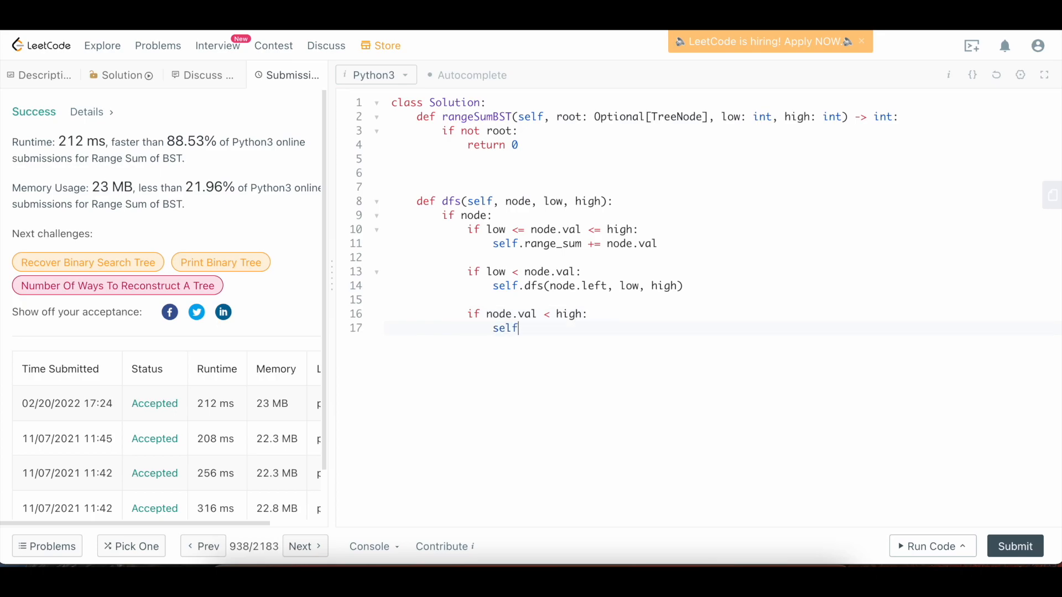
{"action": "type", "text": ".dfs(node)"}
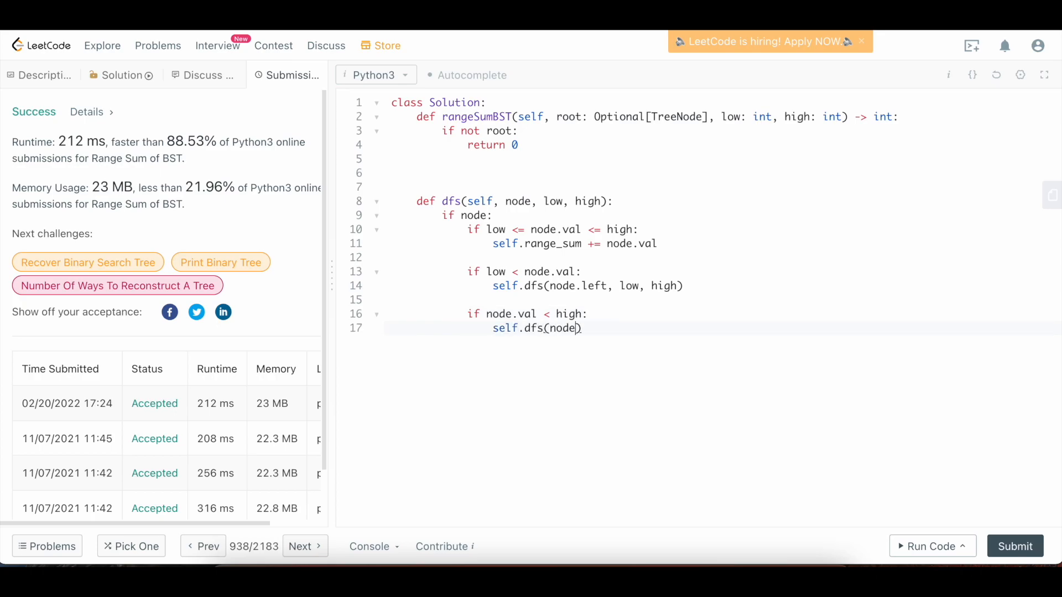
{"action": "type", "text": ".ri"}
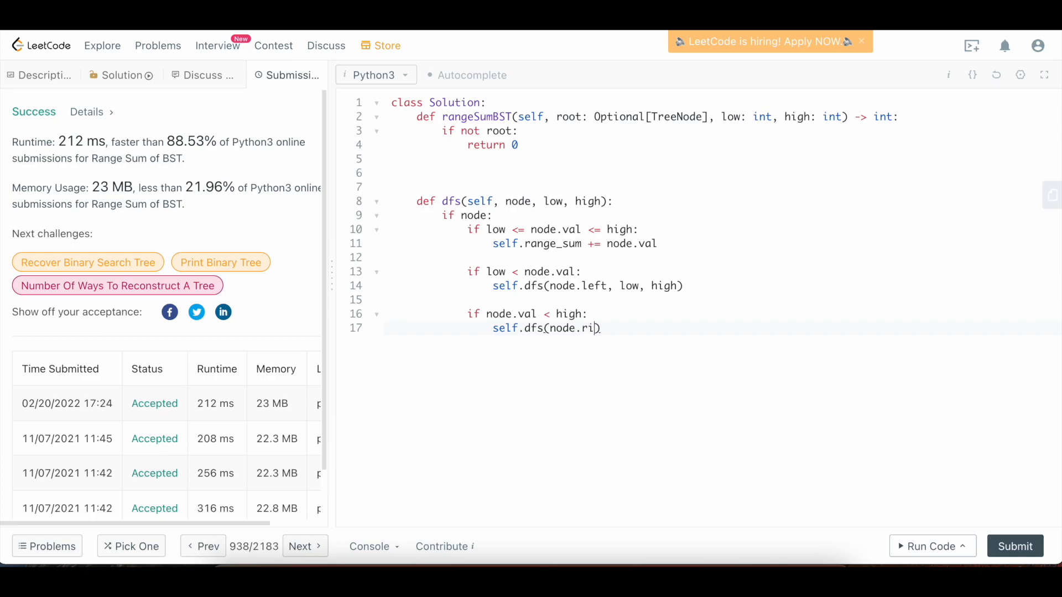
{"action": "type", "text": "ght, low, high"}
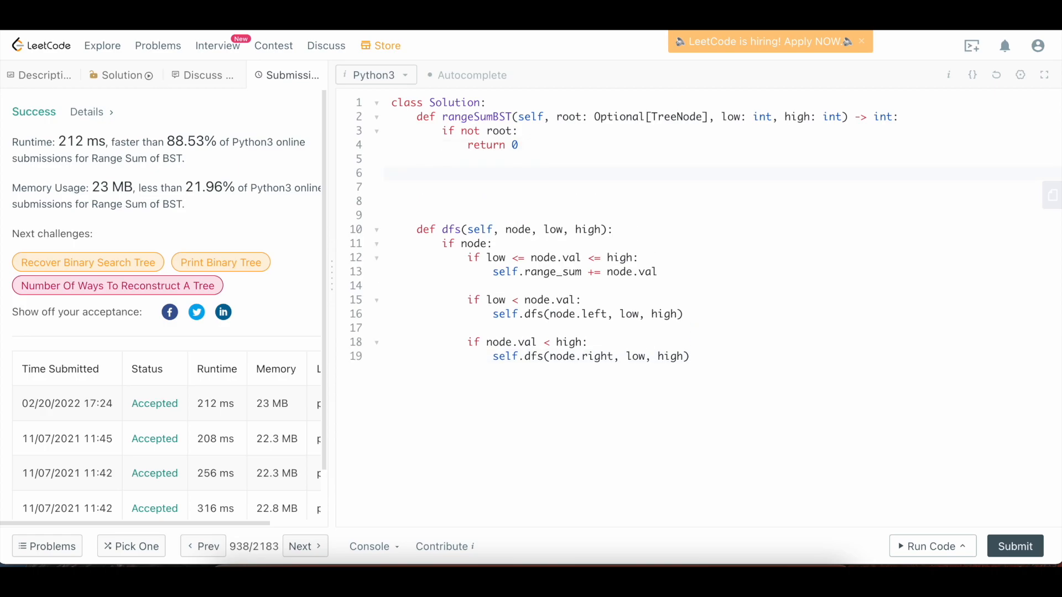
Set self.range_sum = 0, call self.dfs(root, low, high), return self.range_sum, and submit
{"action": "type", "text": "self.range_sum = 0"}
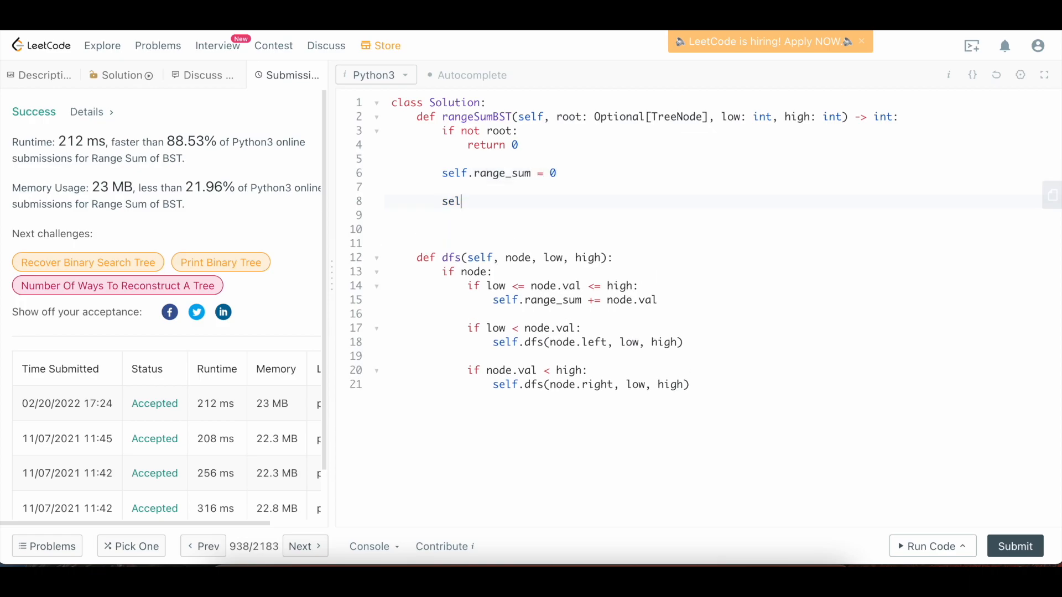
{"action": "type", "text": "f.dfs()"}
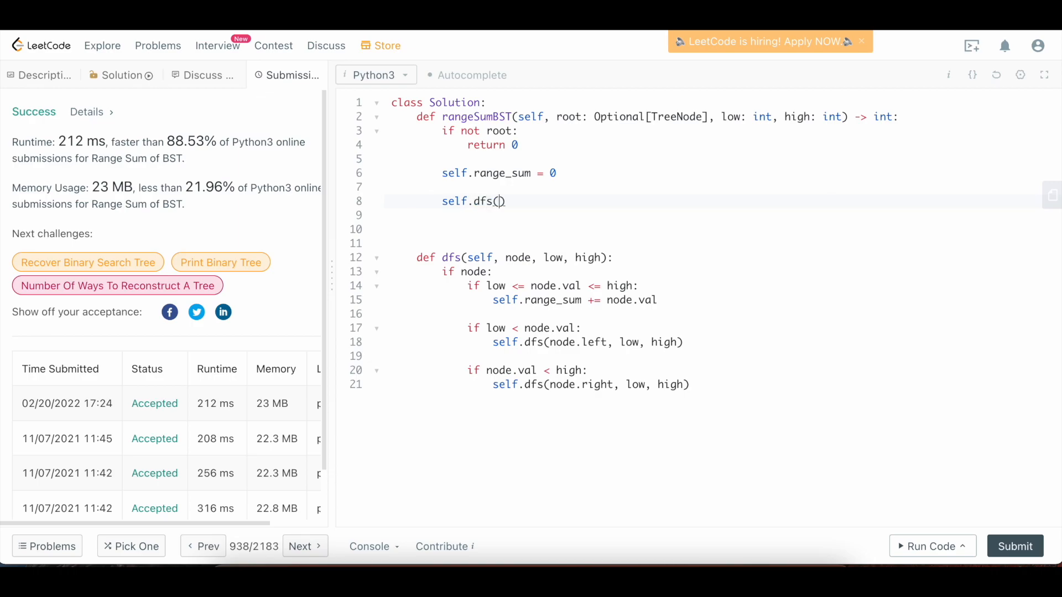
{"action": "type", "text": "root, low, h"}
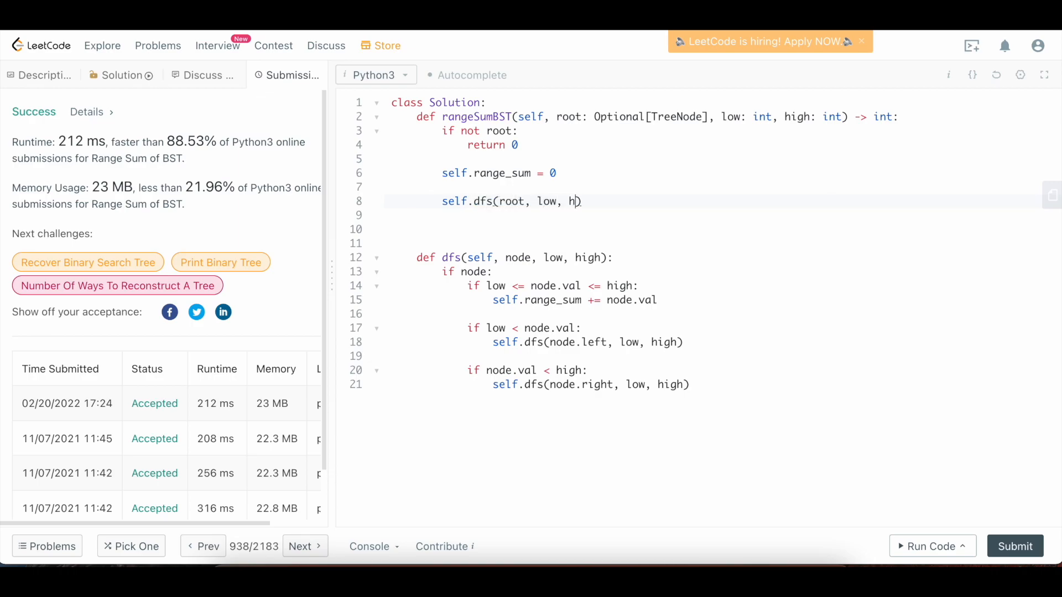
{"action": "type", "text": "igh)"}
{"action": "left_click", "coordinate": [712, 229]}
{"action": "type", "text": "return s"}
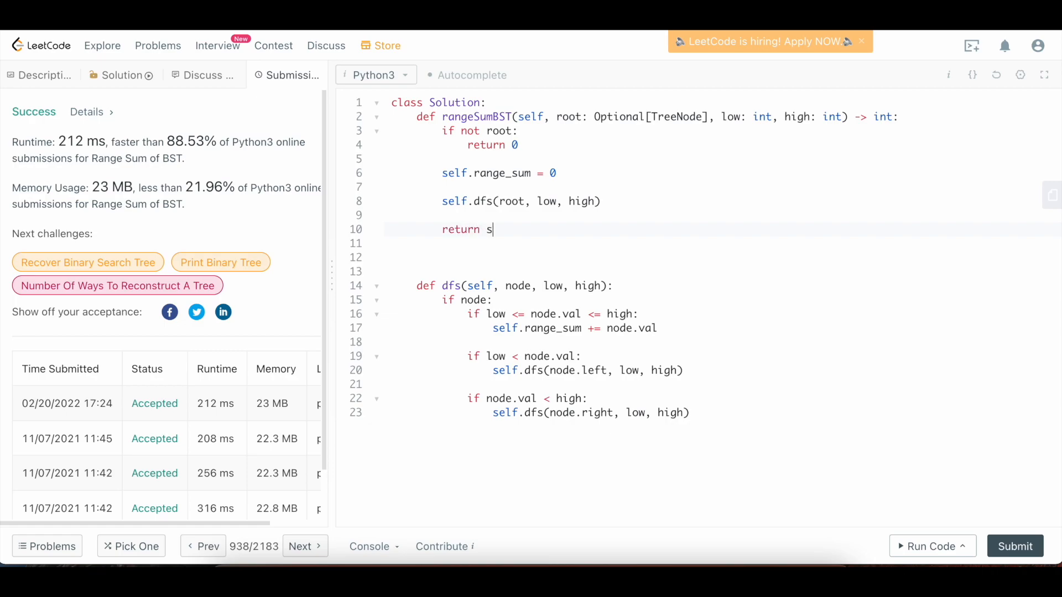
{"action": "type", "text": "elf.range_sum"}
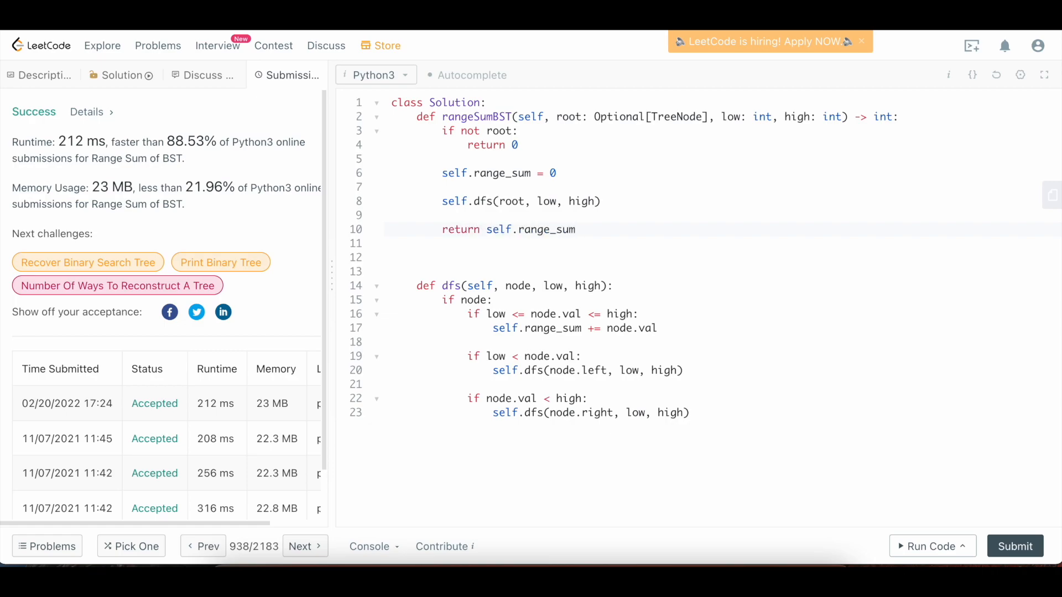
{"action": "left_click", "coordinate": [1016, 546]}
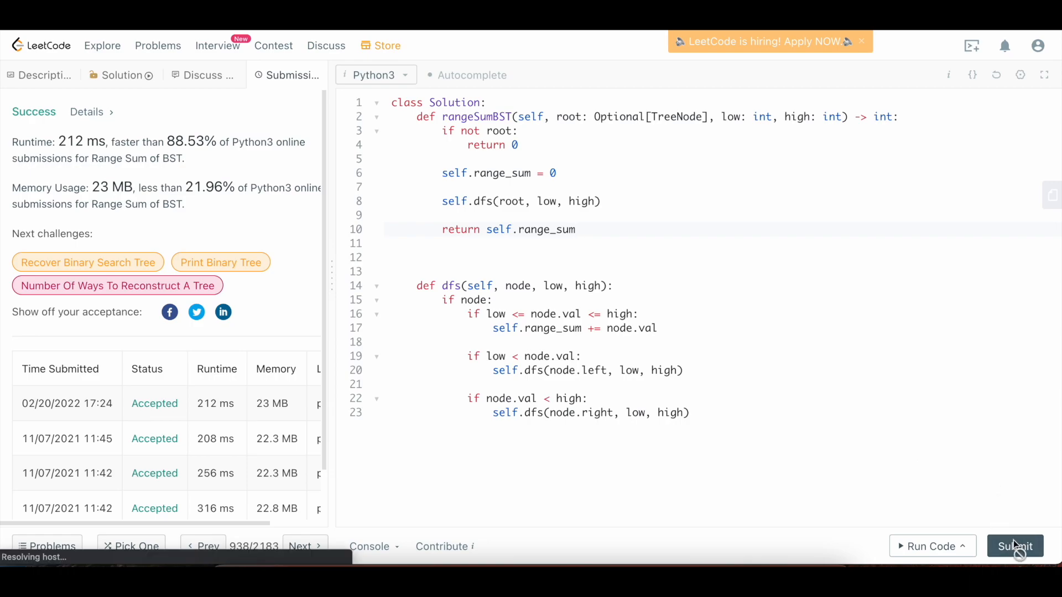
{"action": "left_click", "coordinate": [1016, 546]}
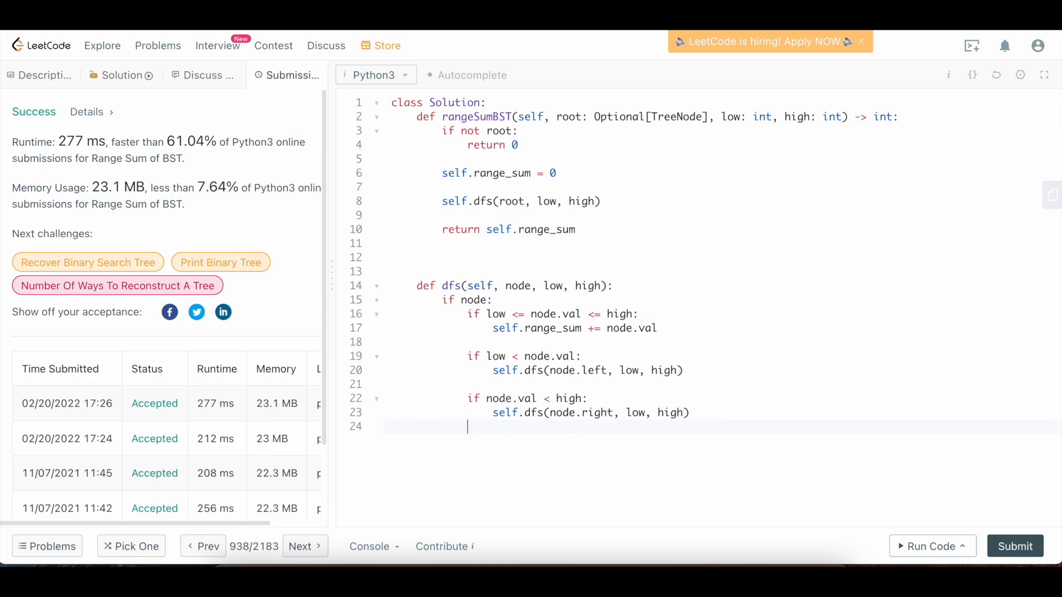
Add comments # T: O(N) and # S: O(N) below the recursive solution
{"action": "key", "text": "Enter"}
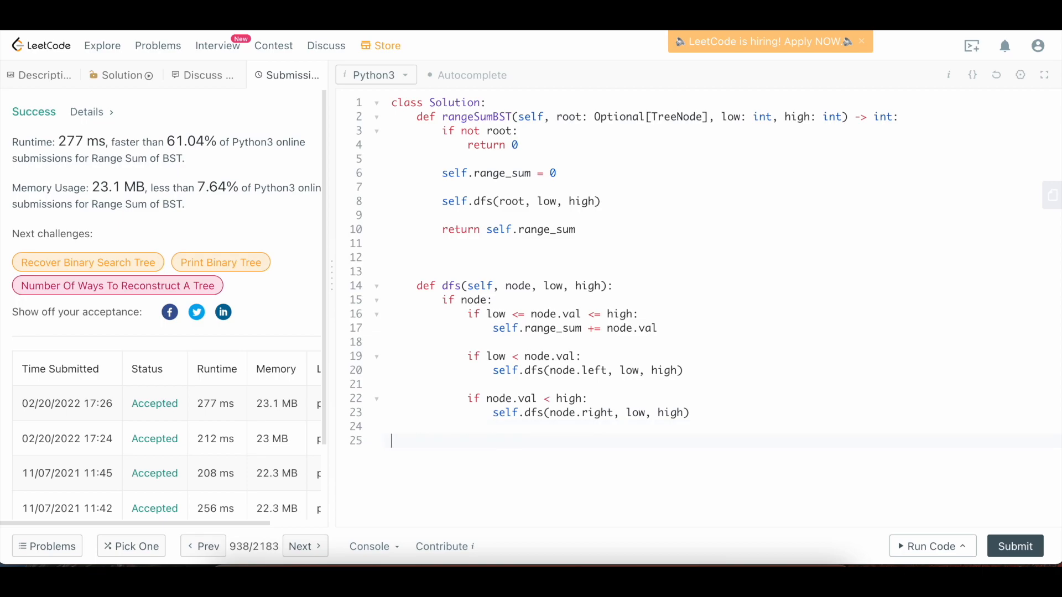
{"action": "type", "text": "# T:"}
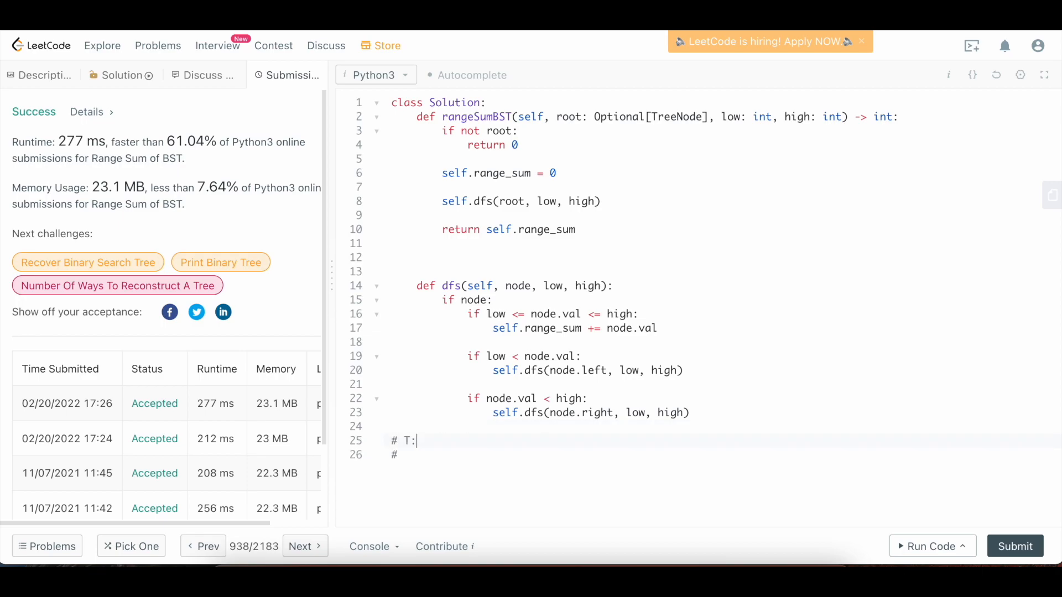
{"action": "type", "text": "O(N)"}
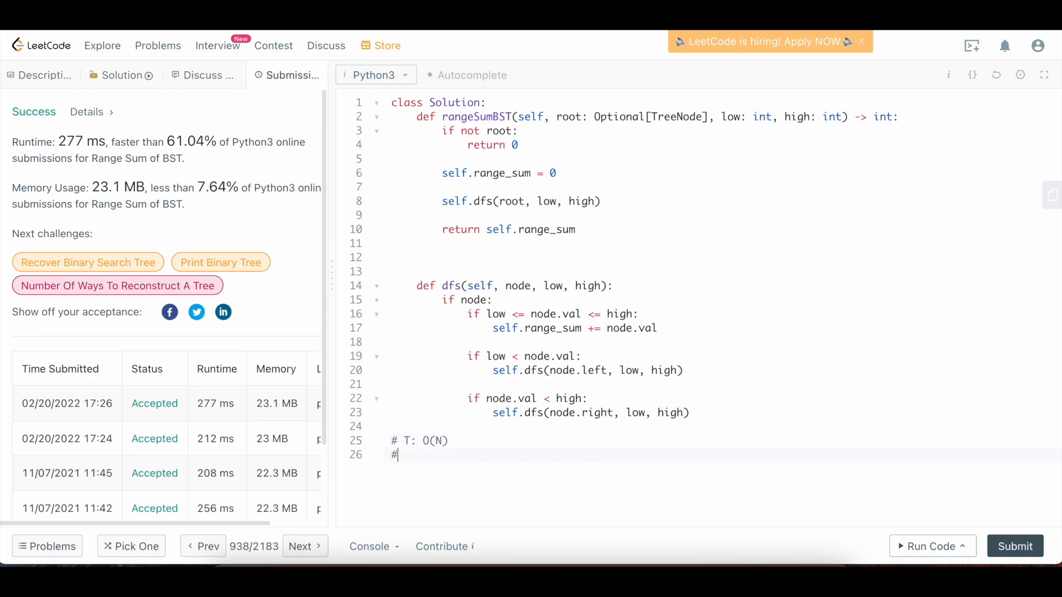
{"action": "type", "text": "S:"}
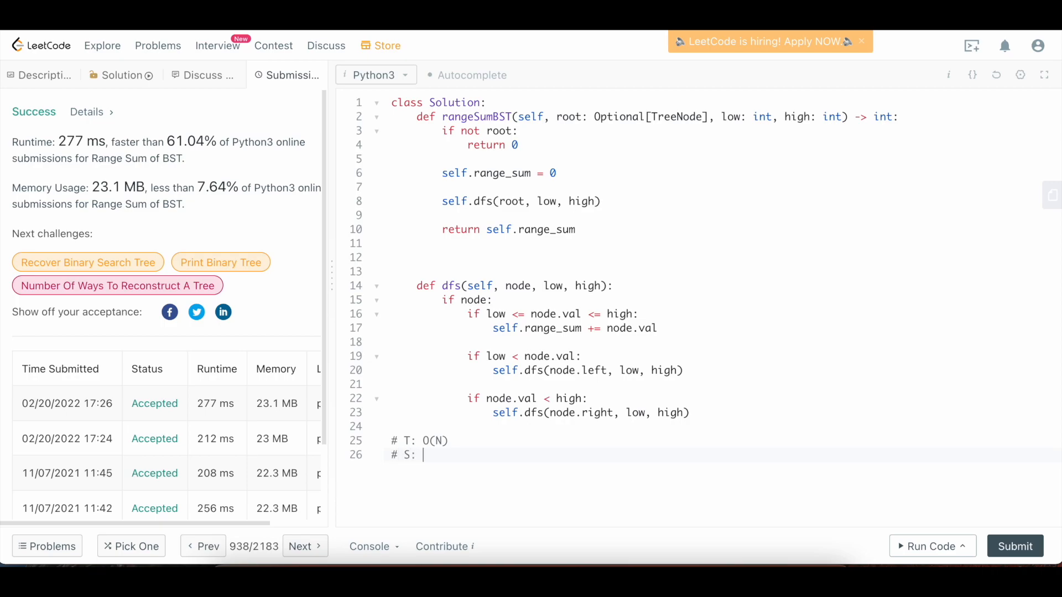
{"action": "type", "text": "O(N)"}
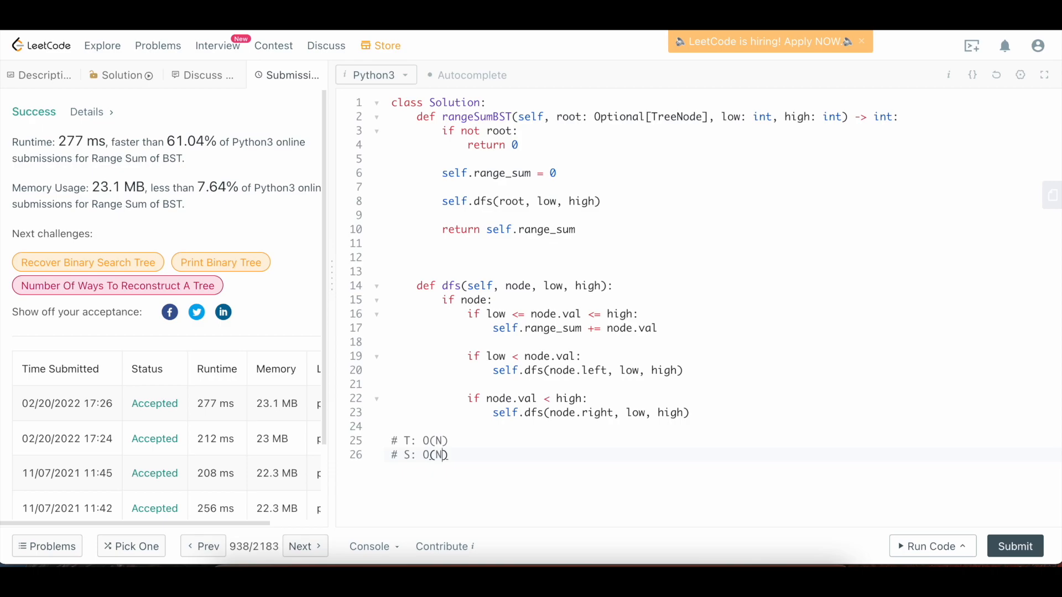
{"action": "mouse_move", "coordinate": [852, 319]}
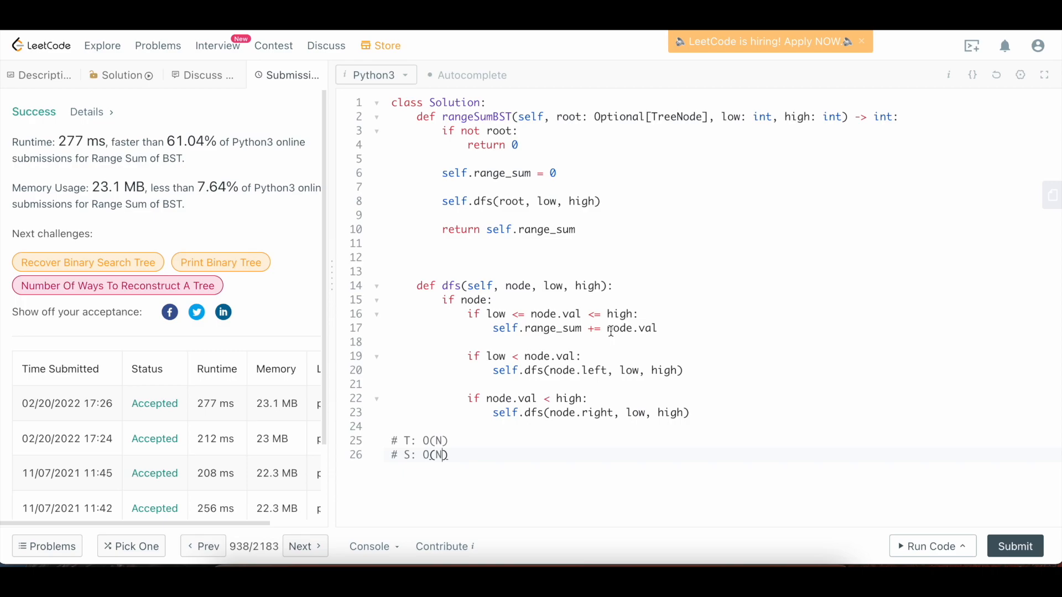
{"action": "double_click", "coordinate": [436, 456]}
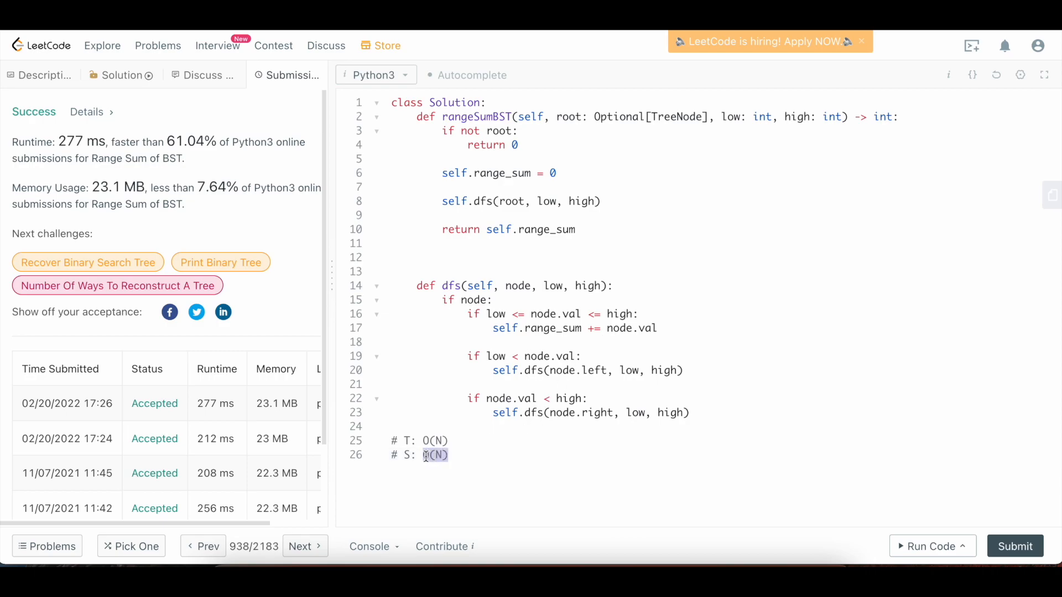